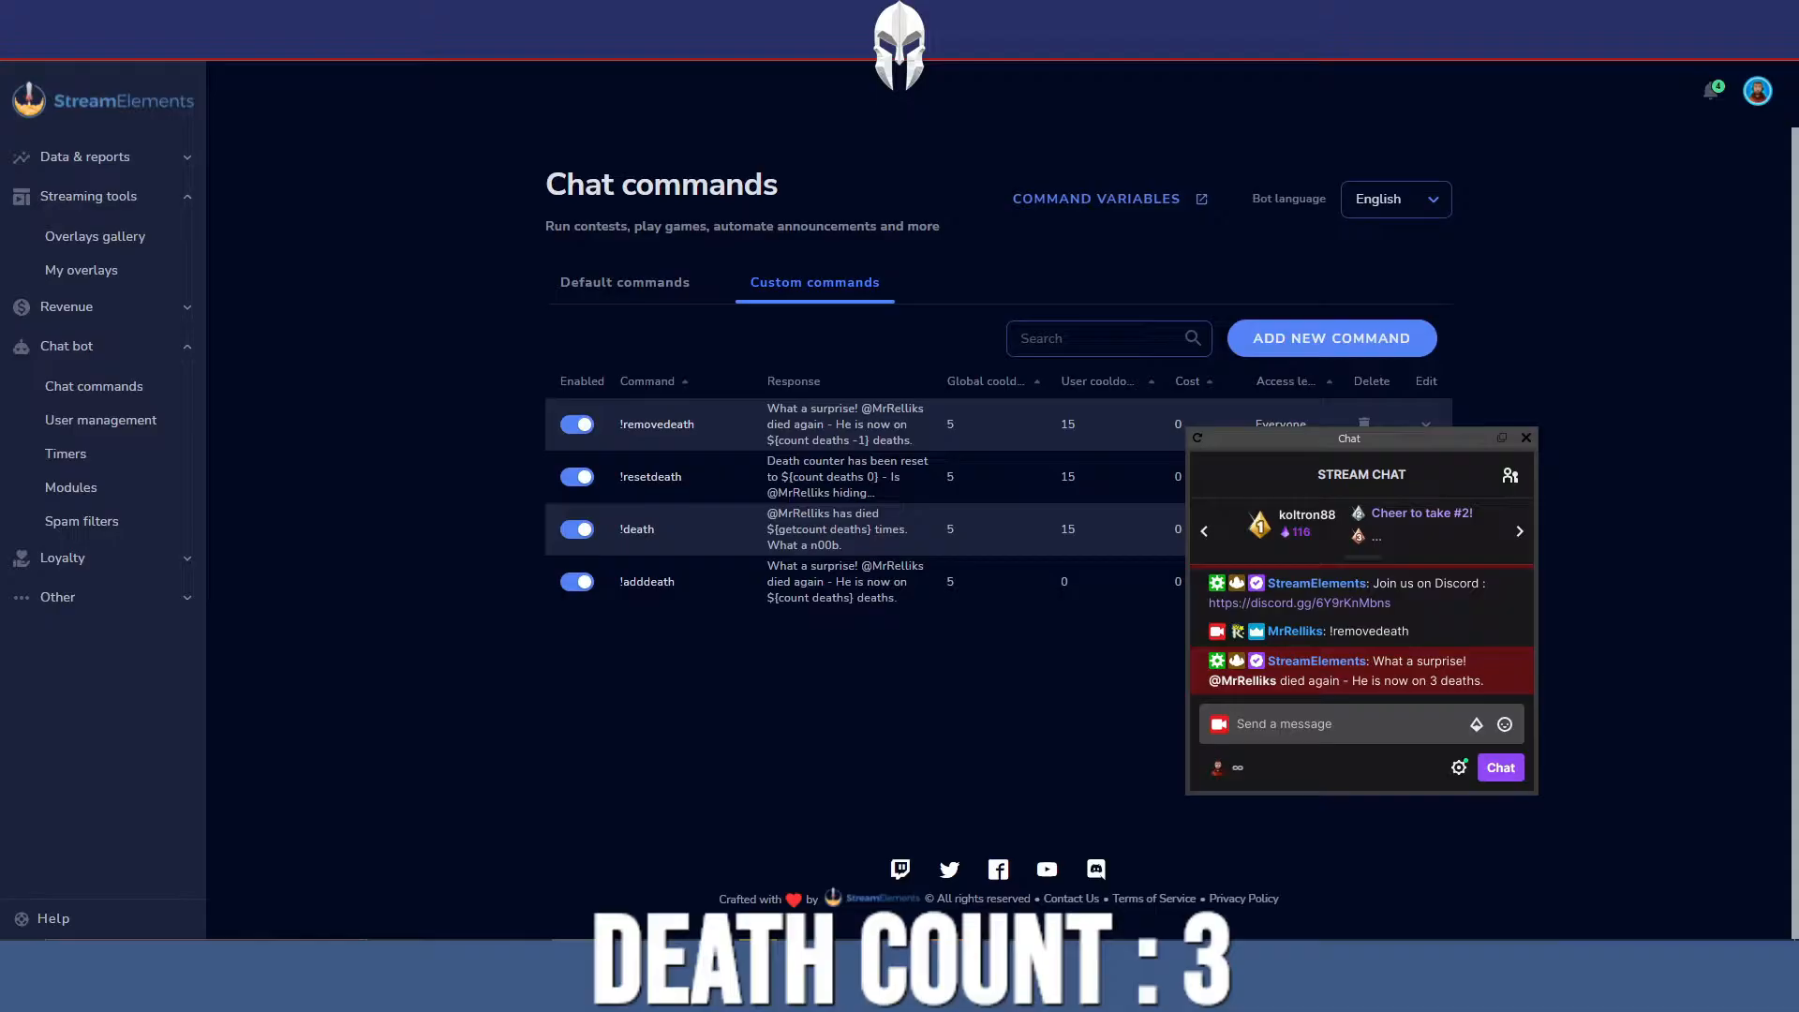
Close the Twitch chat popout, leaving the four death-counter custom commands visible
{"action": "left_click", "coordinate": [1527, 439]}
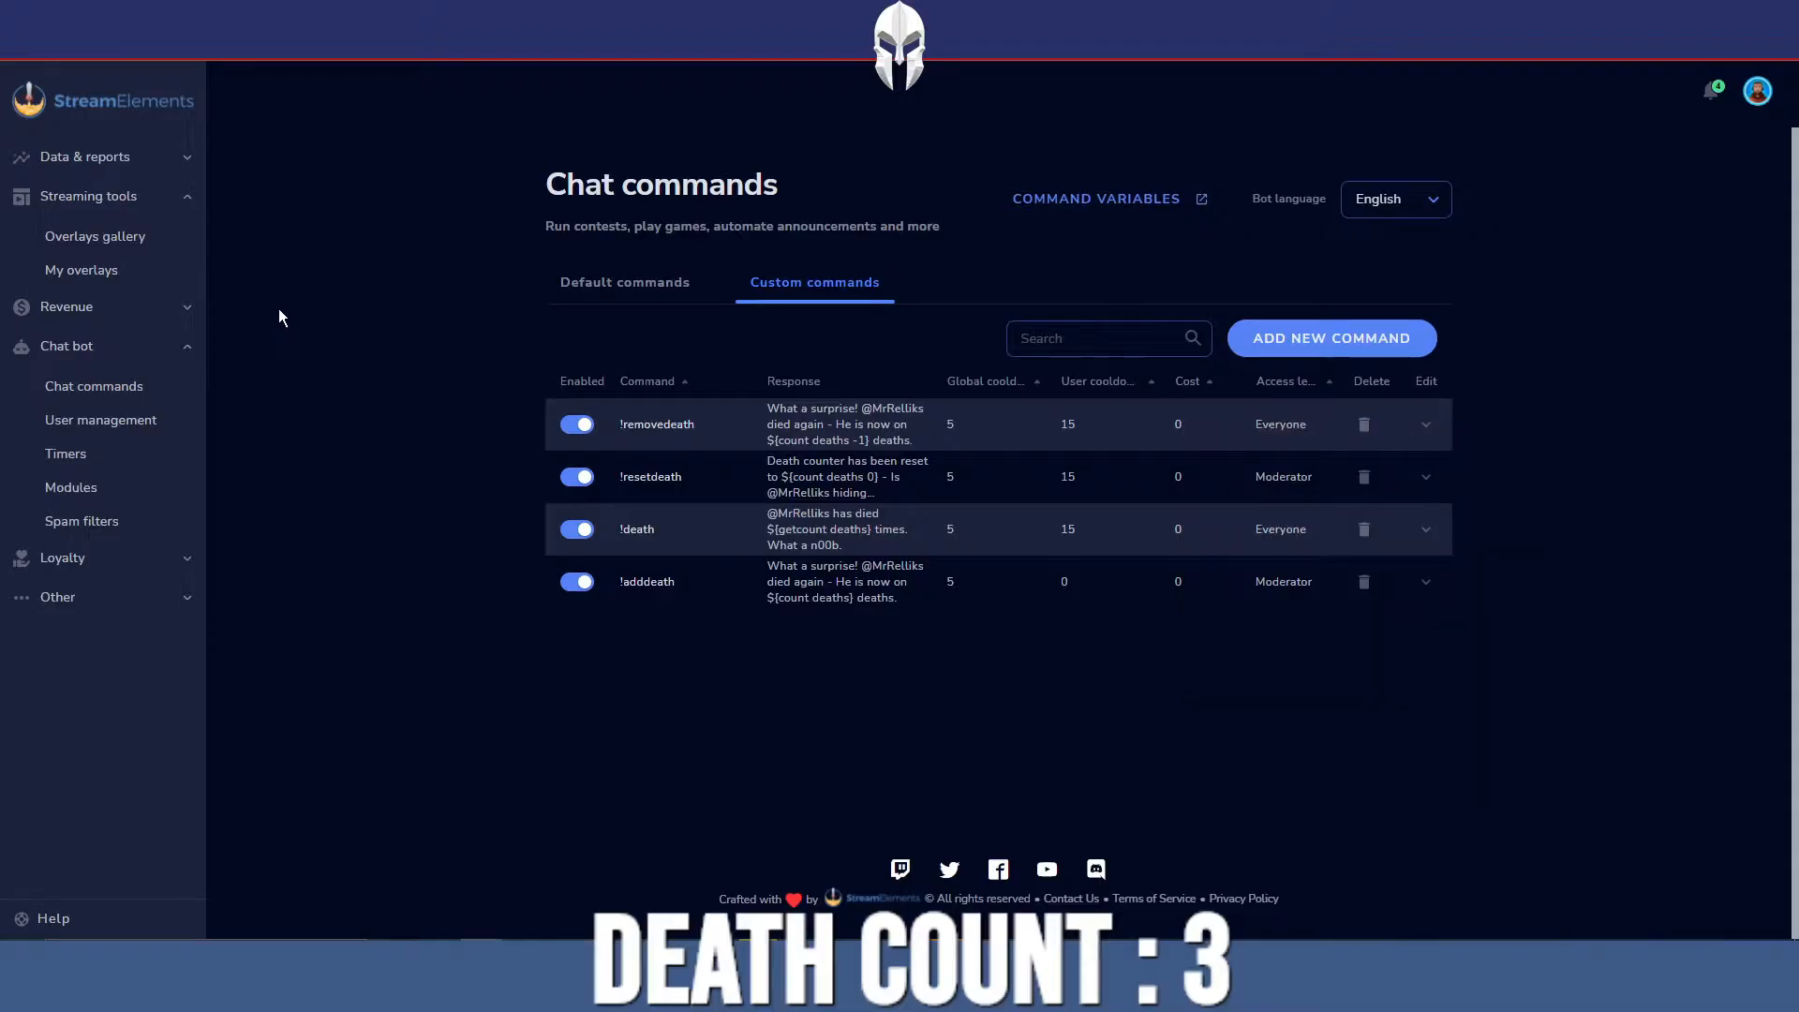
{"action": "mouse_move", "coordinate": [443, 369]}
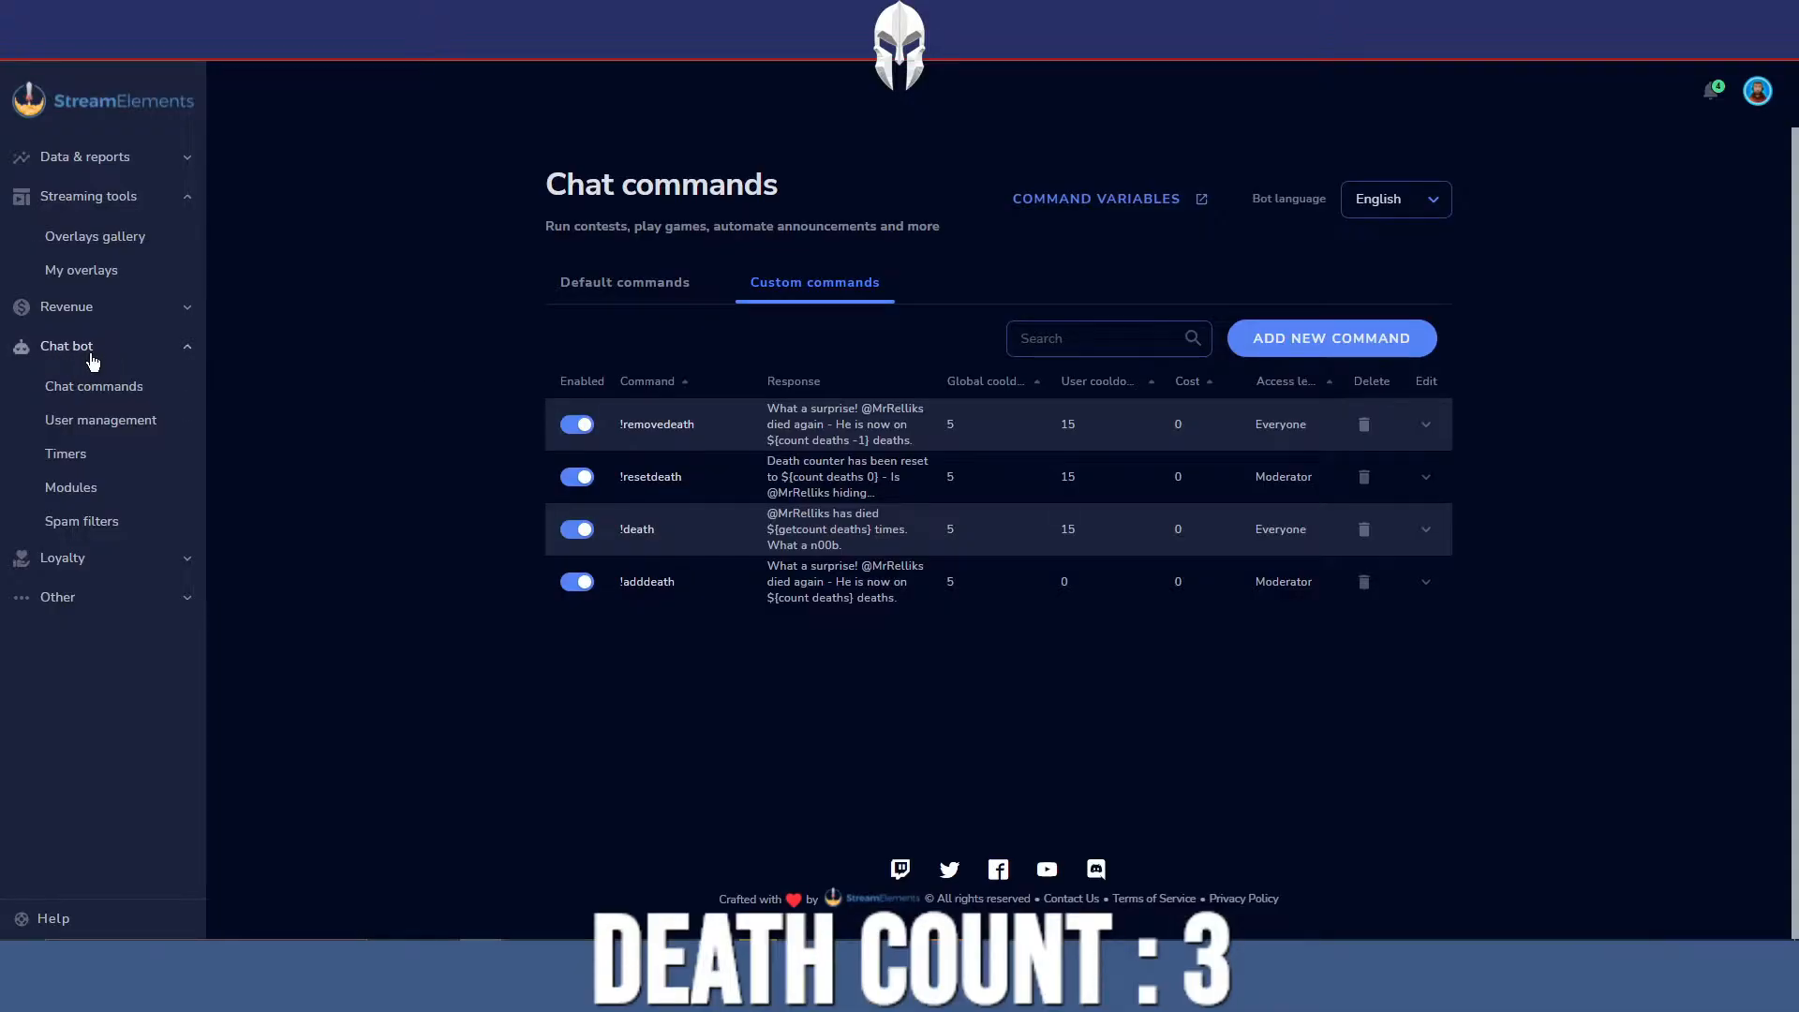
{"action": "mouse_move", "coordinate": [94, 385]}
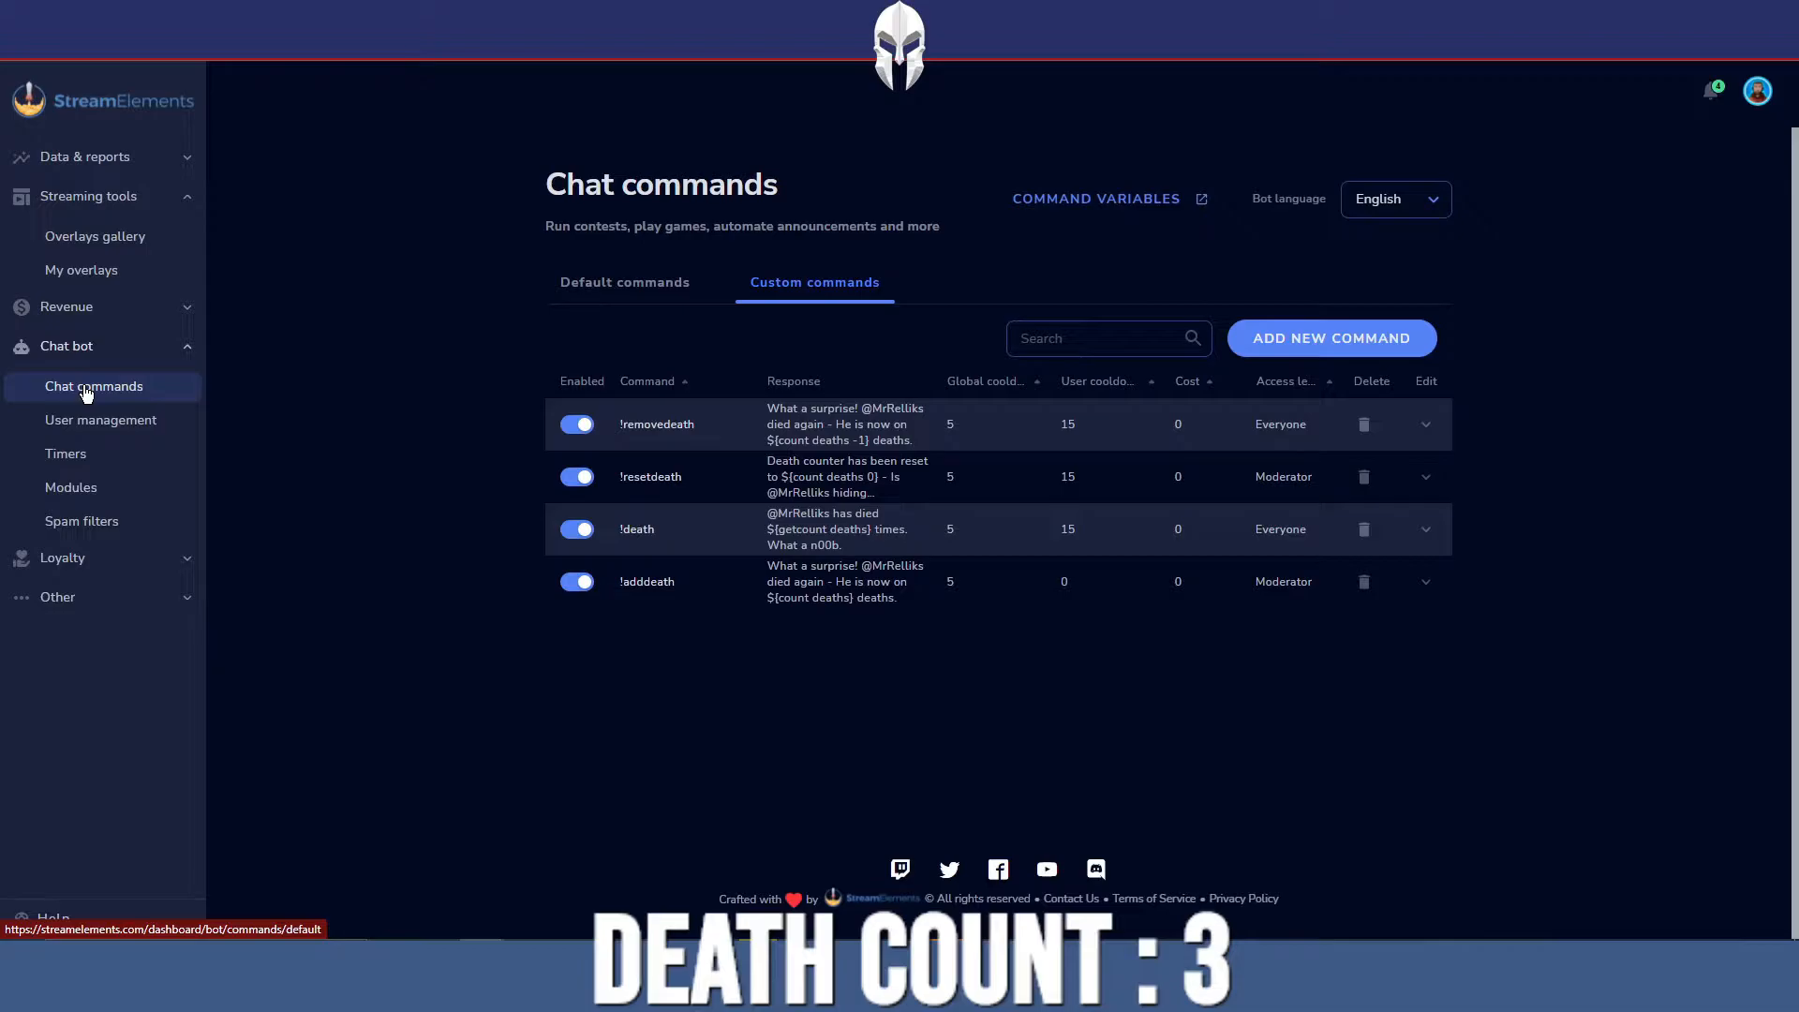
{"action": "left_click", "coordinate": [624, 282]}
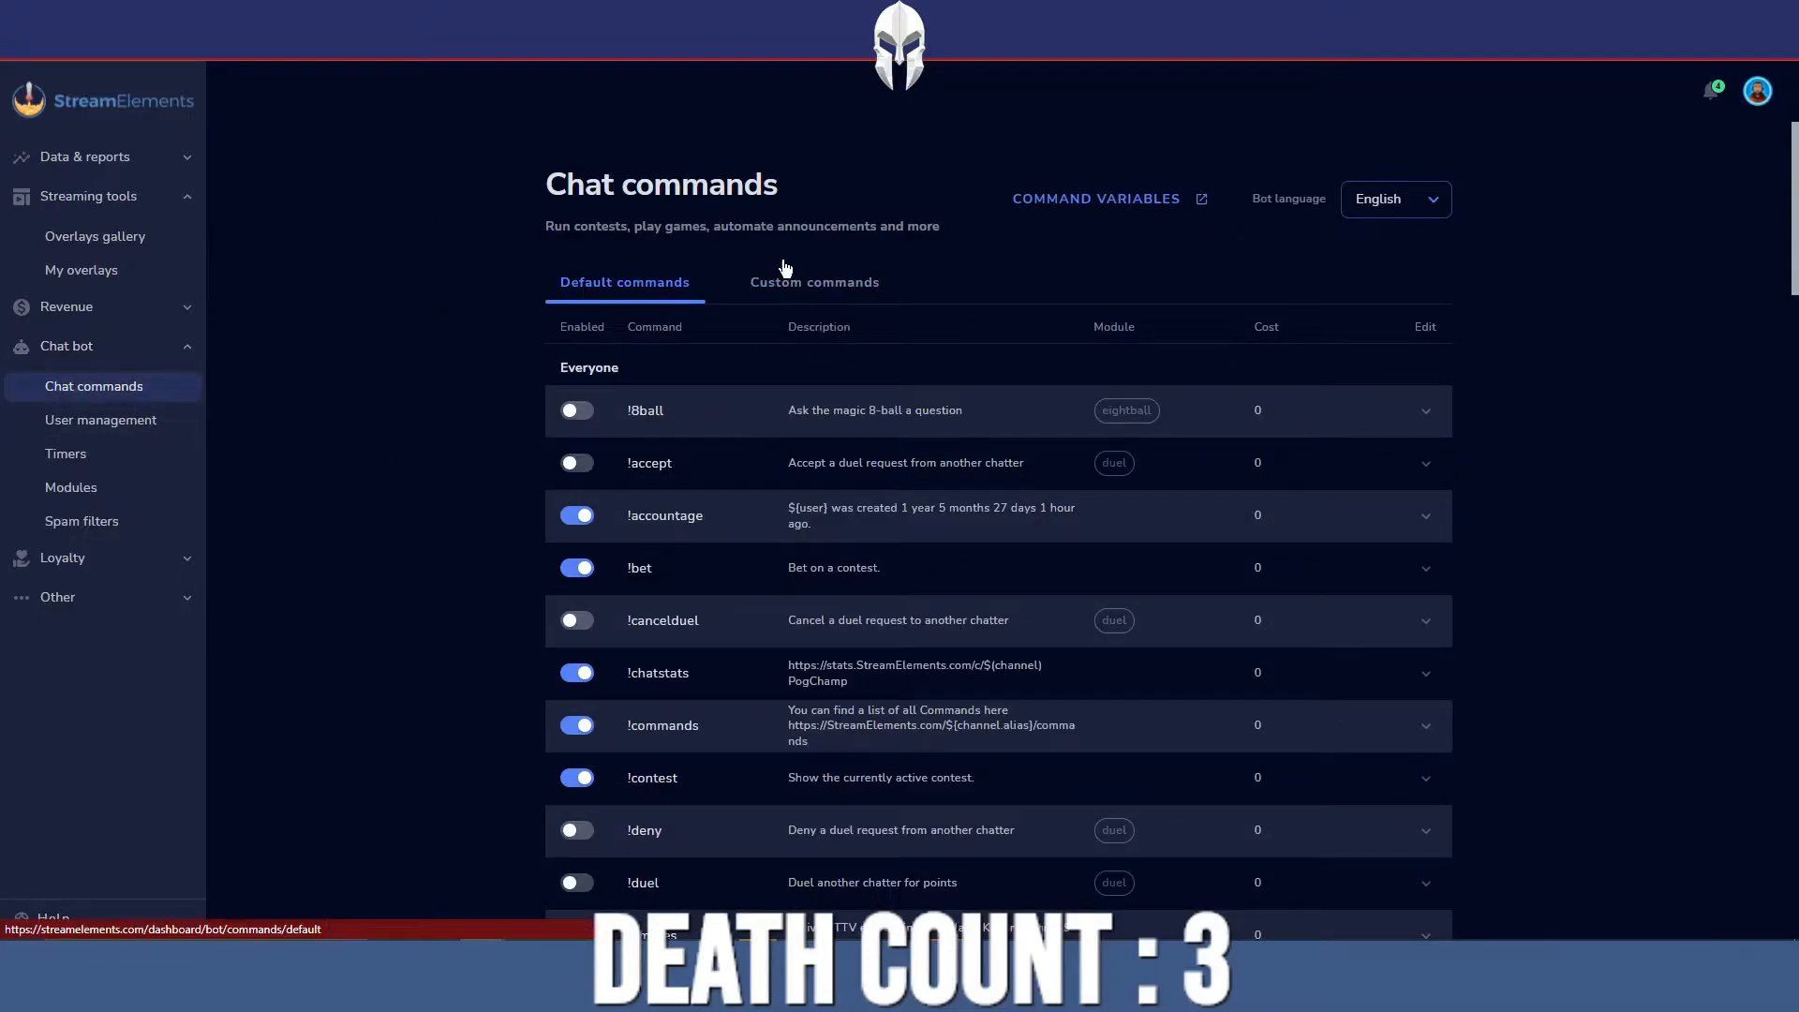
{"action": "scroll", "scroll_direction": "down", "scroll_amount": 3}
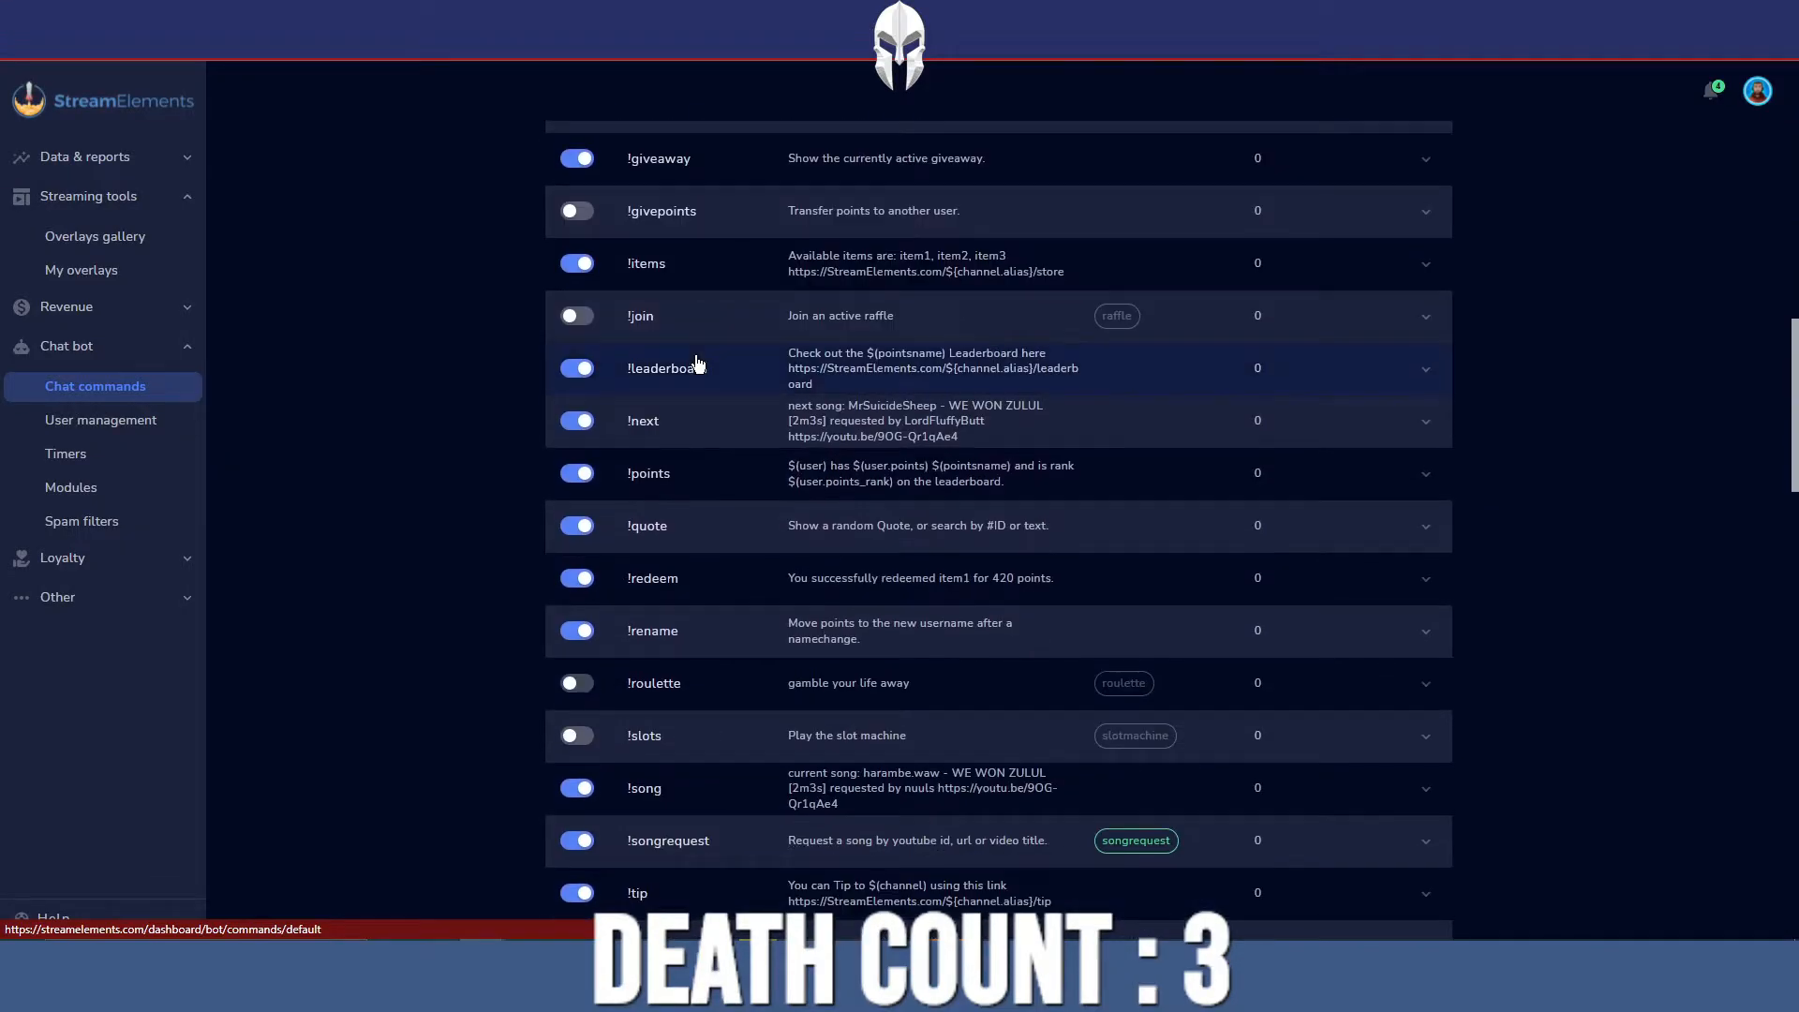
{"action": "scroll", "scroll_direction": "up", "scroll_amount": 3}
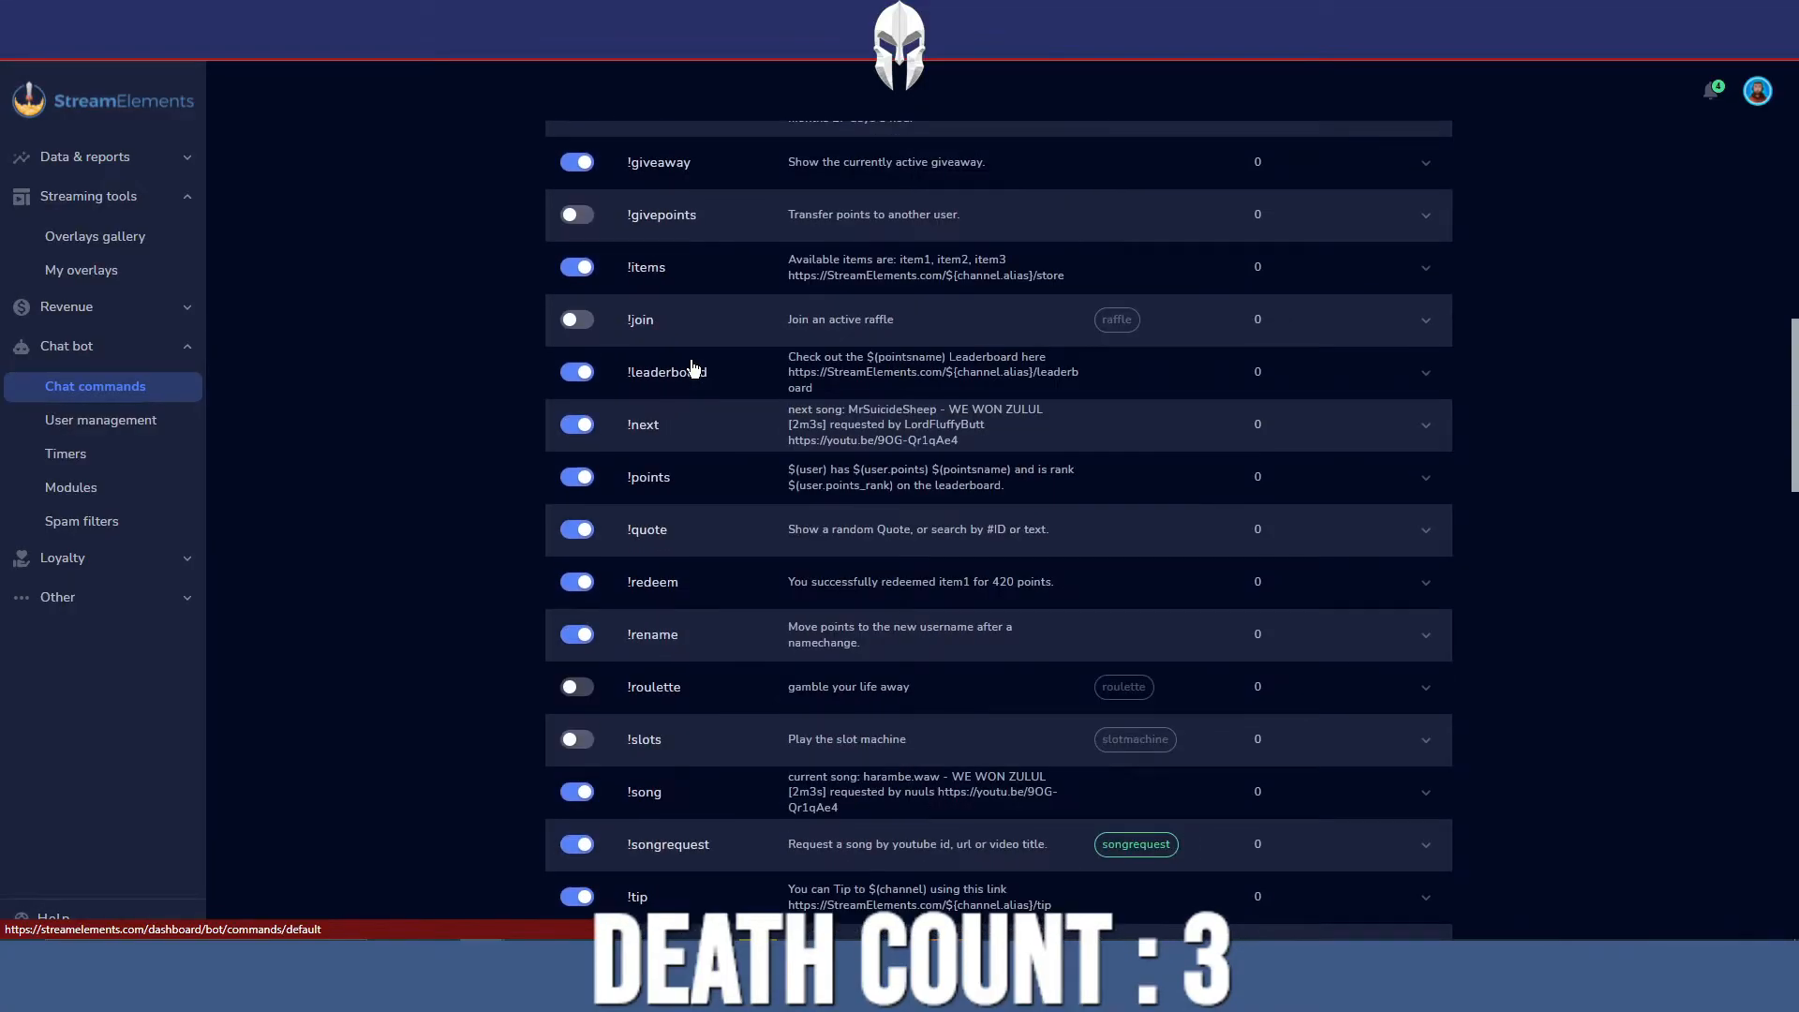
{"action": "scroll", "scroll_direction": "up", "scroll_amount": 3}
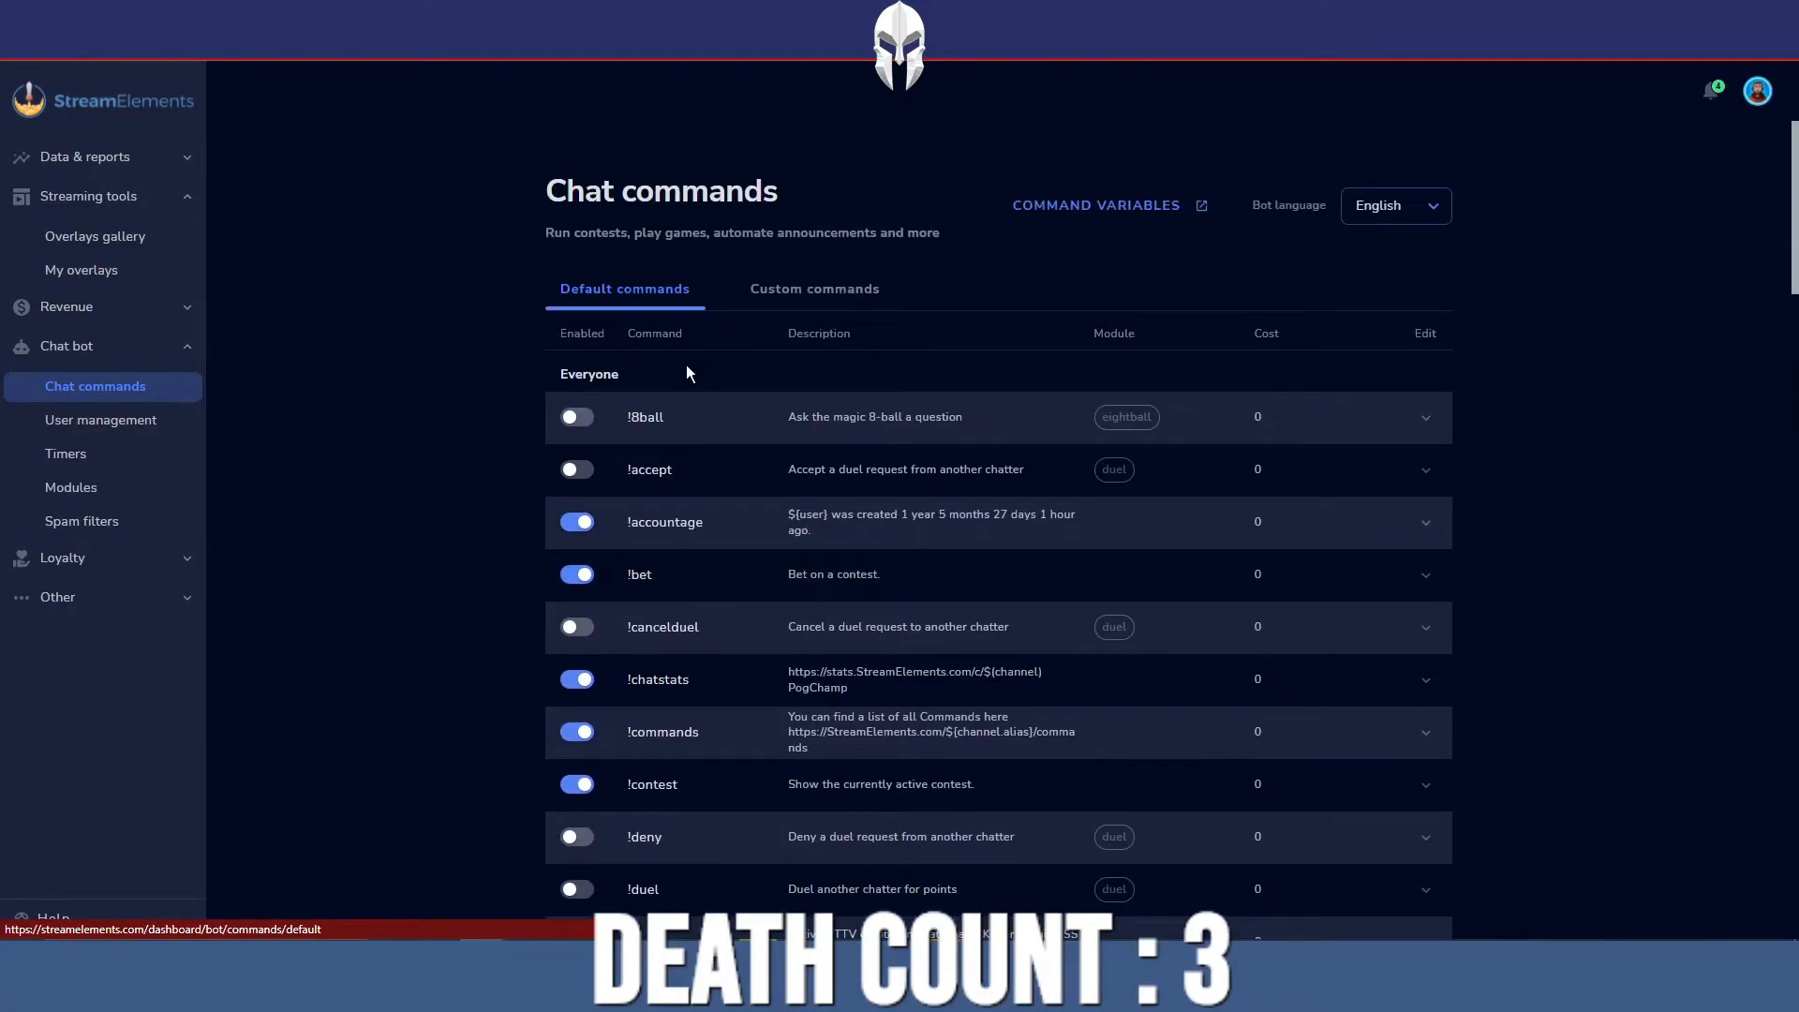
{"action": "mouse_move", "coordinate": [597, 374]}
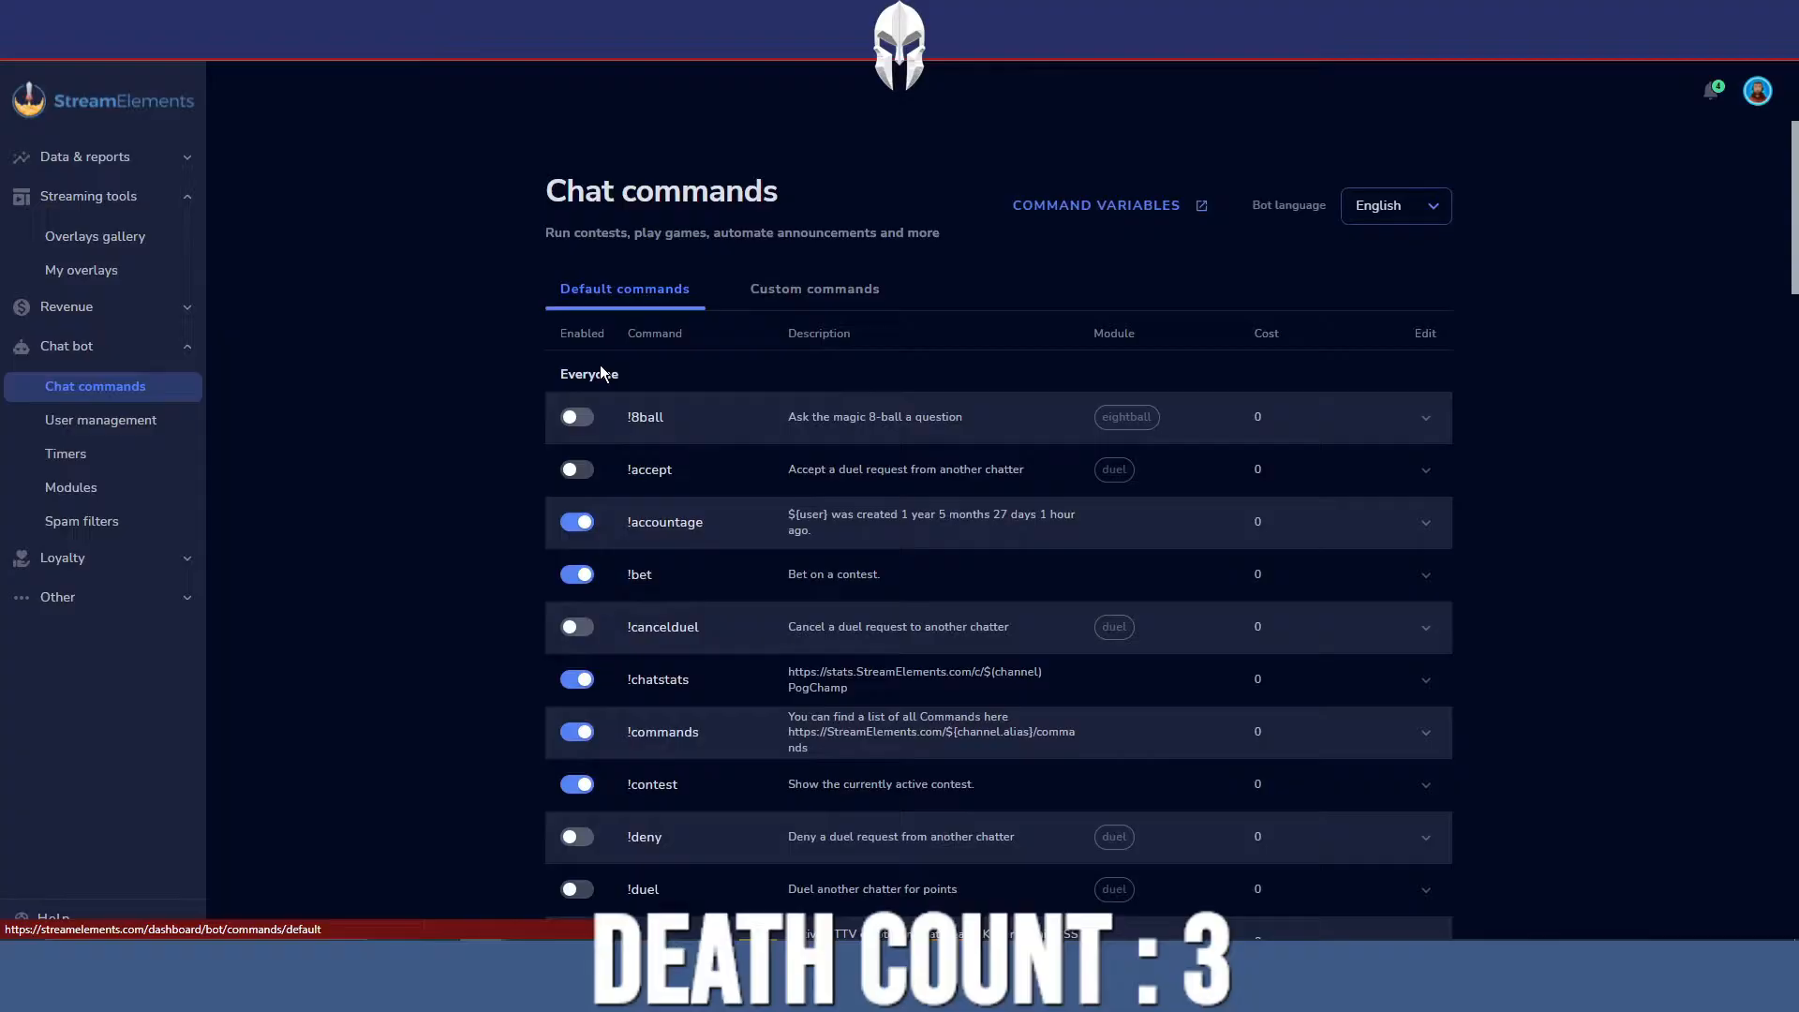
{"action": "left_click", "coordinate": [814, 288]}
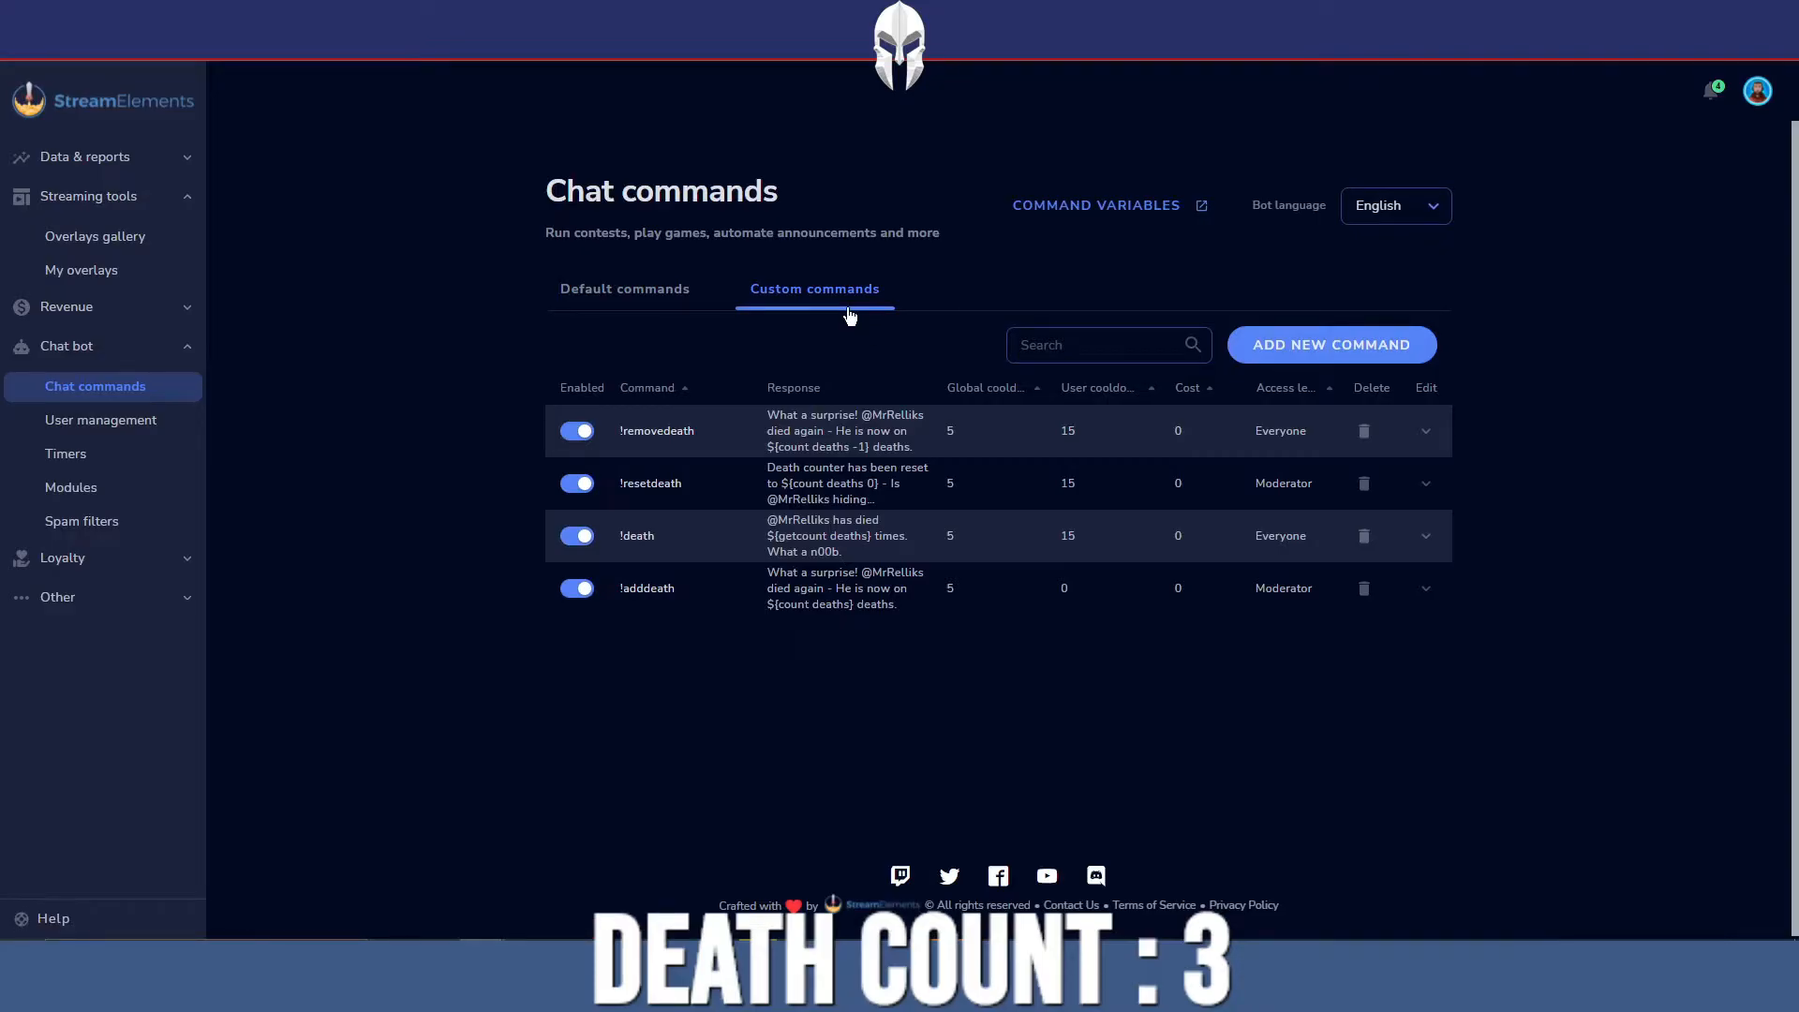
{"action": "mouse_move", "coordinate": [669, 554]}
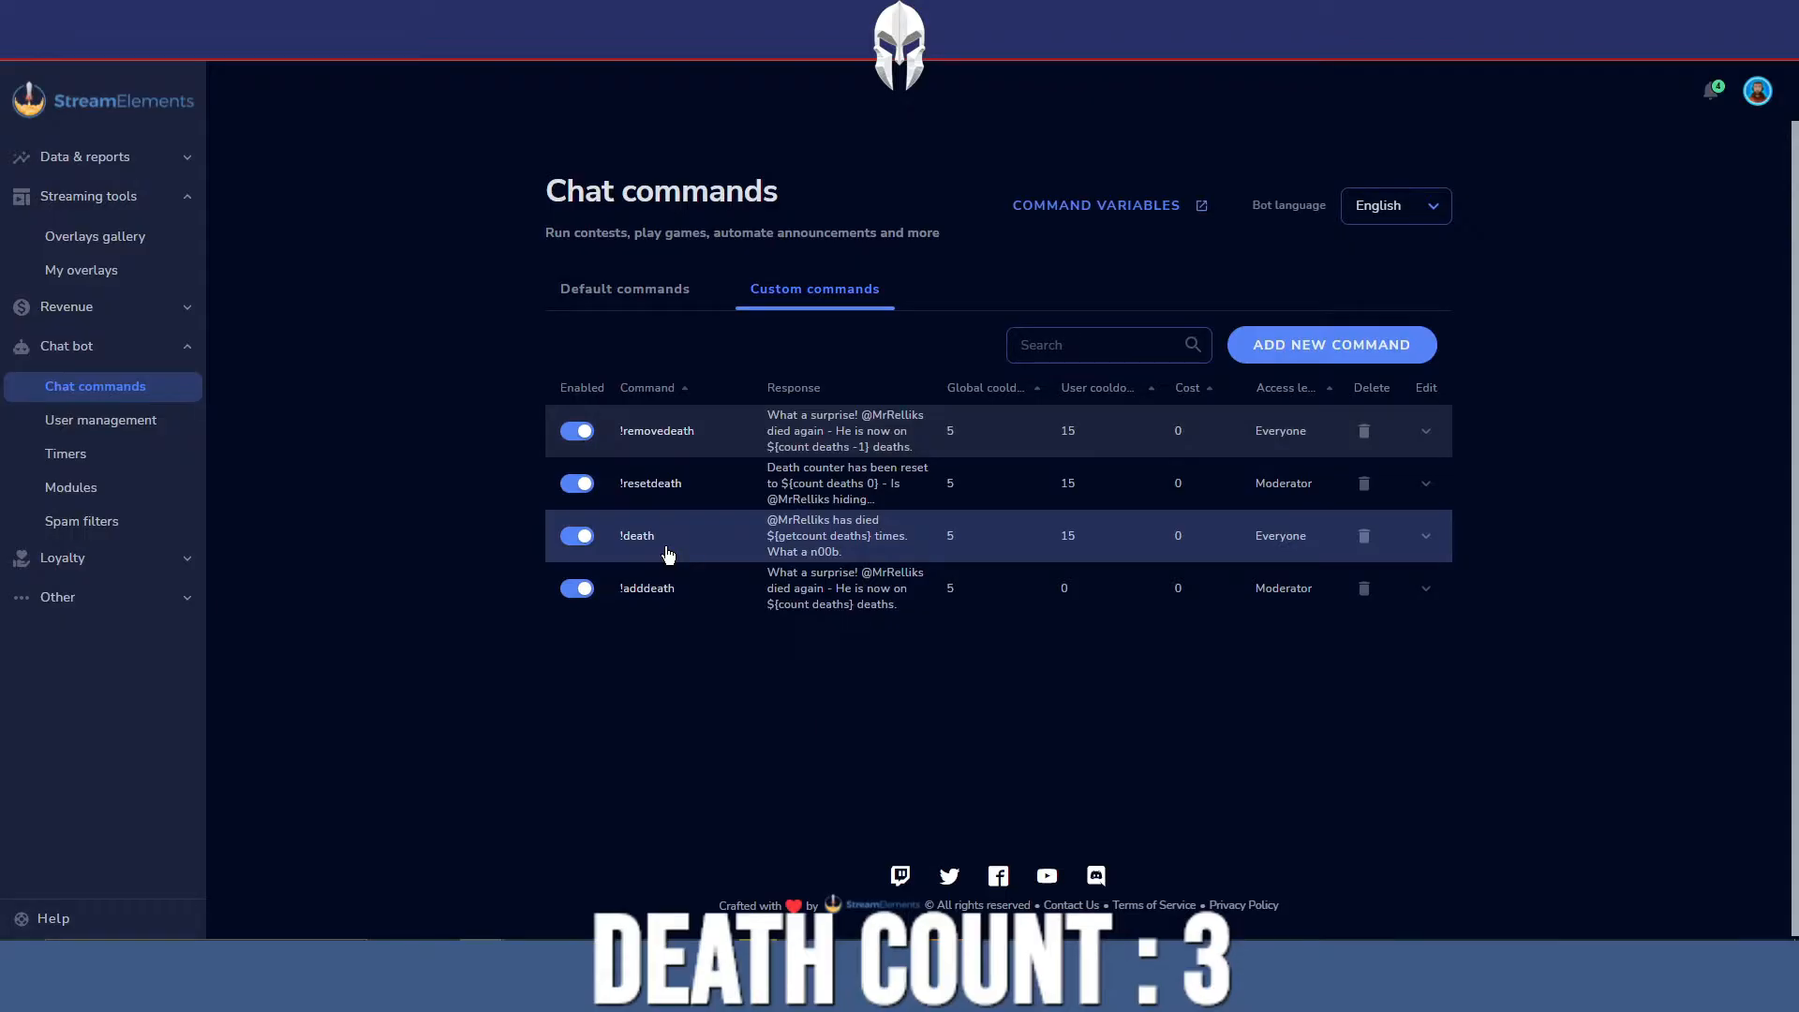
Expand the !death command and send !death in chat, which reports 3 deaths
{"action": "left_click", "coordinate": [1424, 536]}
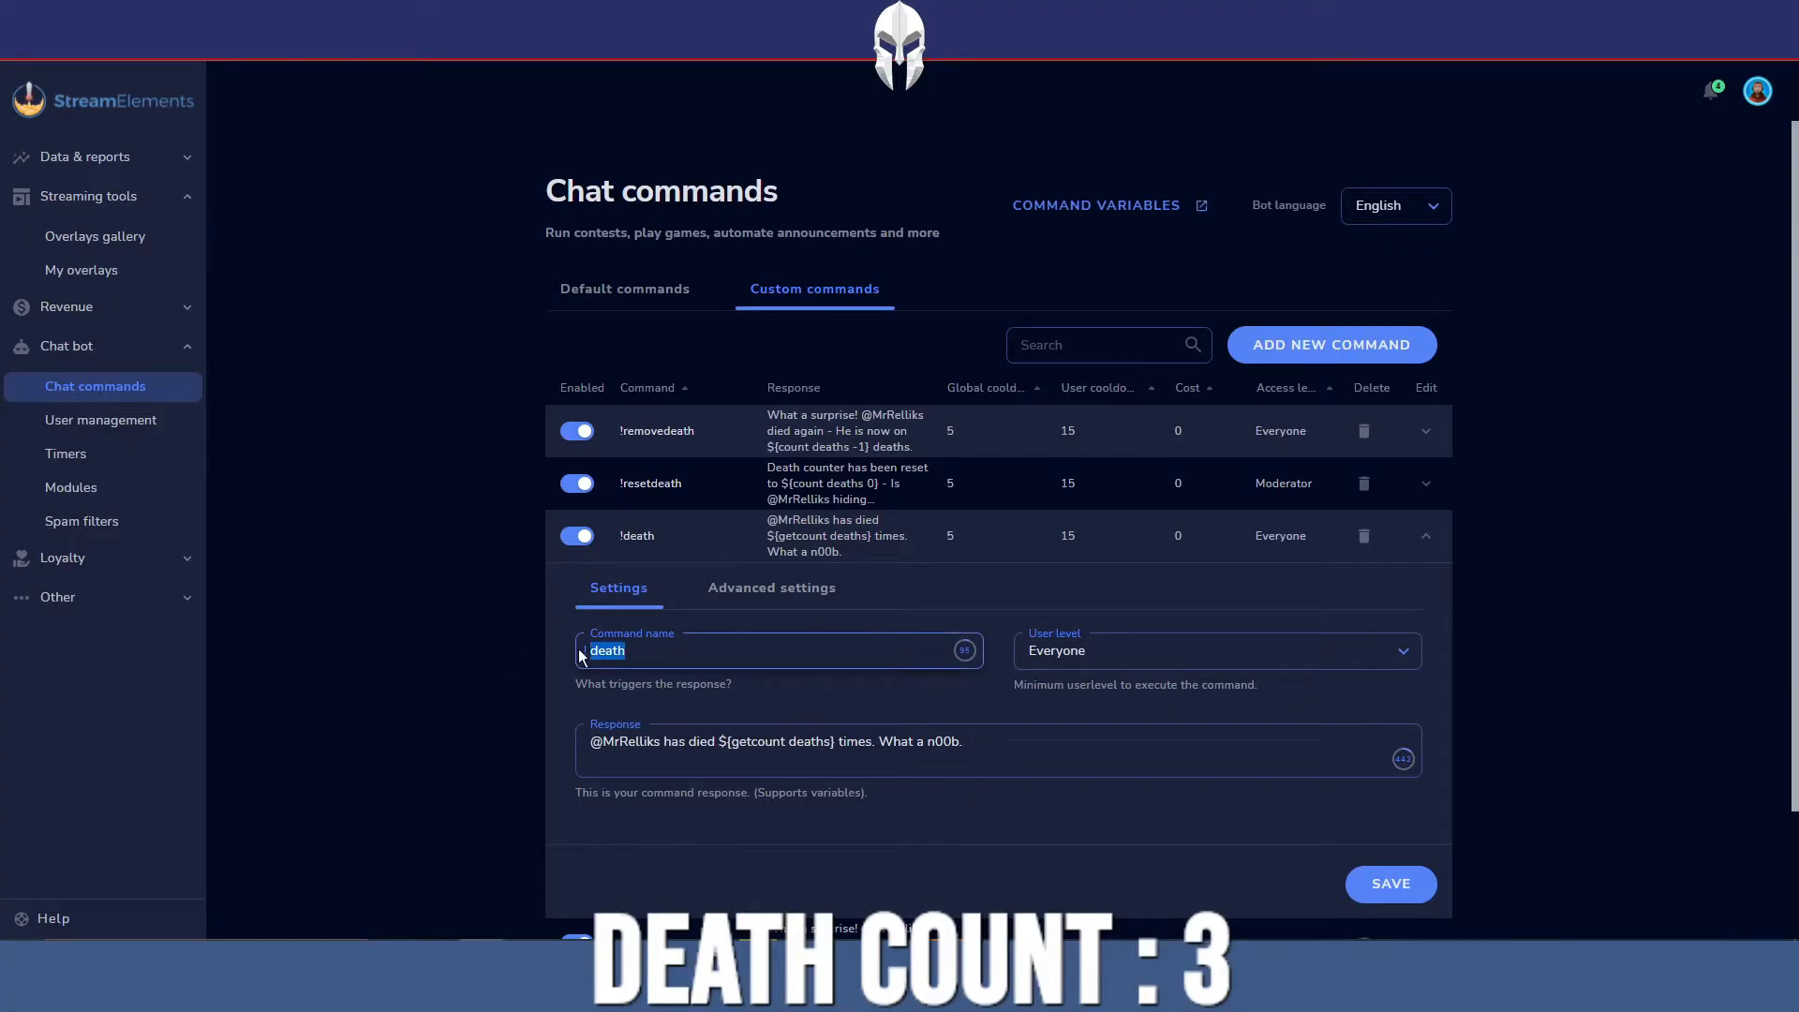
{"action": "scroll", "scroll_direction": "down", "scroll_amount": 3}
{"action": "type", "text": "!death"}
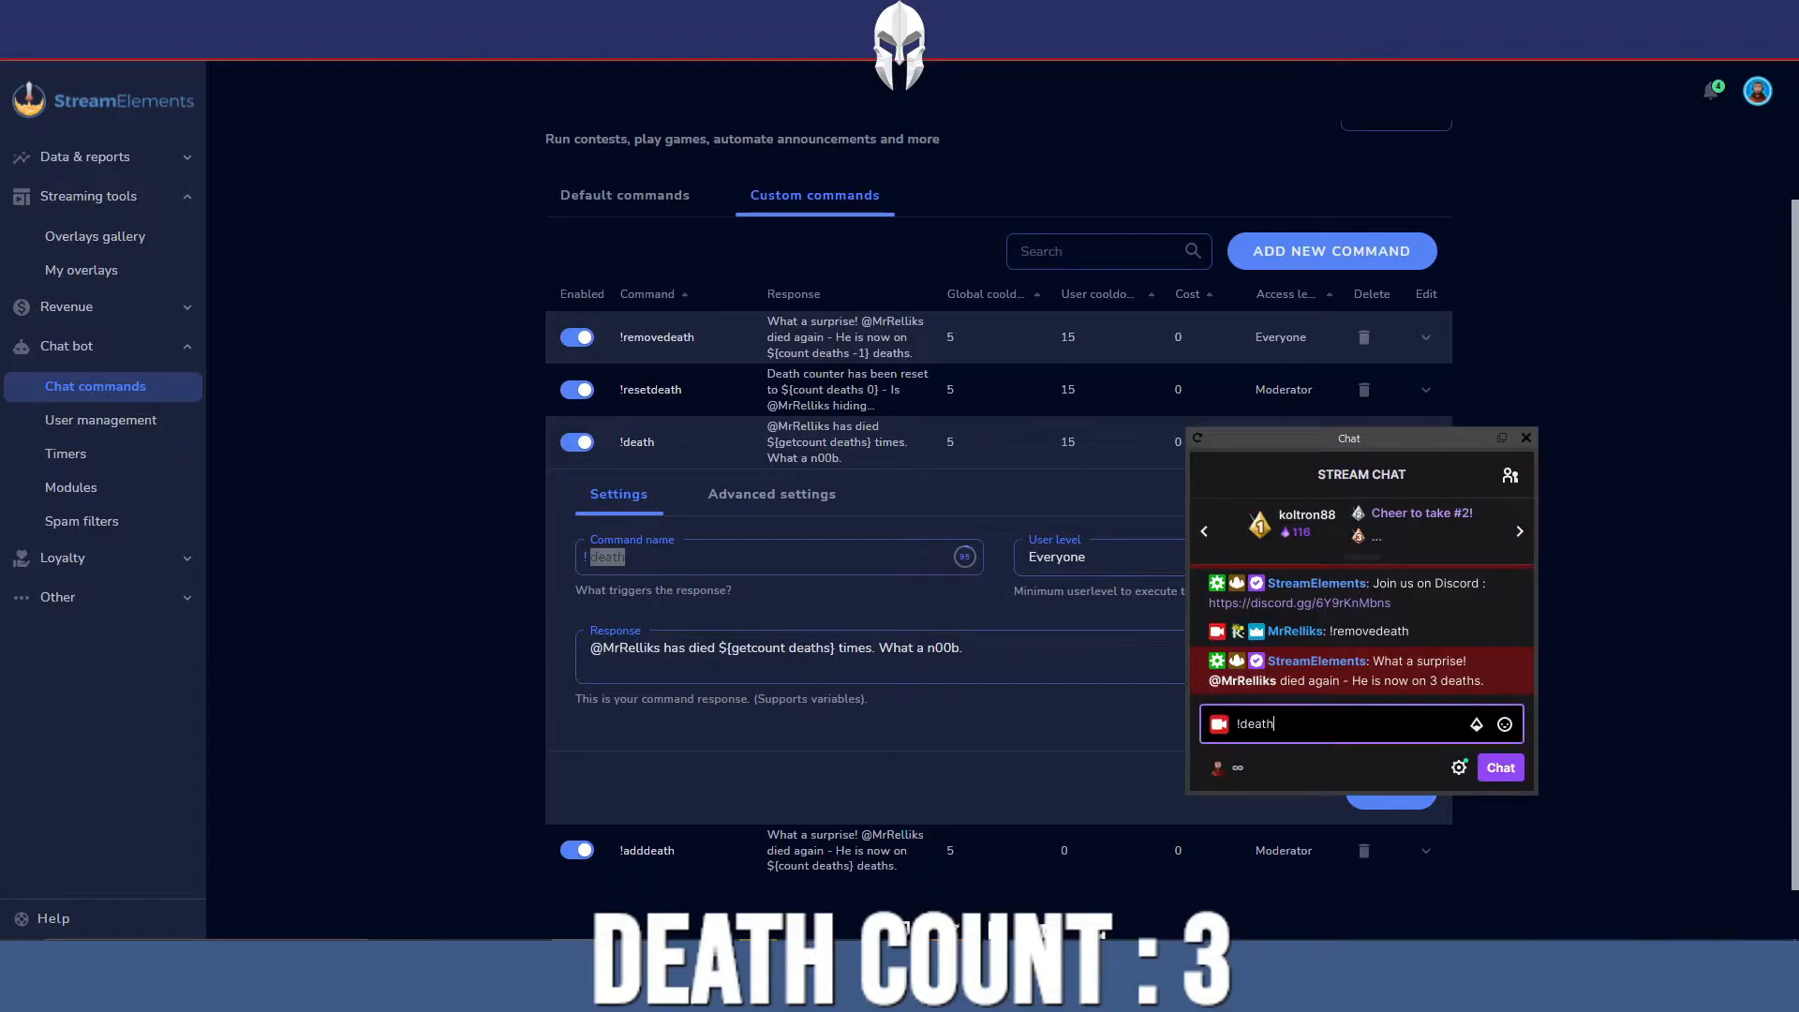
{"action": "left_click", "coordinate": [1499, 766]}
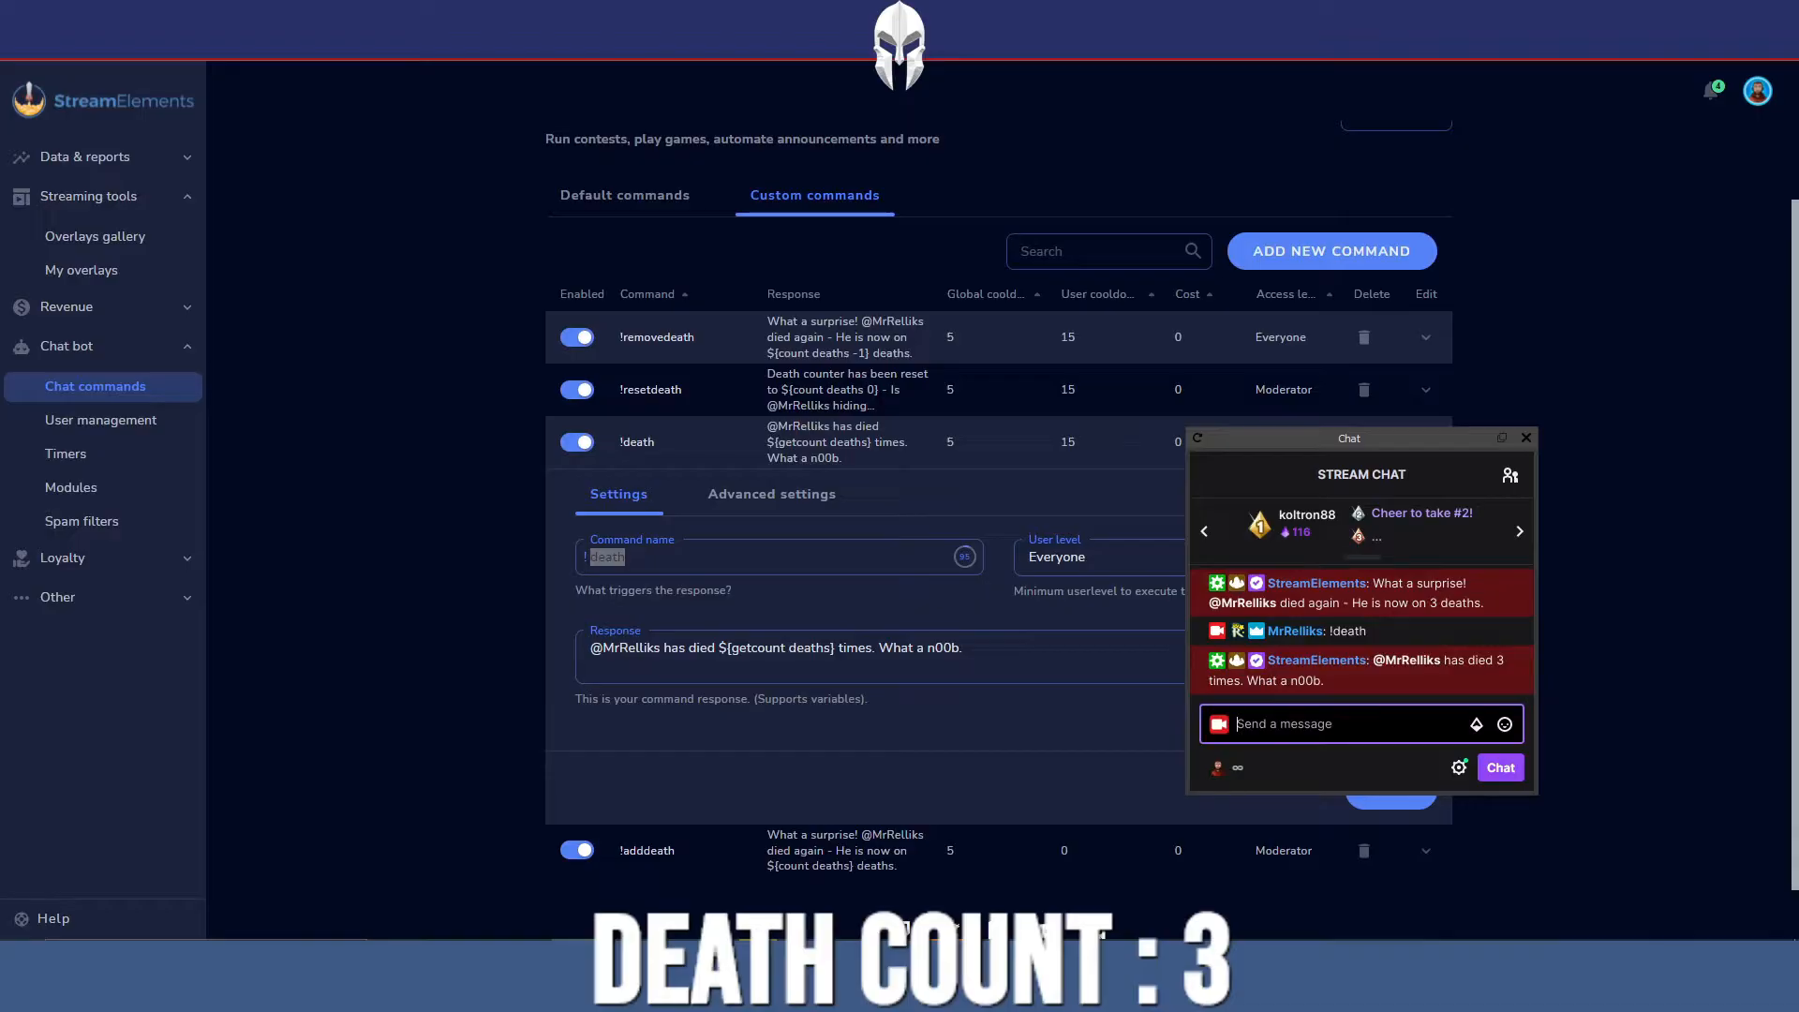
{"action": "left_click", "coordinate": [1525, 437]}
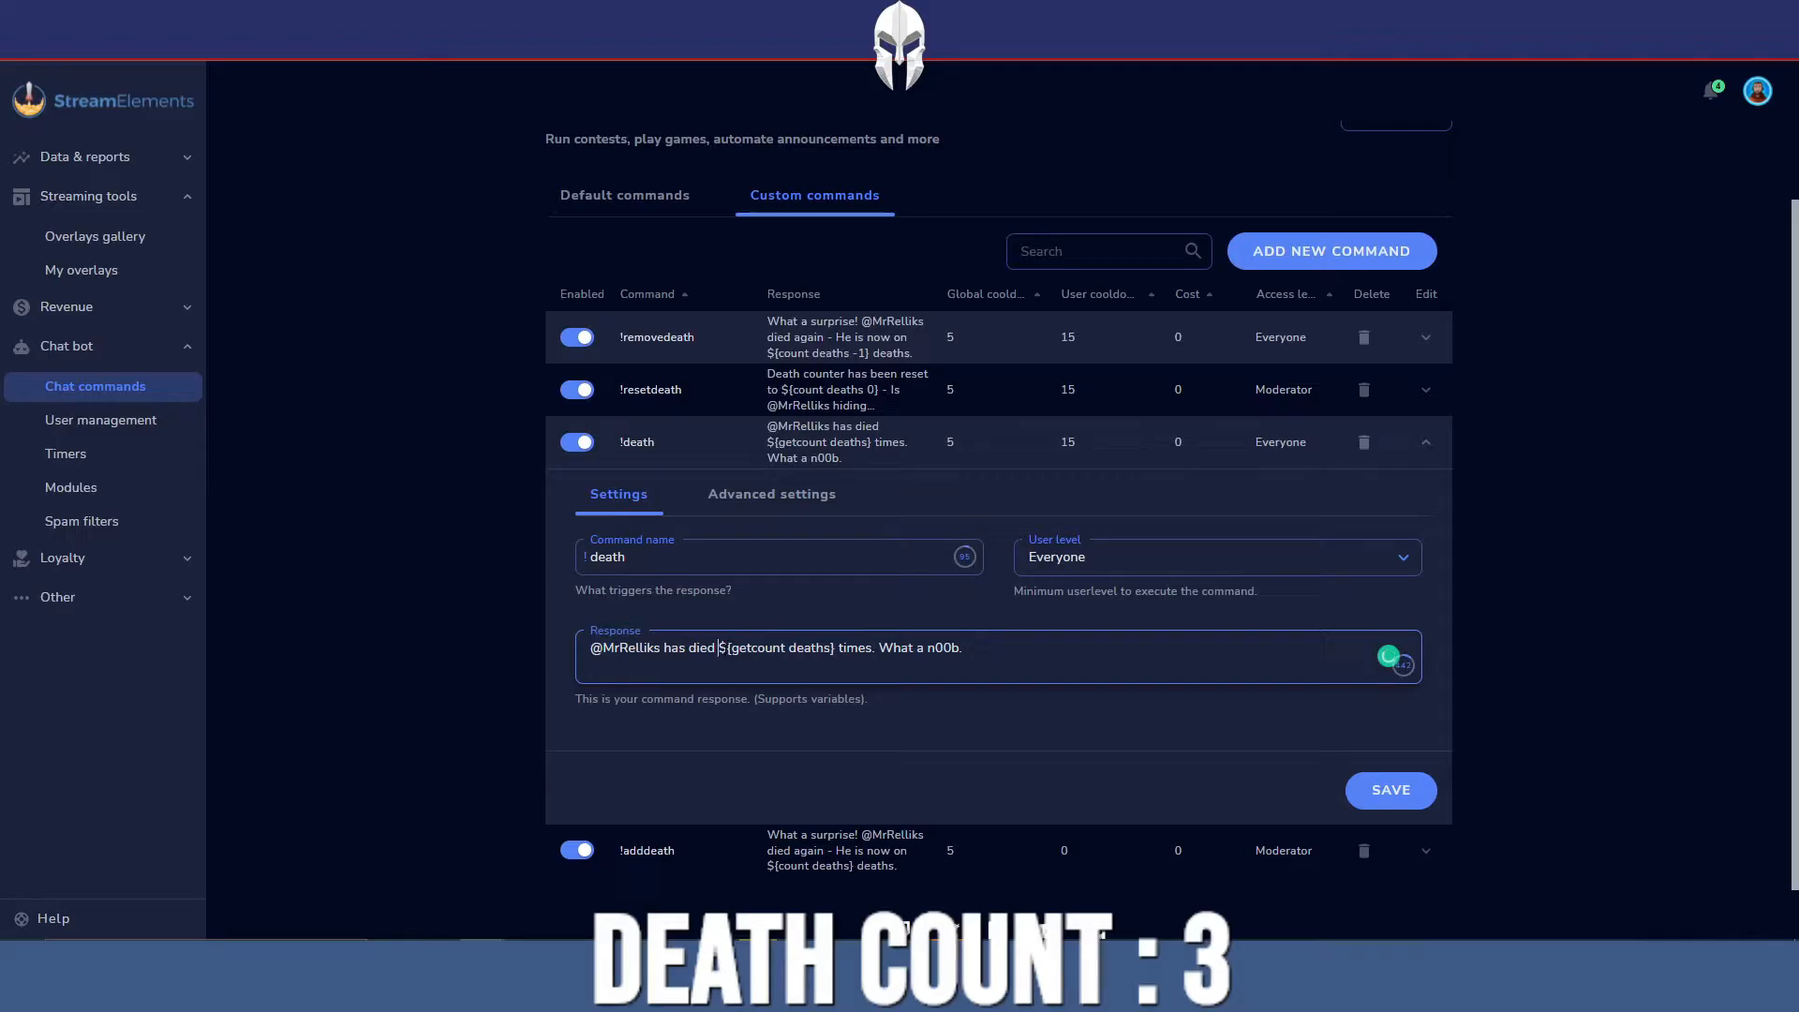
Inspect the getcount deaths variable in the !death command's Response field
{"action": "double_click", "coordinate": [777, 647]}
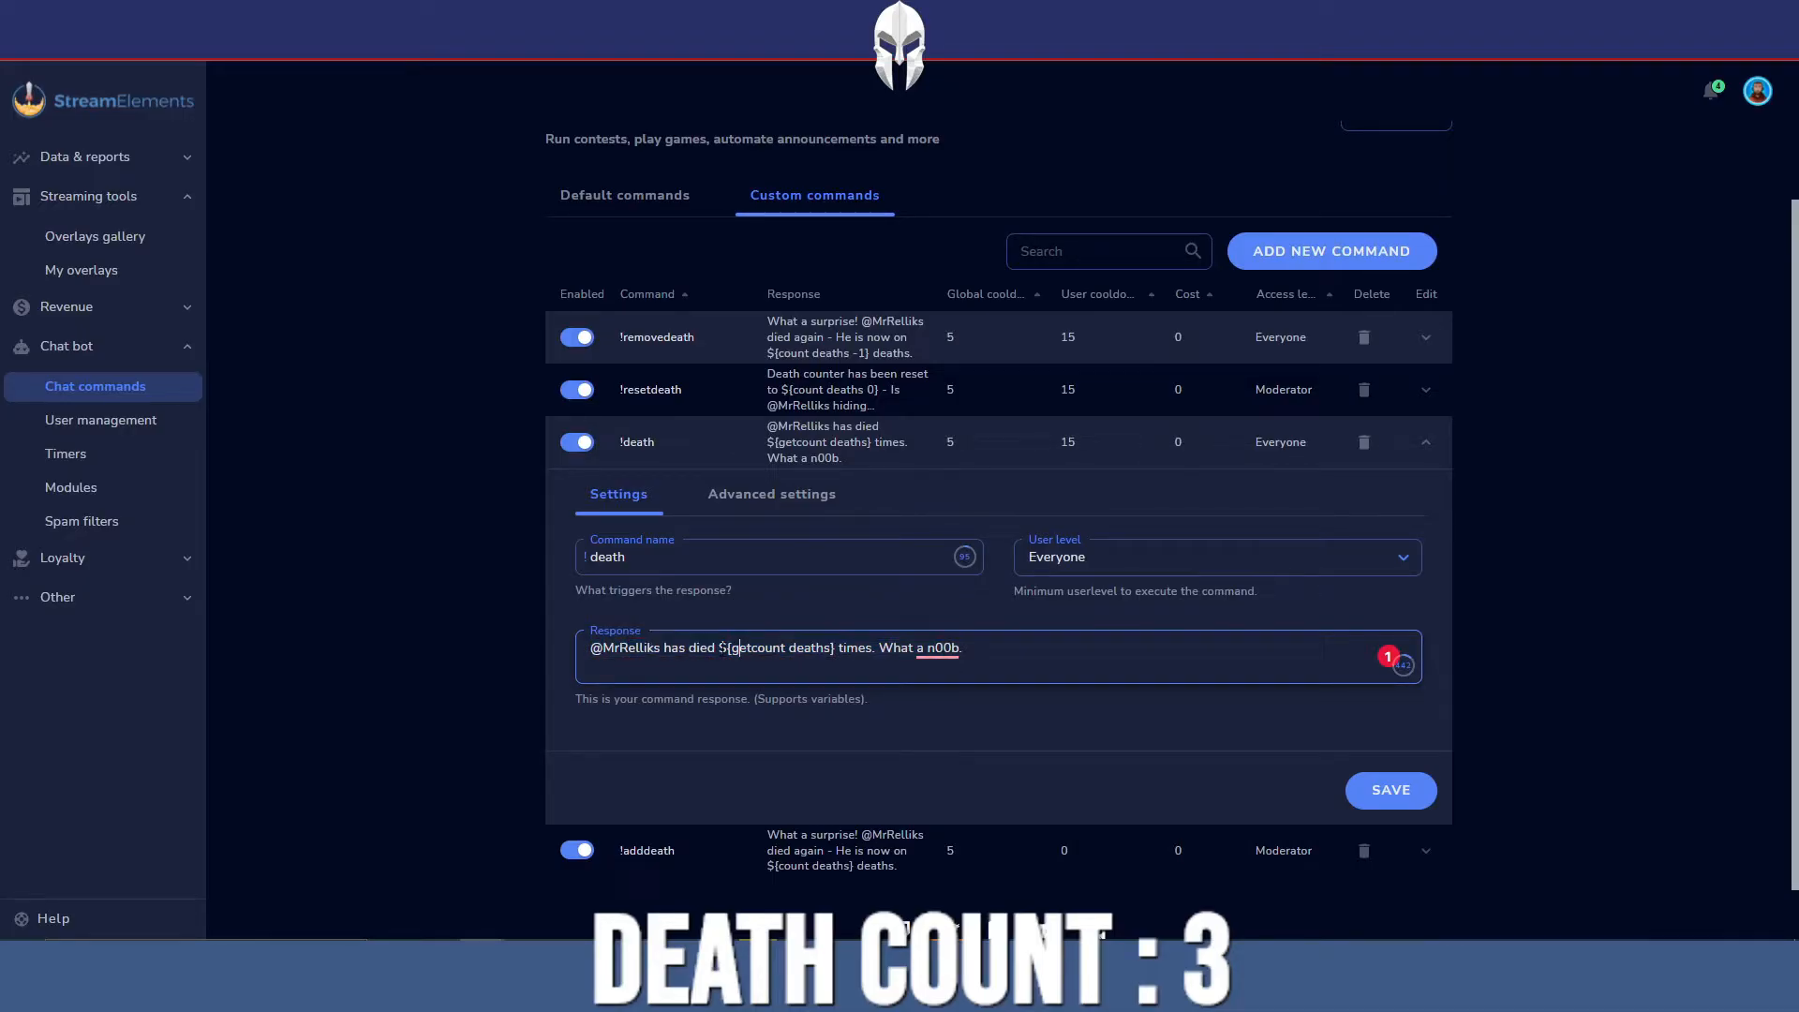
{"action": "double_click", "coordinate": [776, 648]}
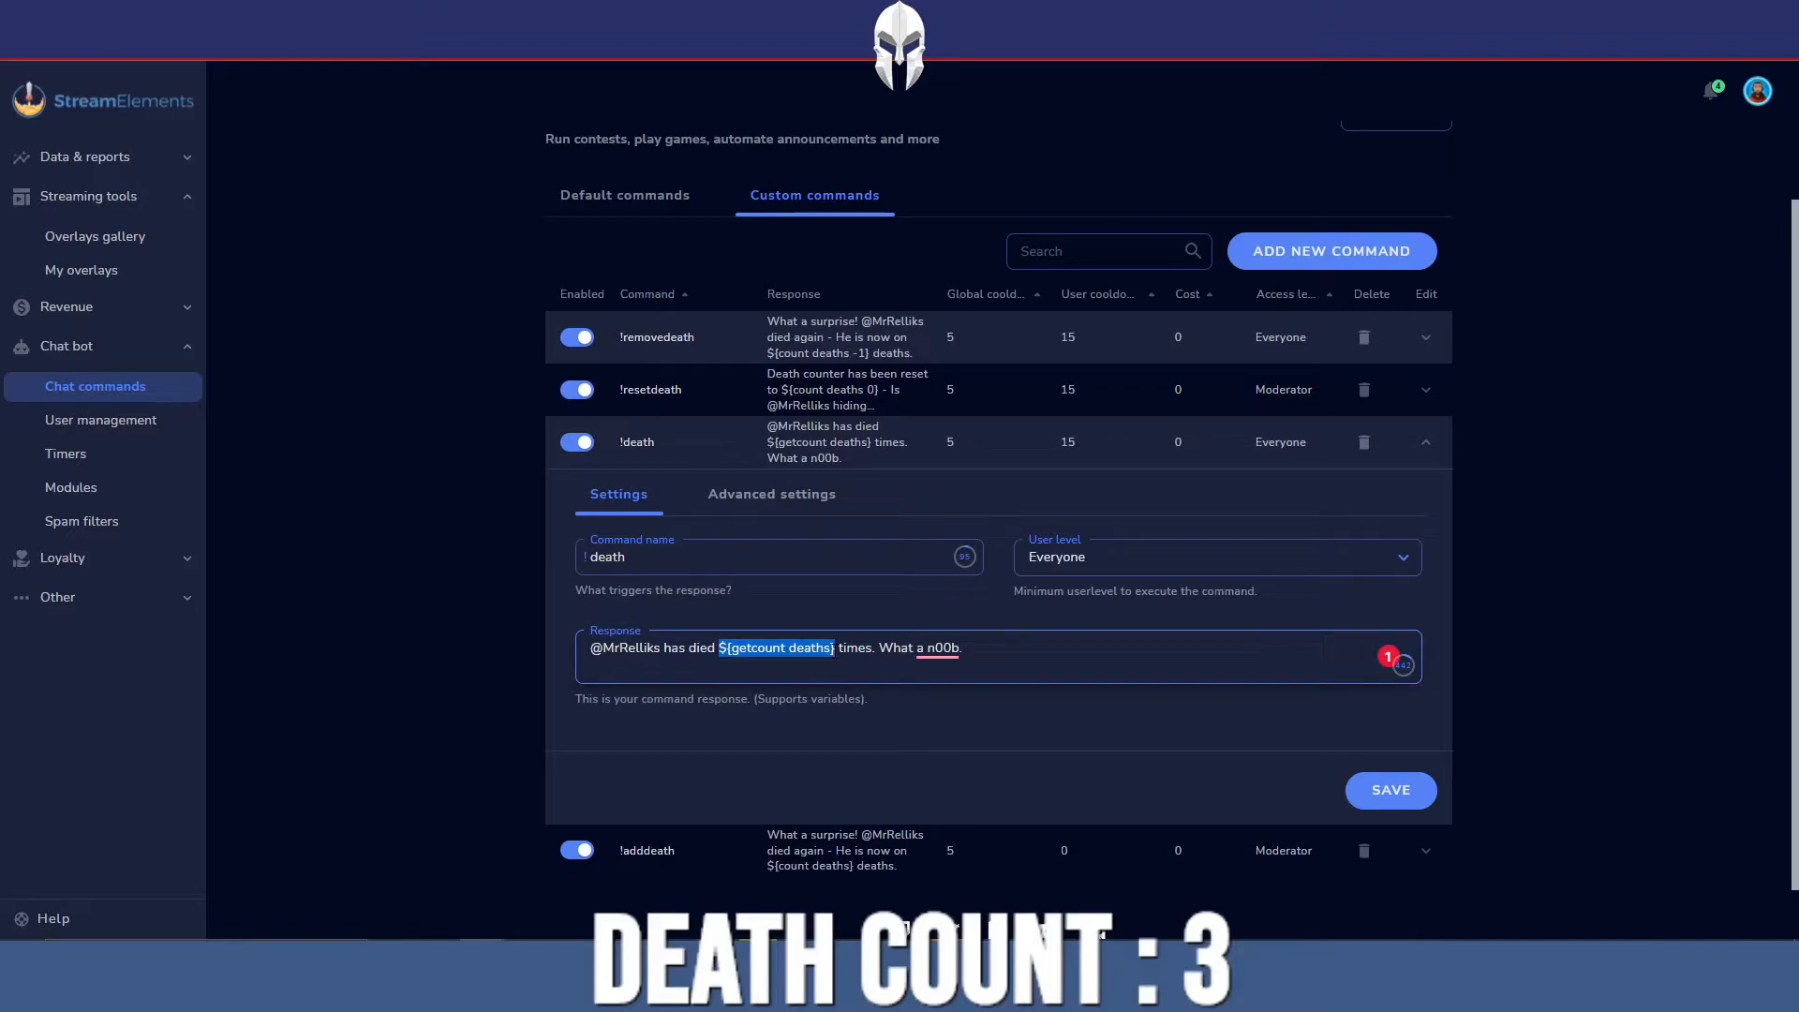
{"action": "left_click", "coordinate": [843, 647]}
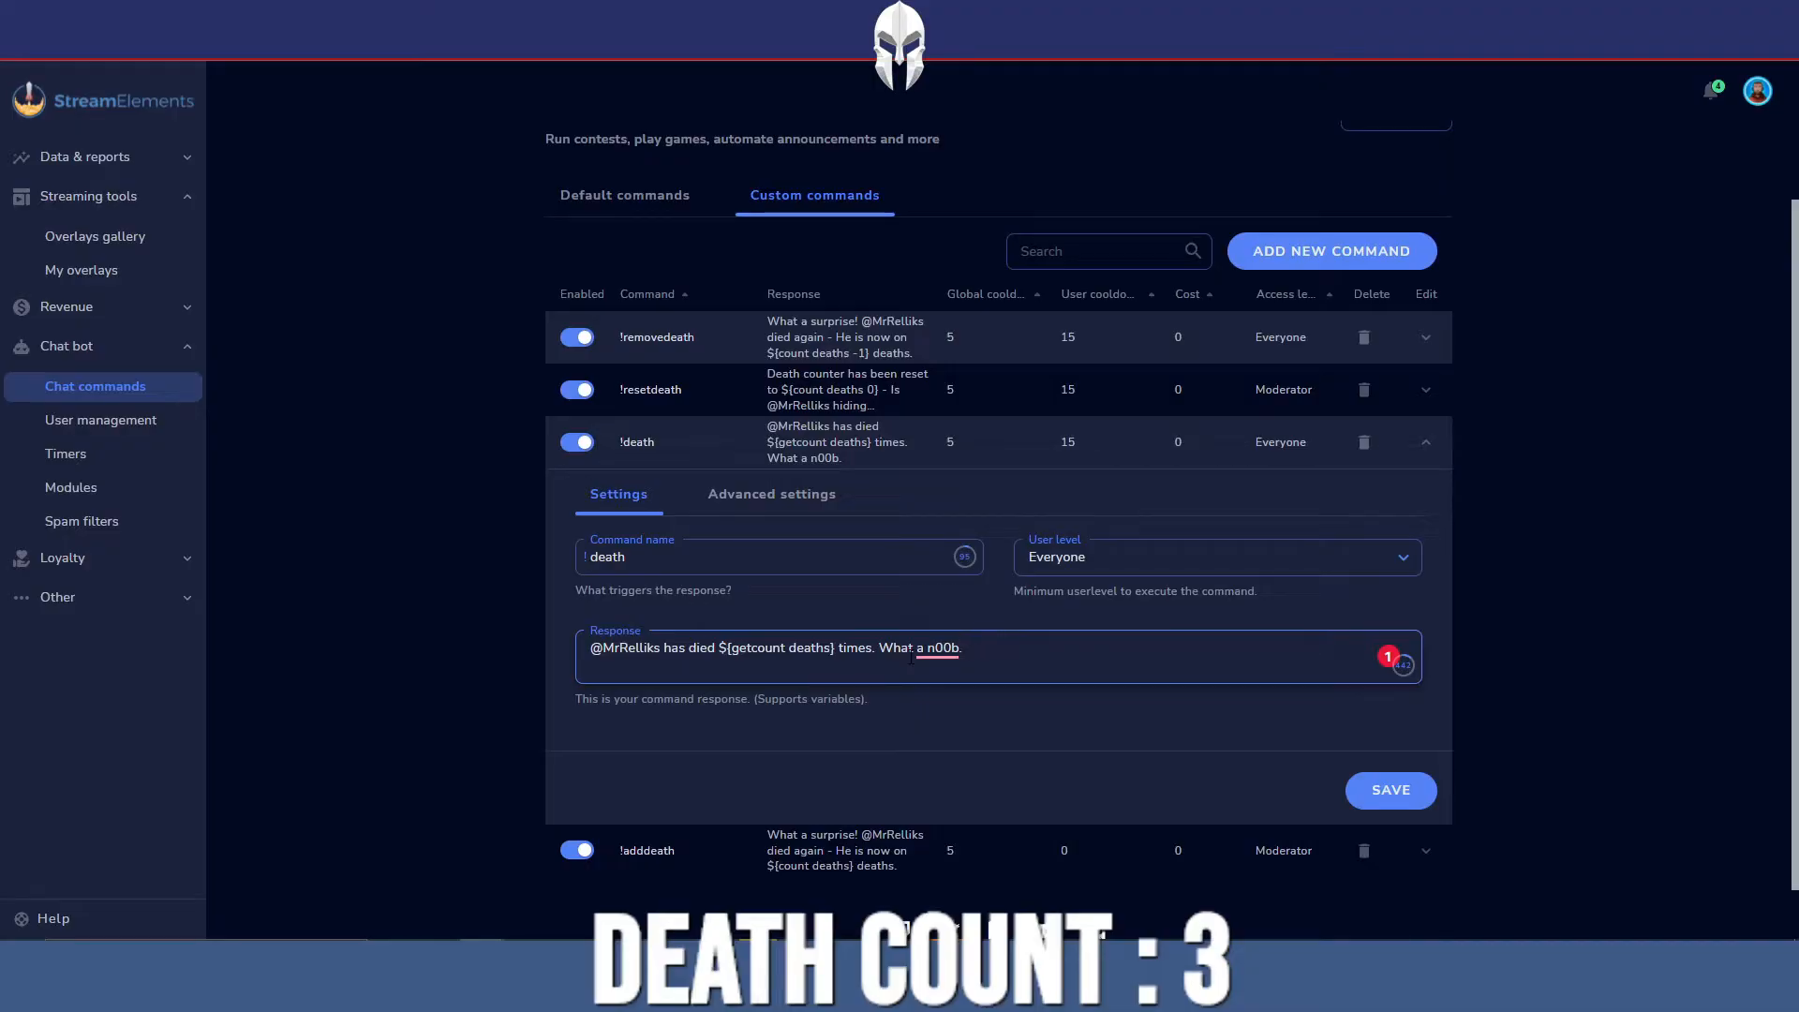
{"action": "double_click", "coordinate": [630, 648]}
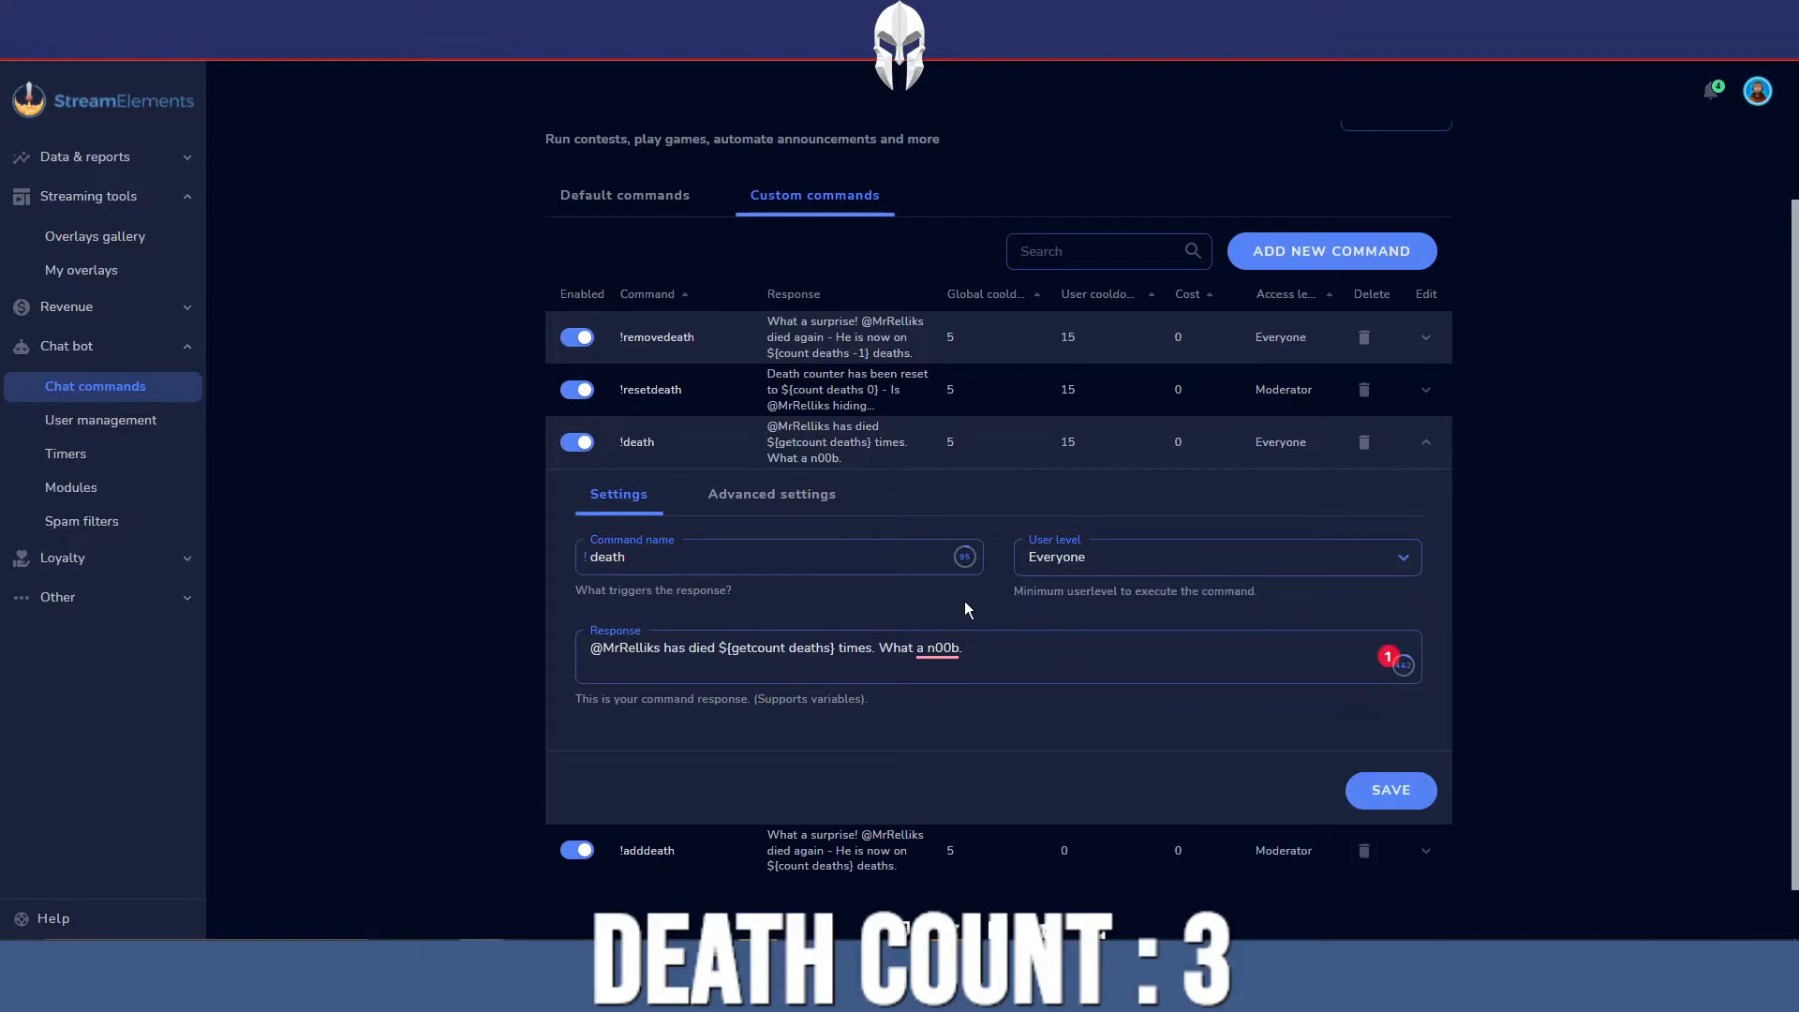
{"action": "mouse_move", "coordinate": [1390, 789]}
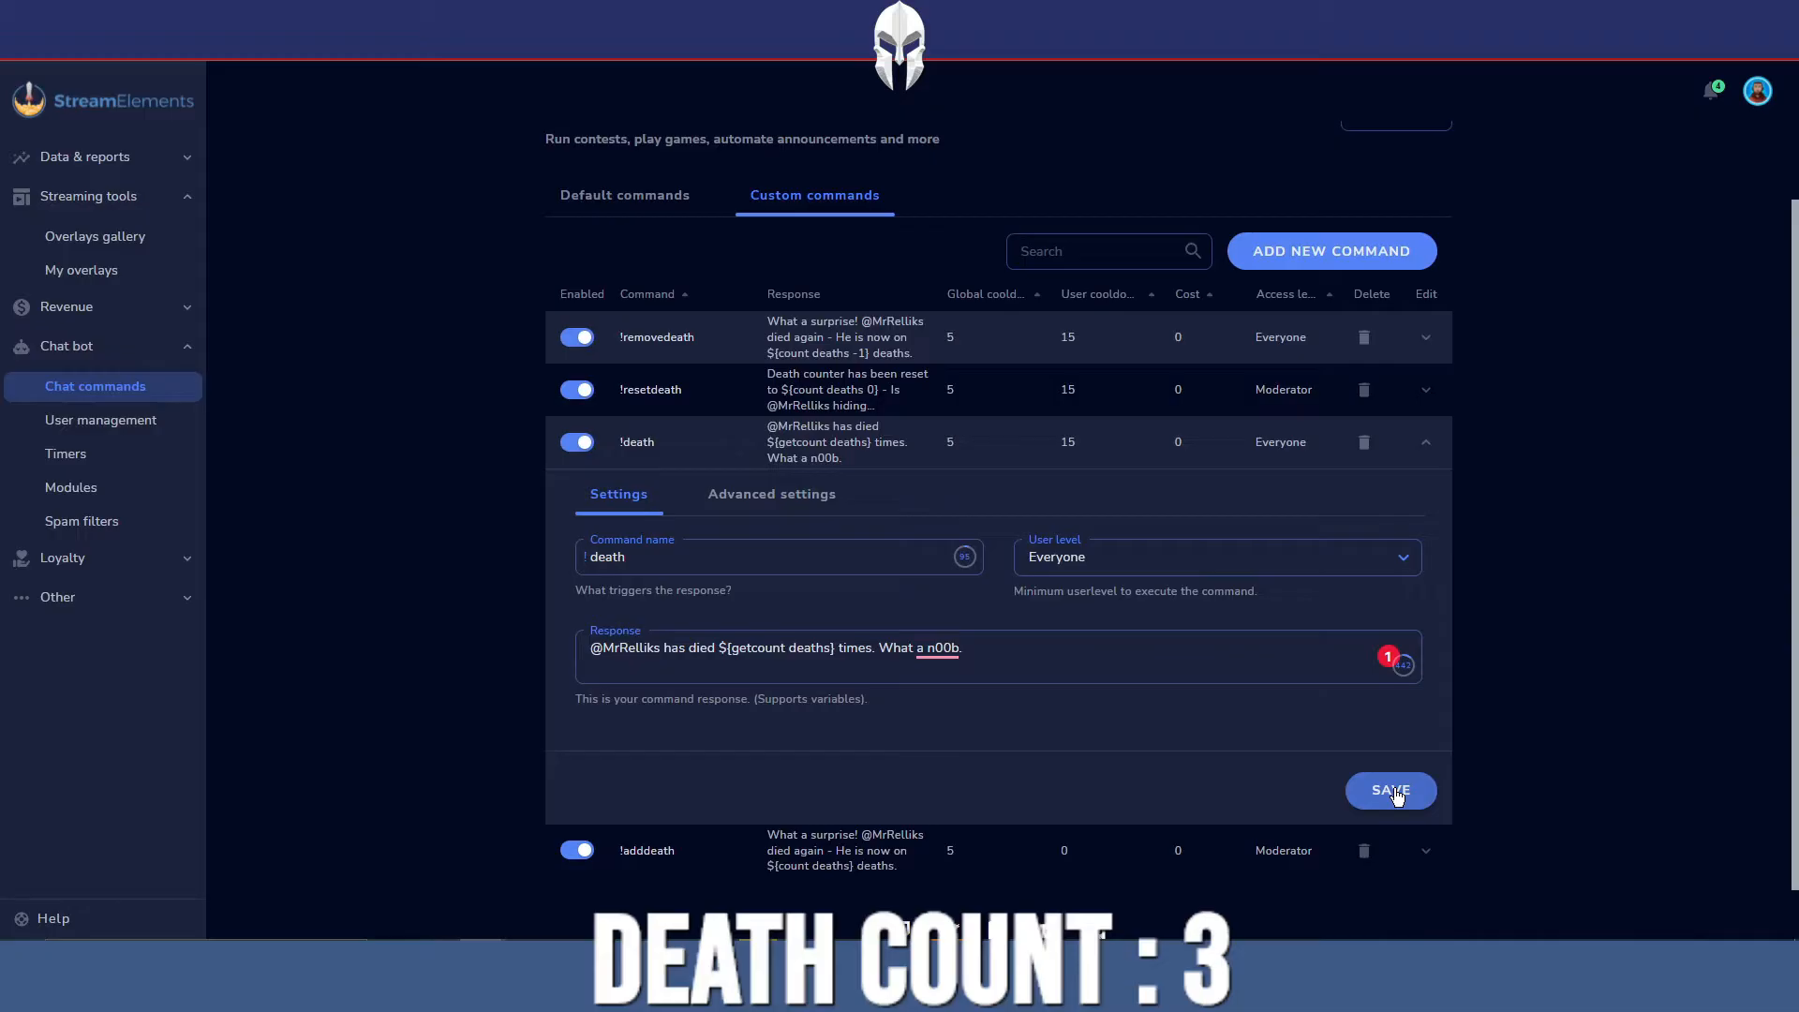
Save the !death command's settings and collapse its panel
{"action": "left_click", "coordinate": [1390, 791]}
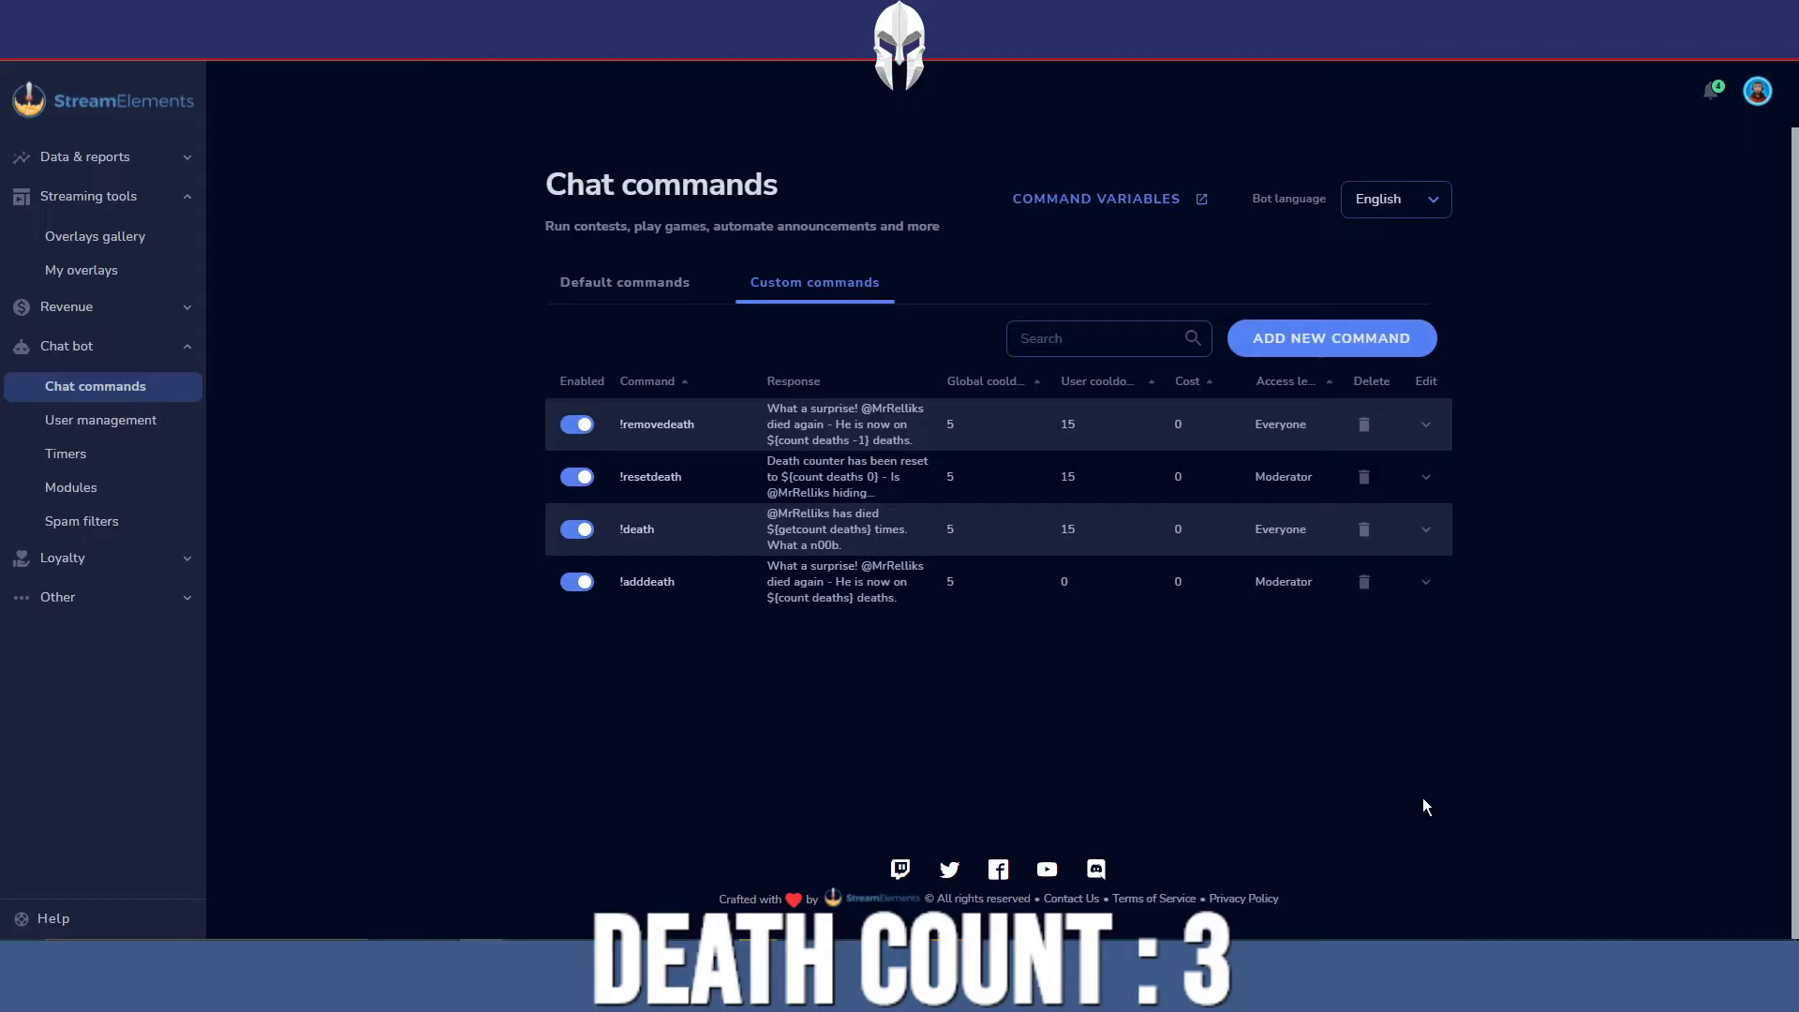
{"action": "mouse_move", "coordinate": [711, 588]}
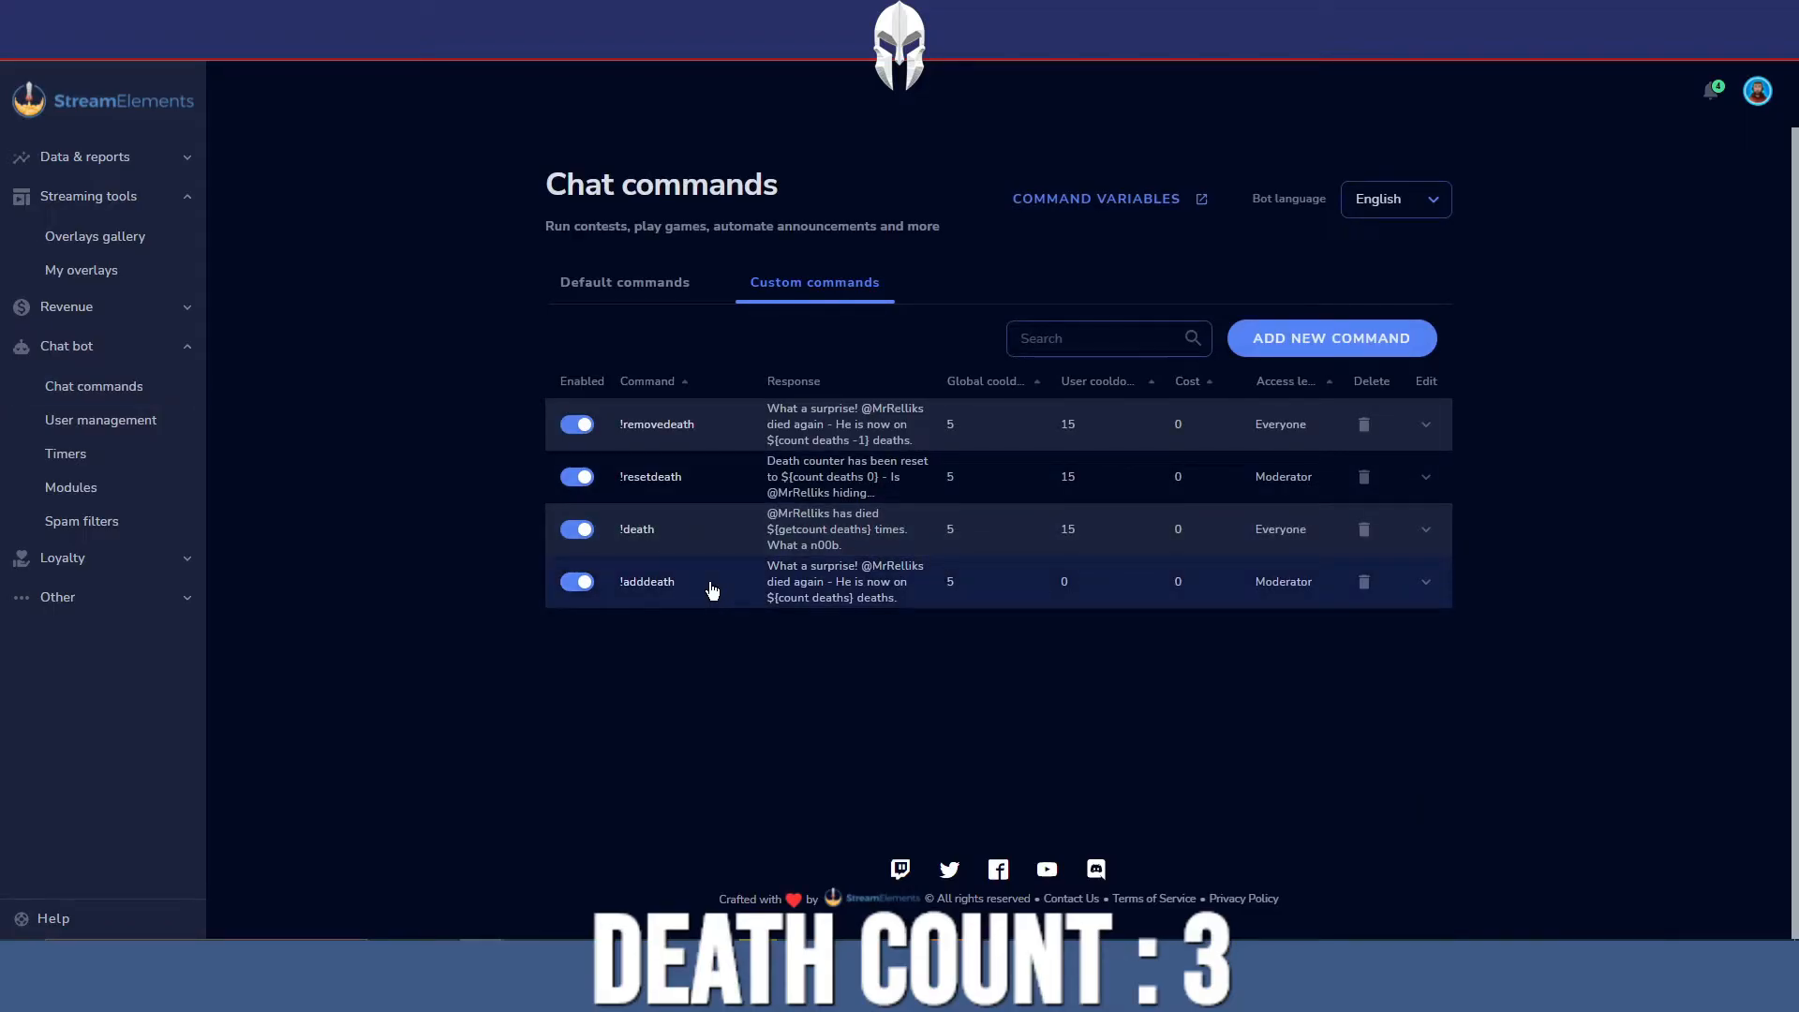
{"action": "left_click", "coordinate": [1425, 582]}
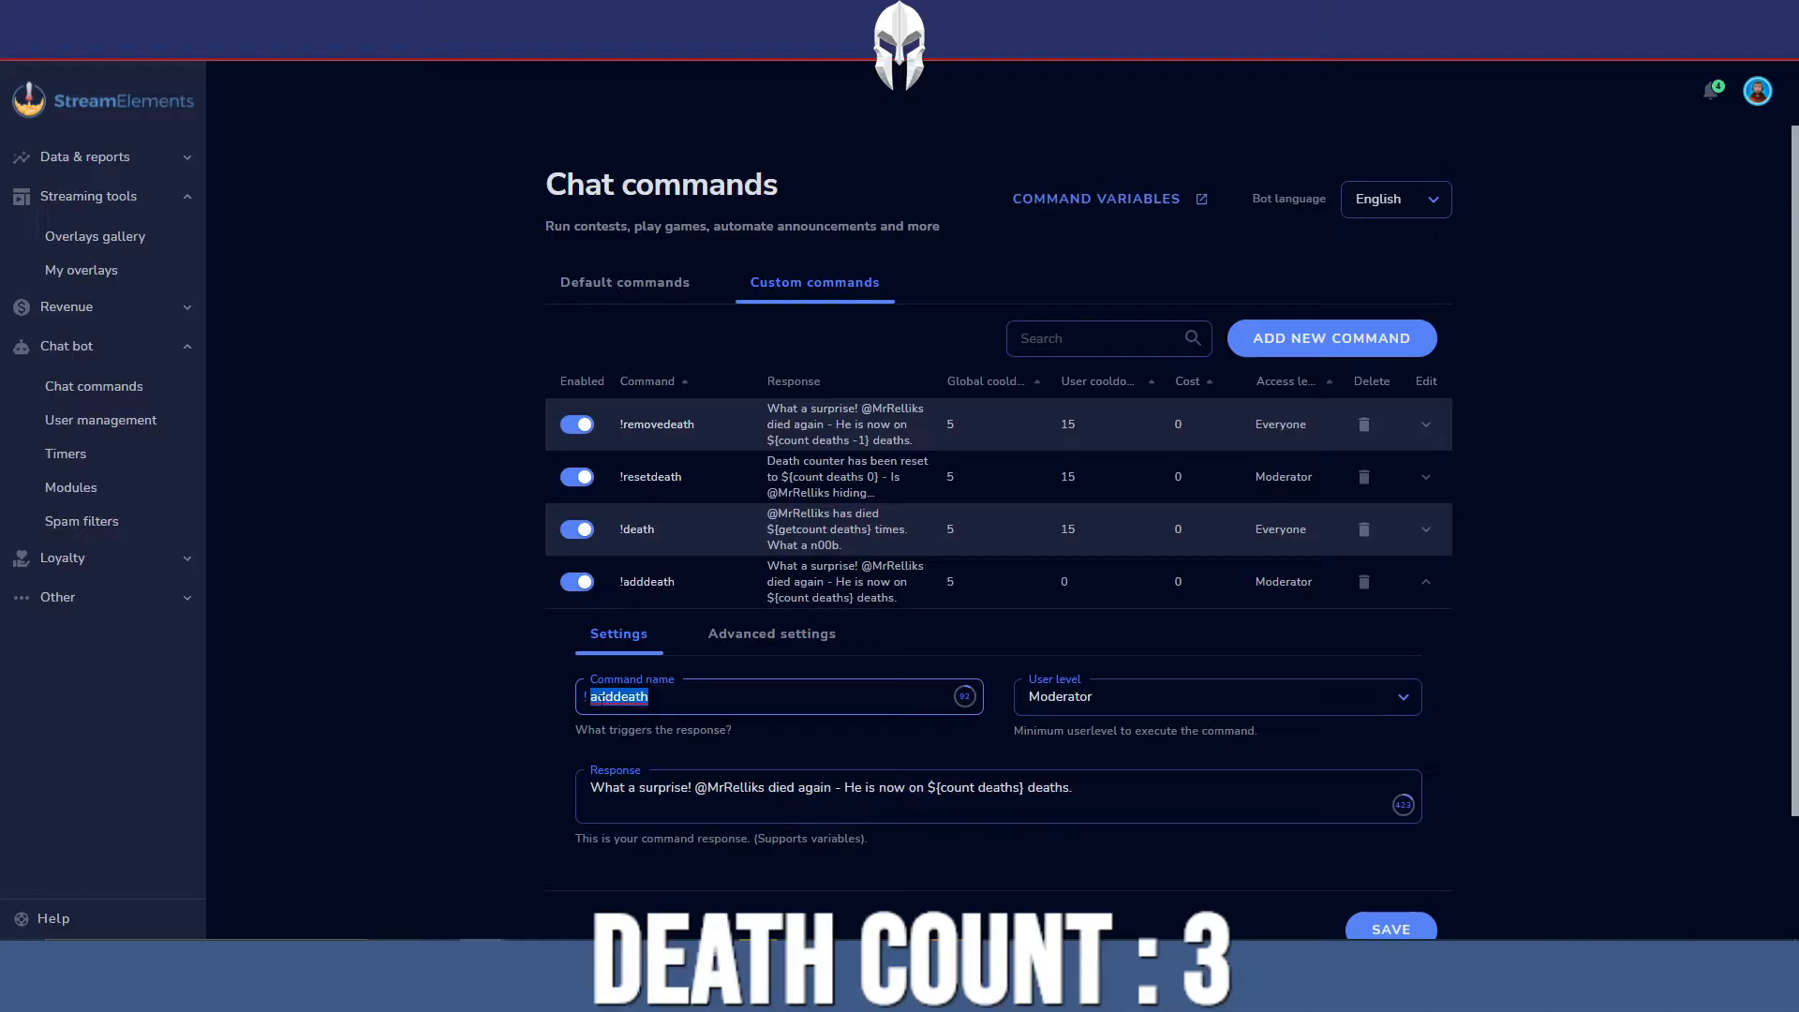
{"action": "triple_click", "coordinate": [828, 788]}
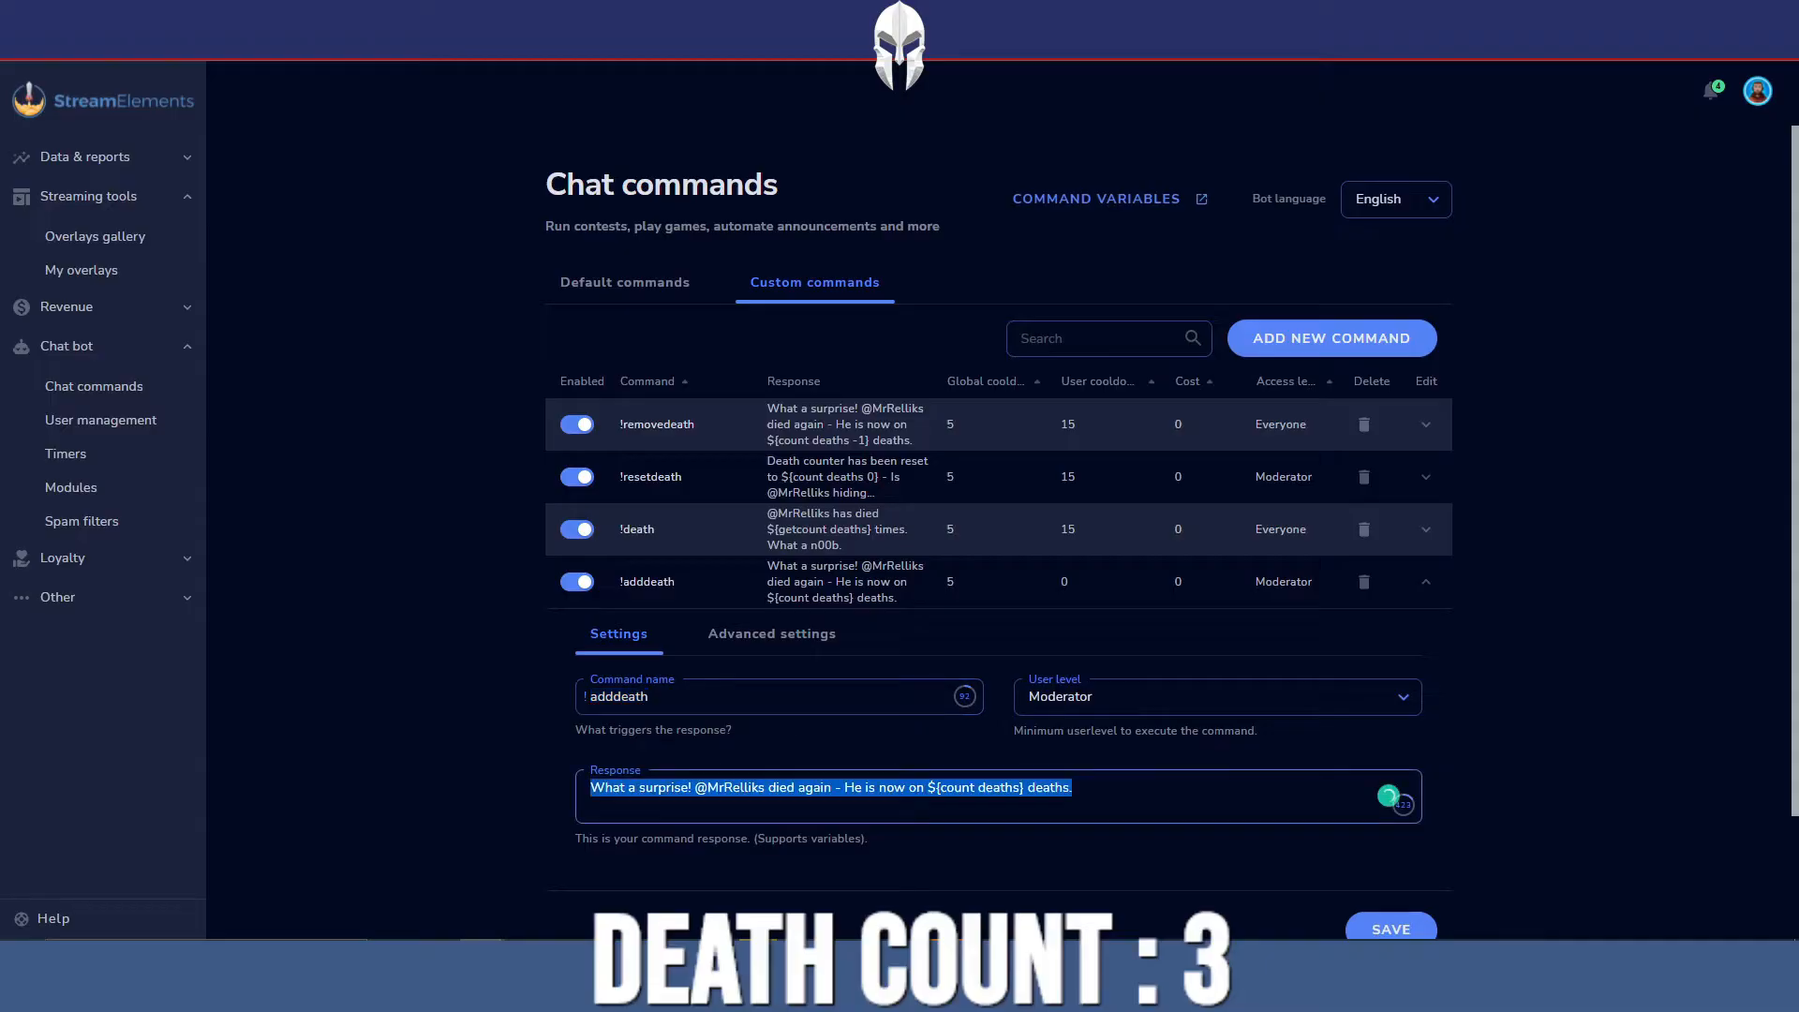
{"action": "left_click", "coordinate": [944, 787]}
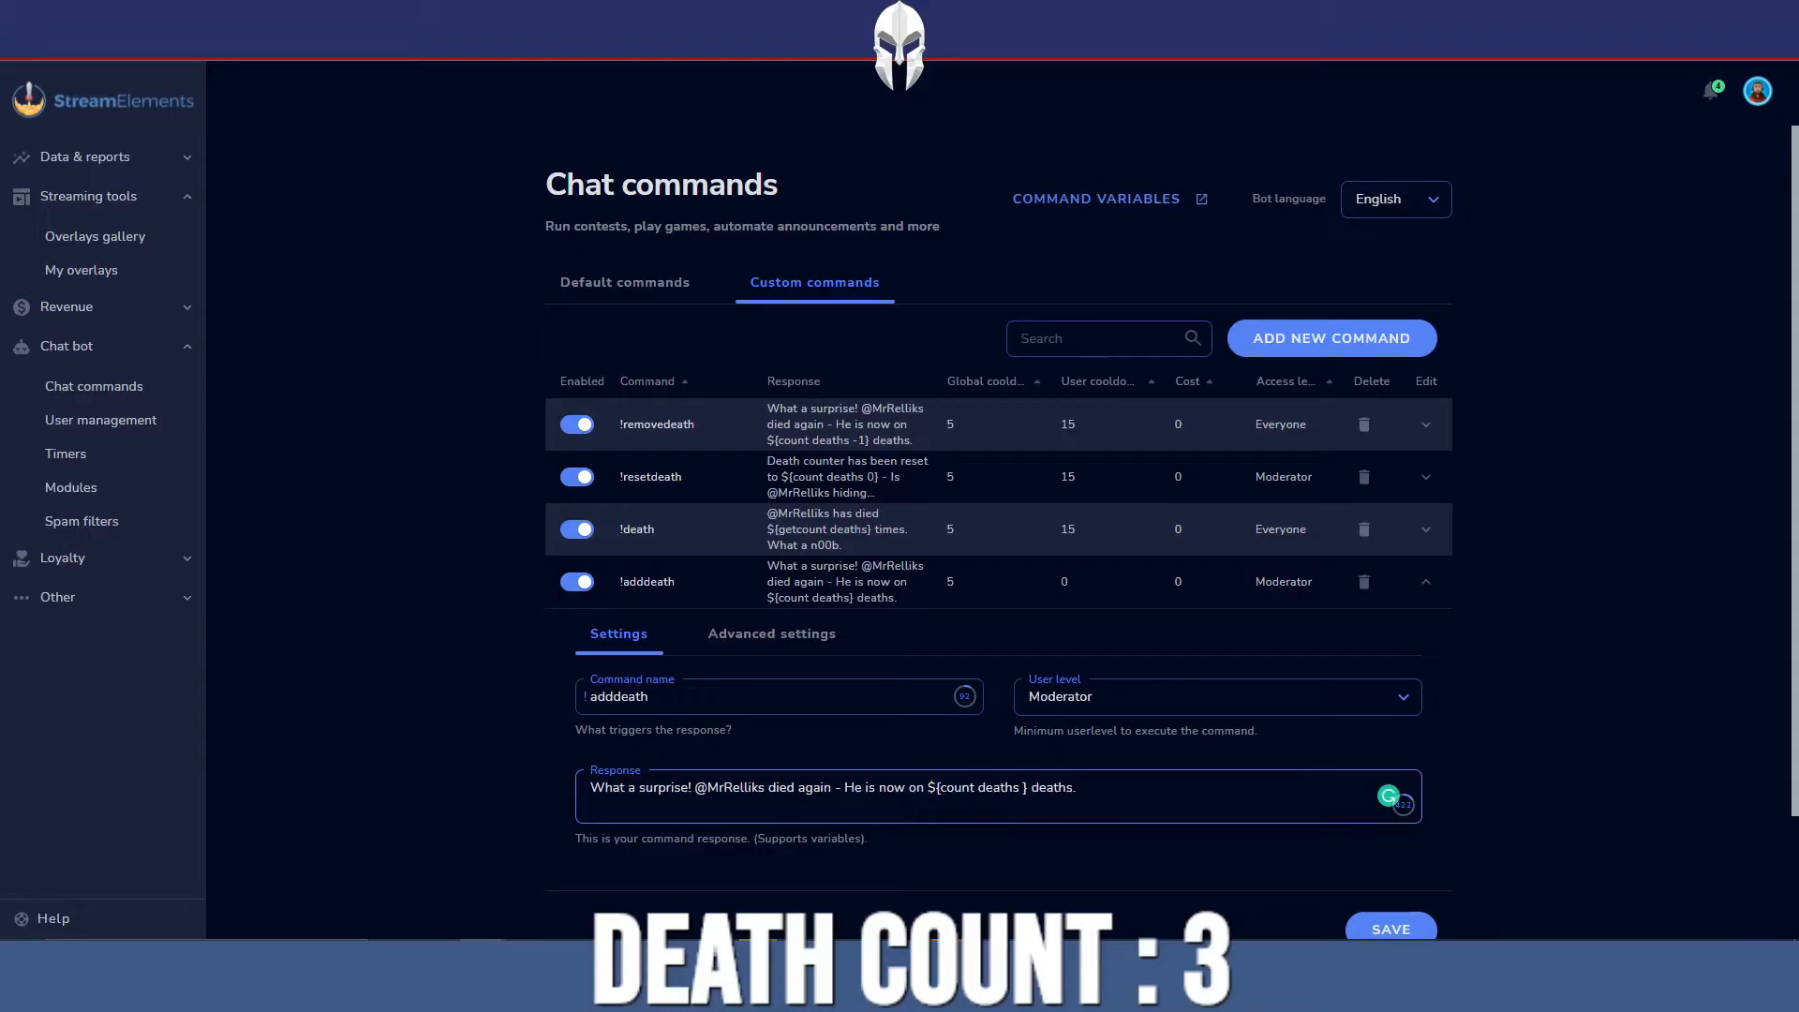
{"action": "type", "text": "2"}
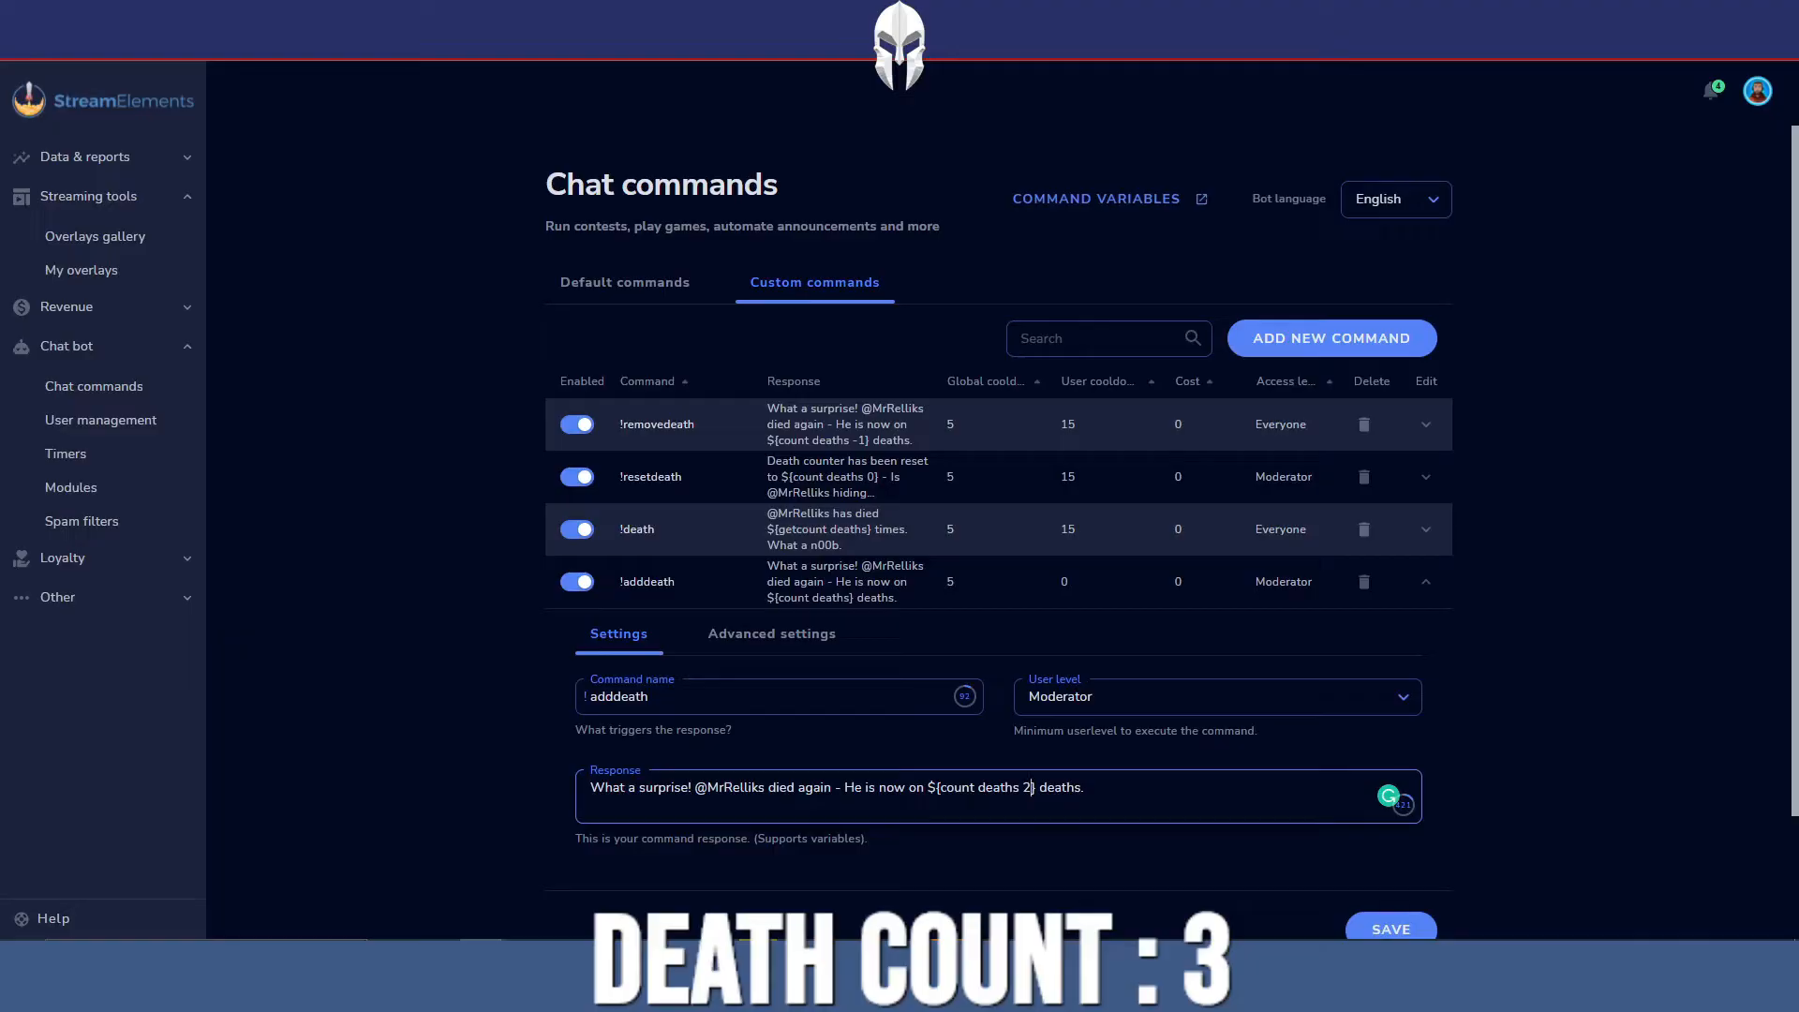
{"action": "key", "text": "Backspace"}
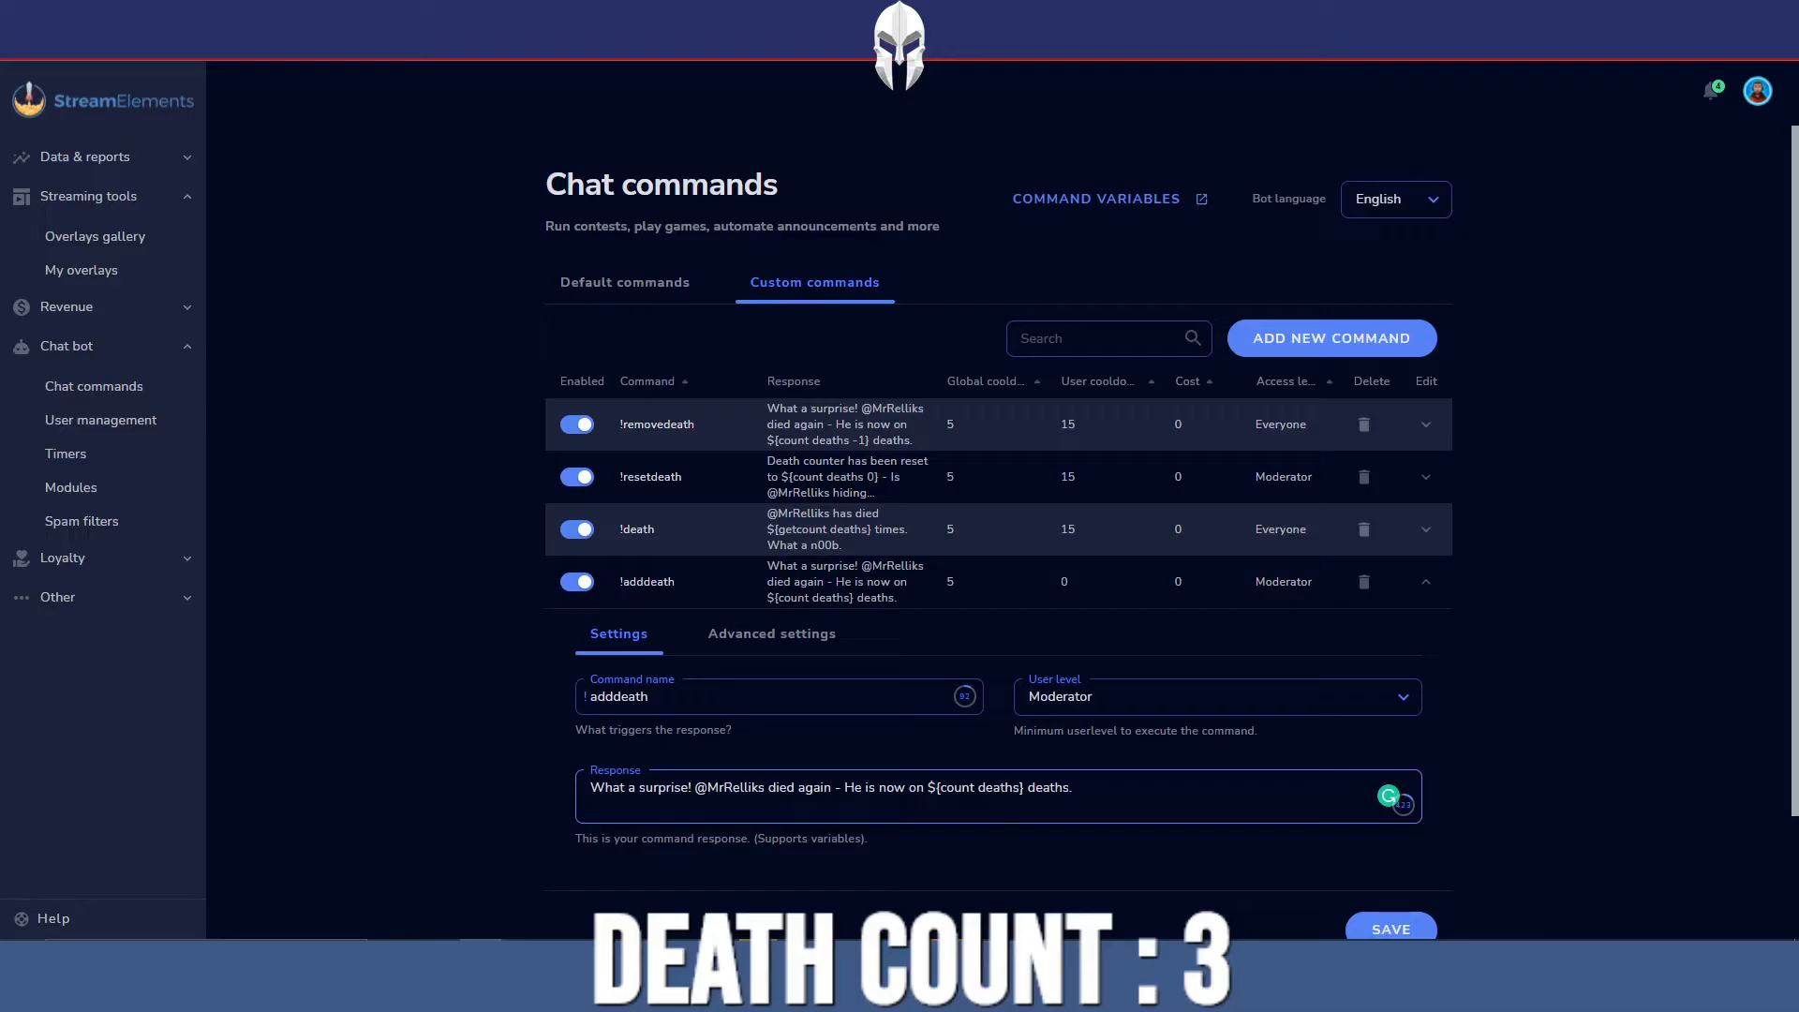
Keep !adddeath's user level at Moderator and collapse its settings panel
{"action": "left_click", "coordinate": [1211, 697]}
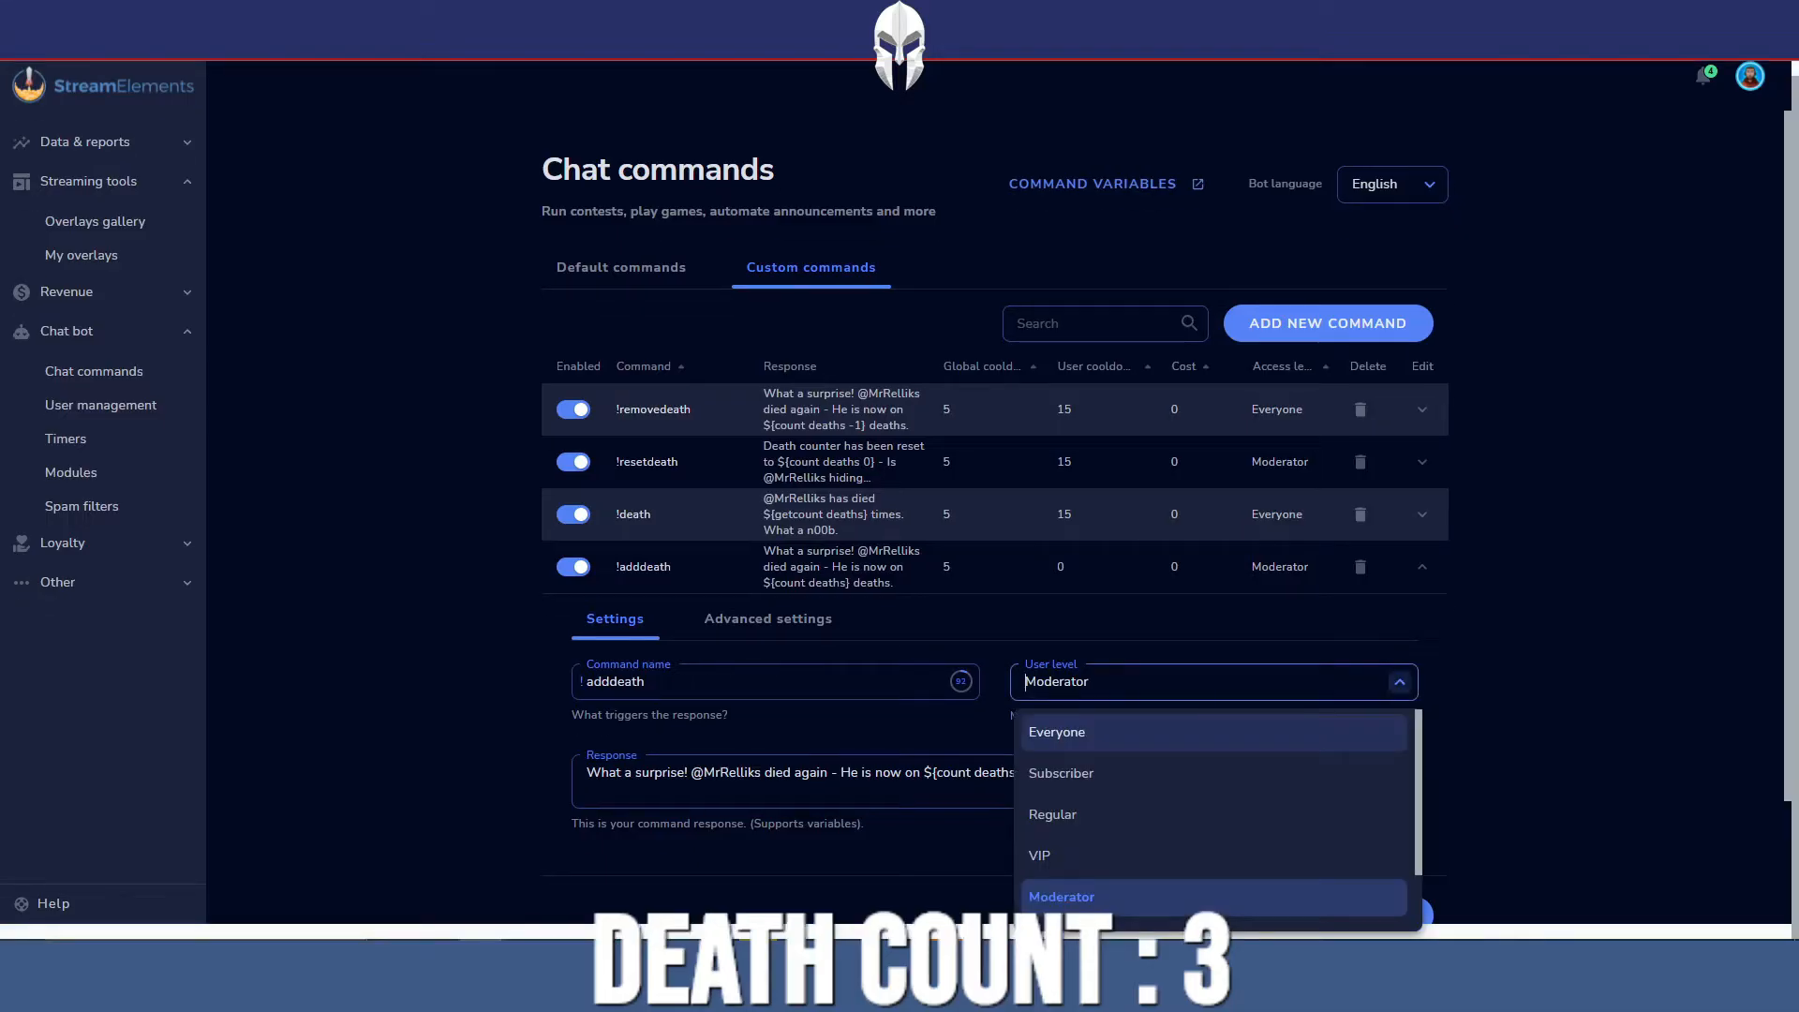
{"action": "scroll", "scroll_direction": "down", "scroll_amount": 3}
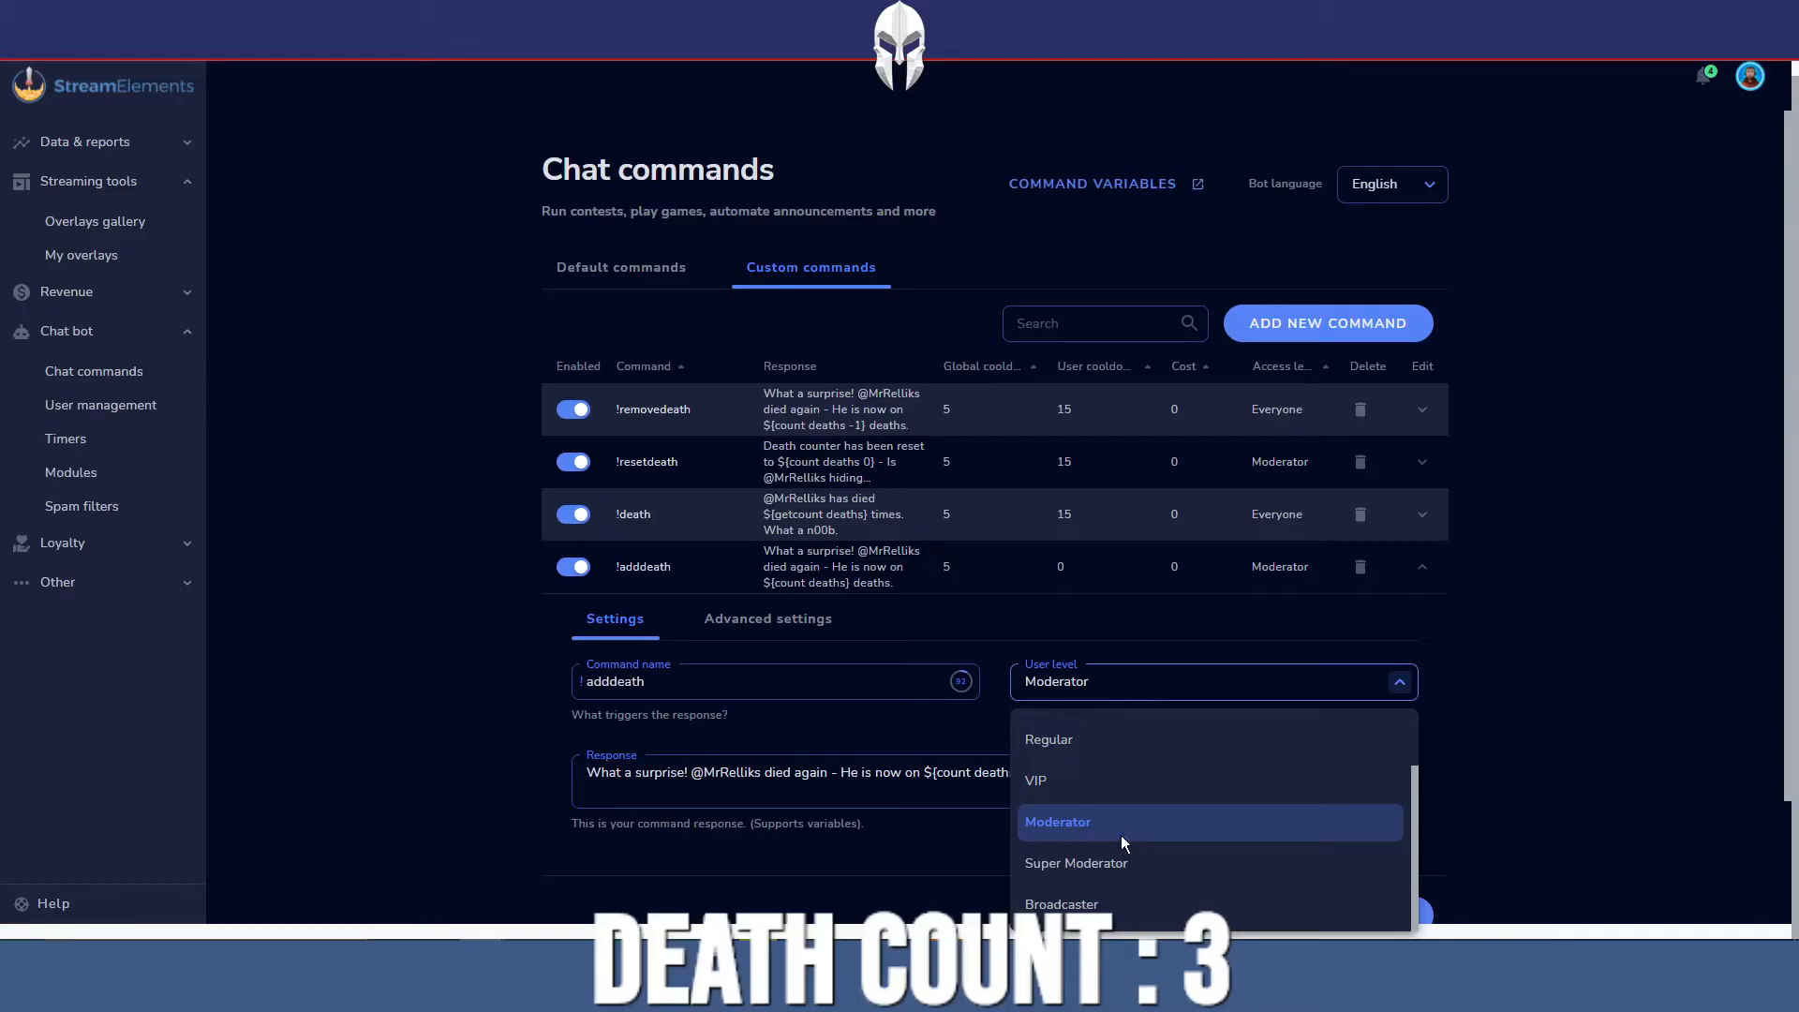
{"action": "mouse_move", "coordinate": [1125, 863]}
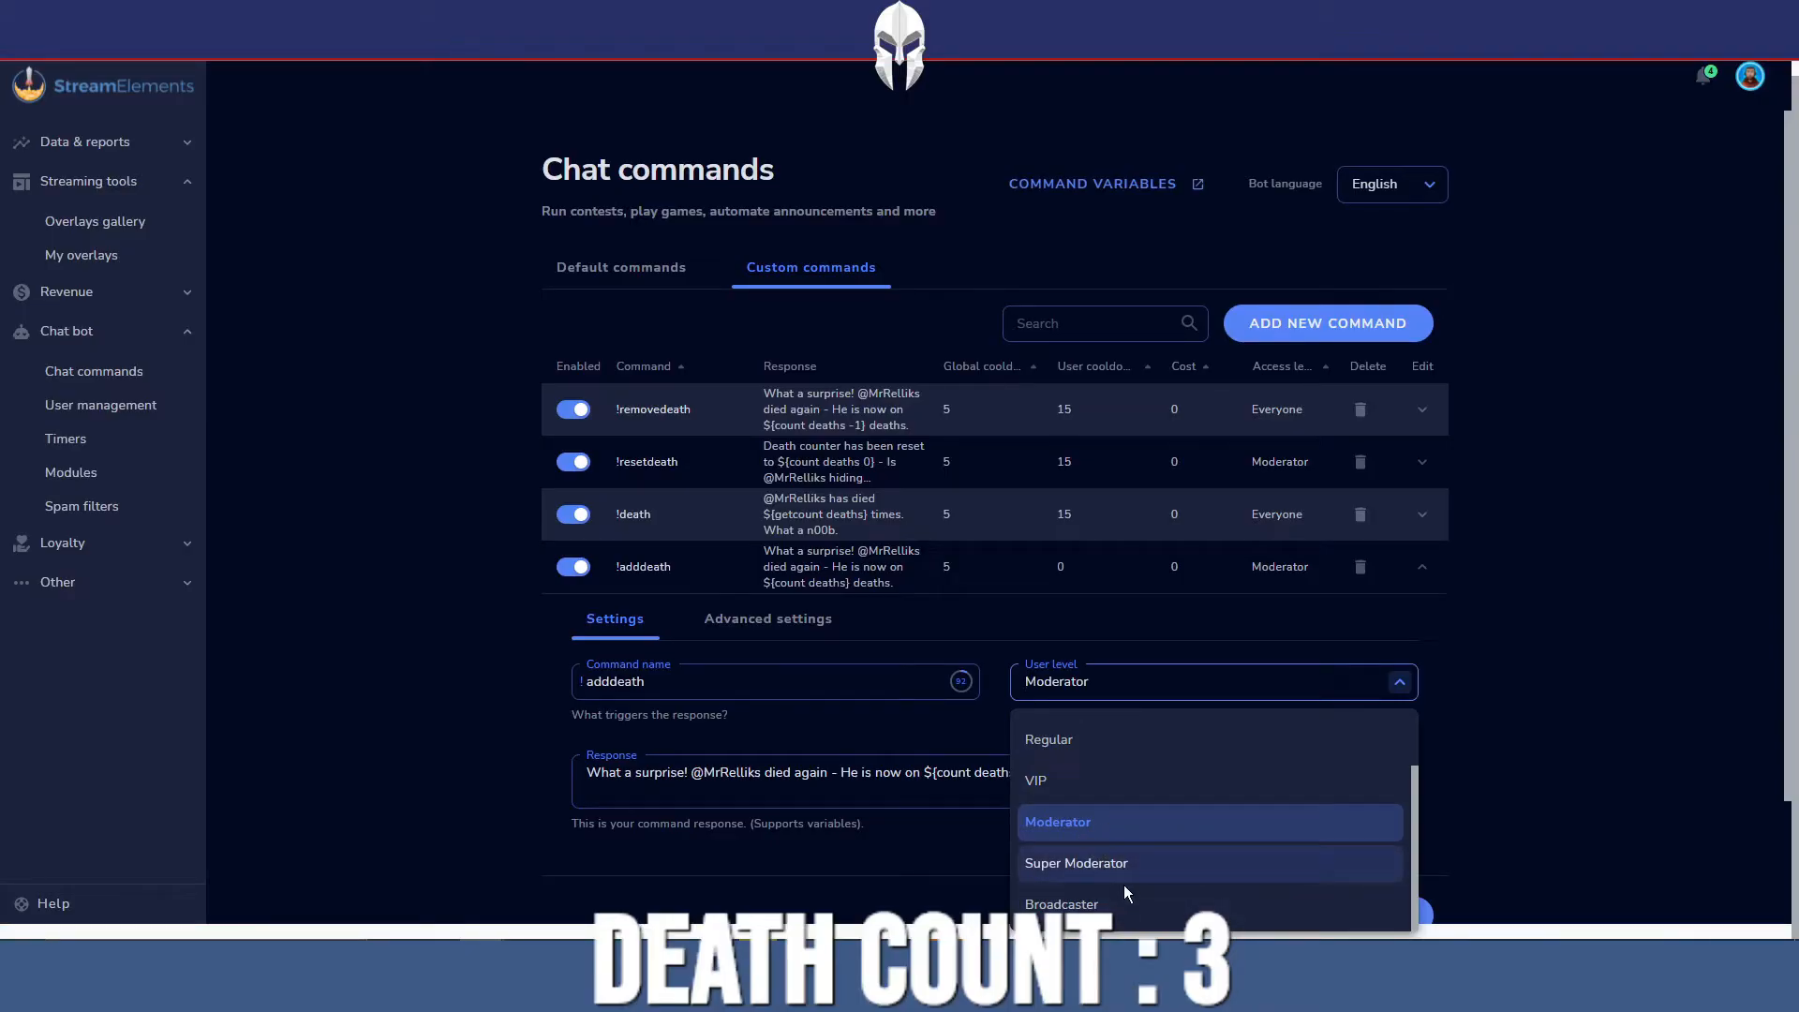
{"action": "scroll", "scroll_direction": "up", "scroll_amount": 3}
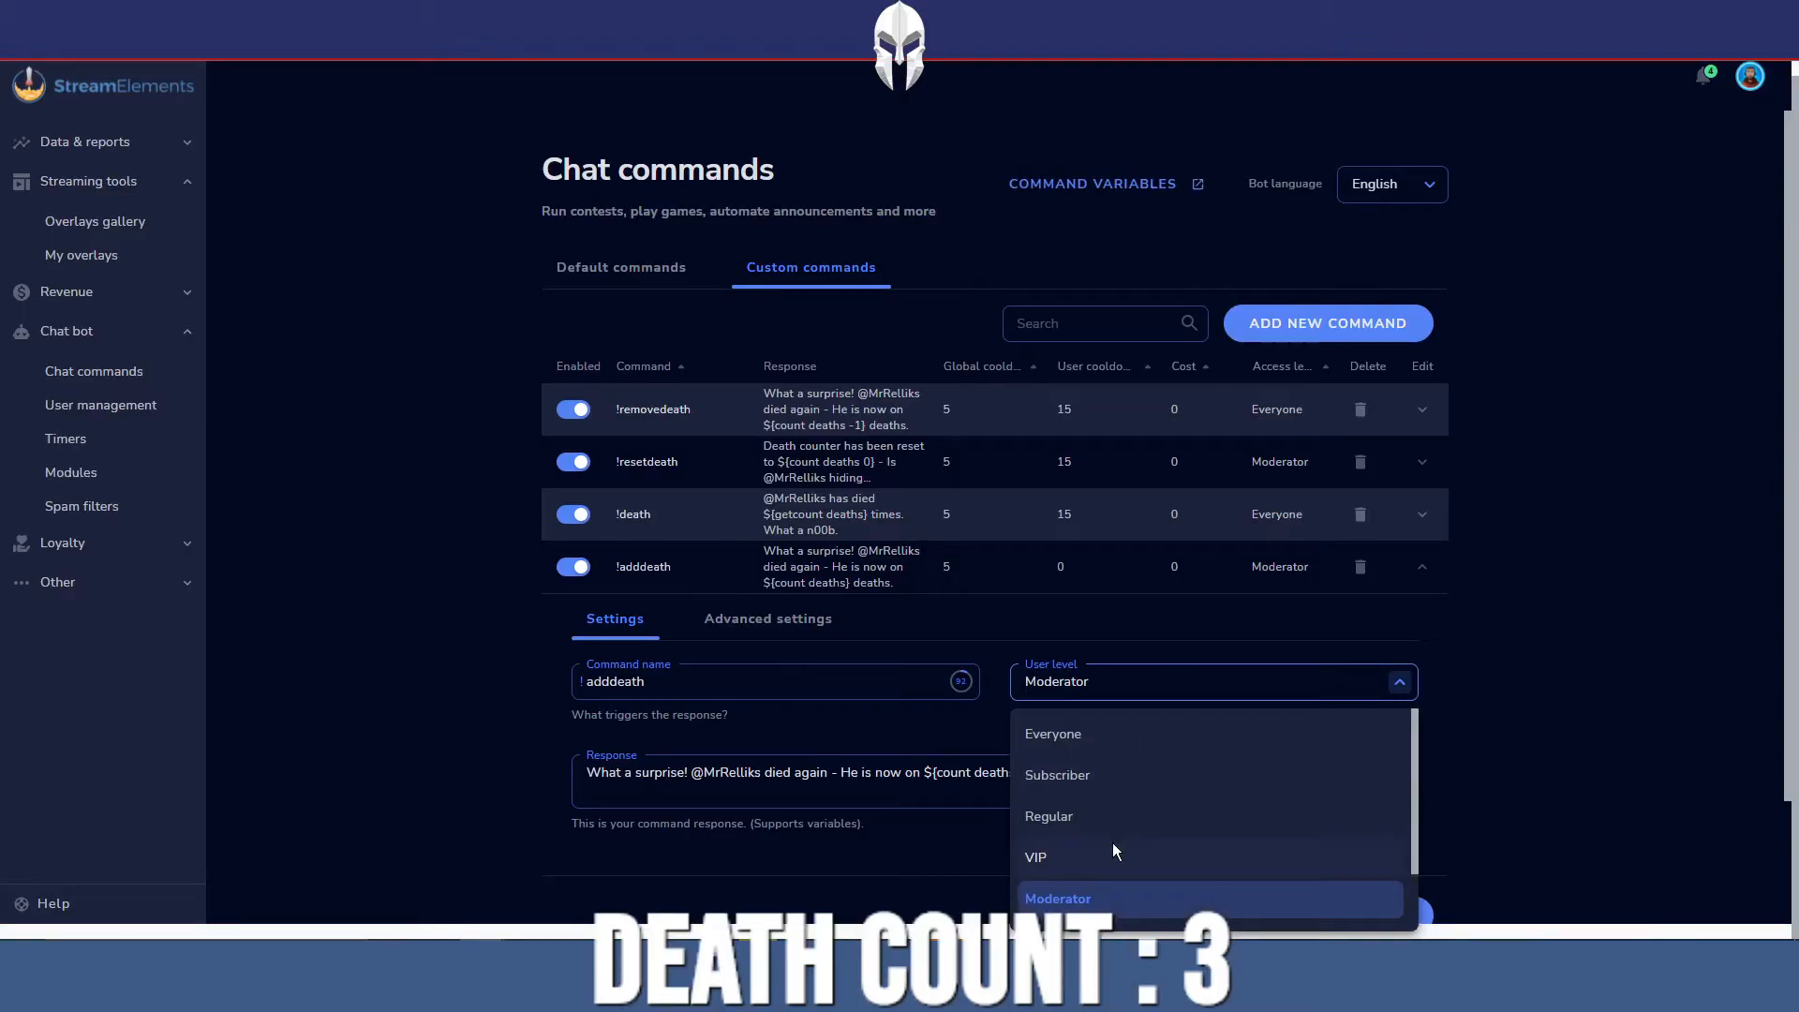
{"action": "scroll", "scroll_direction": "down", "scroll_amount": 3}
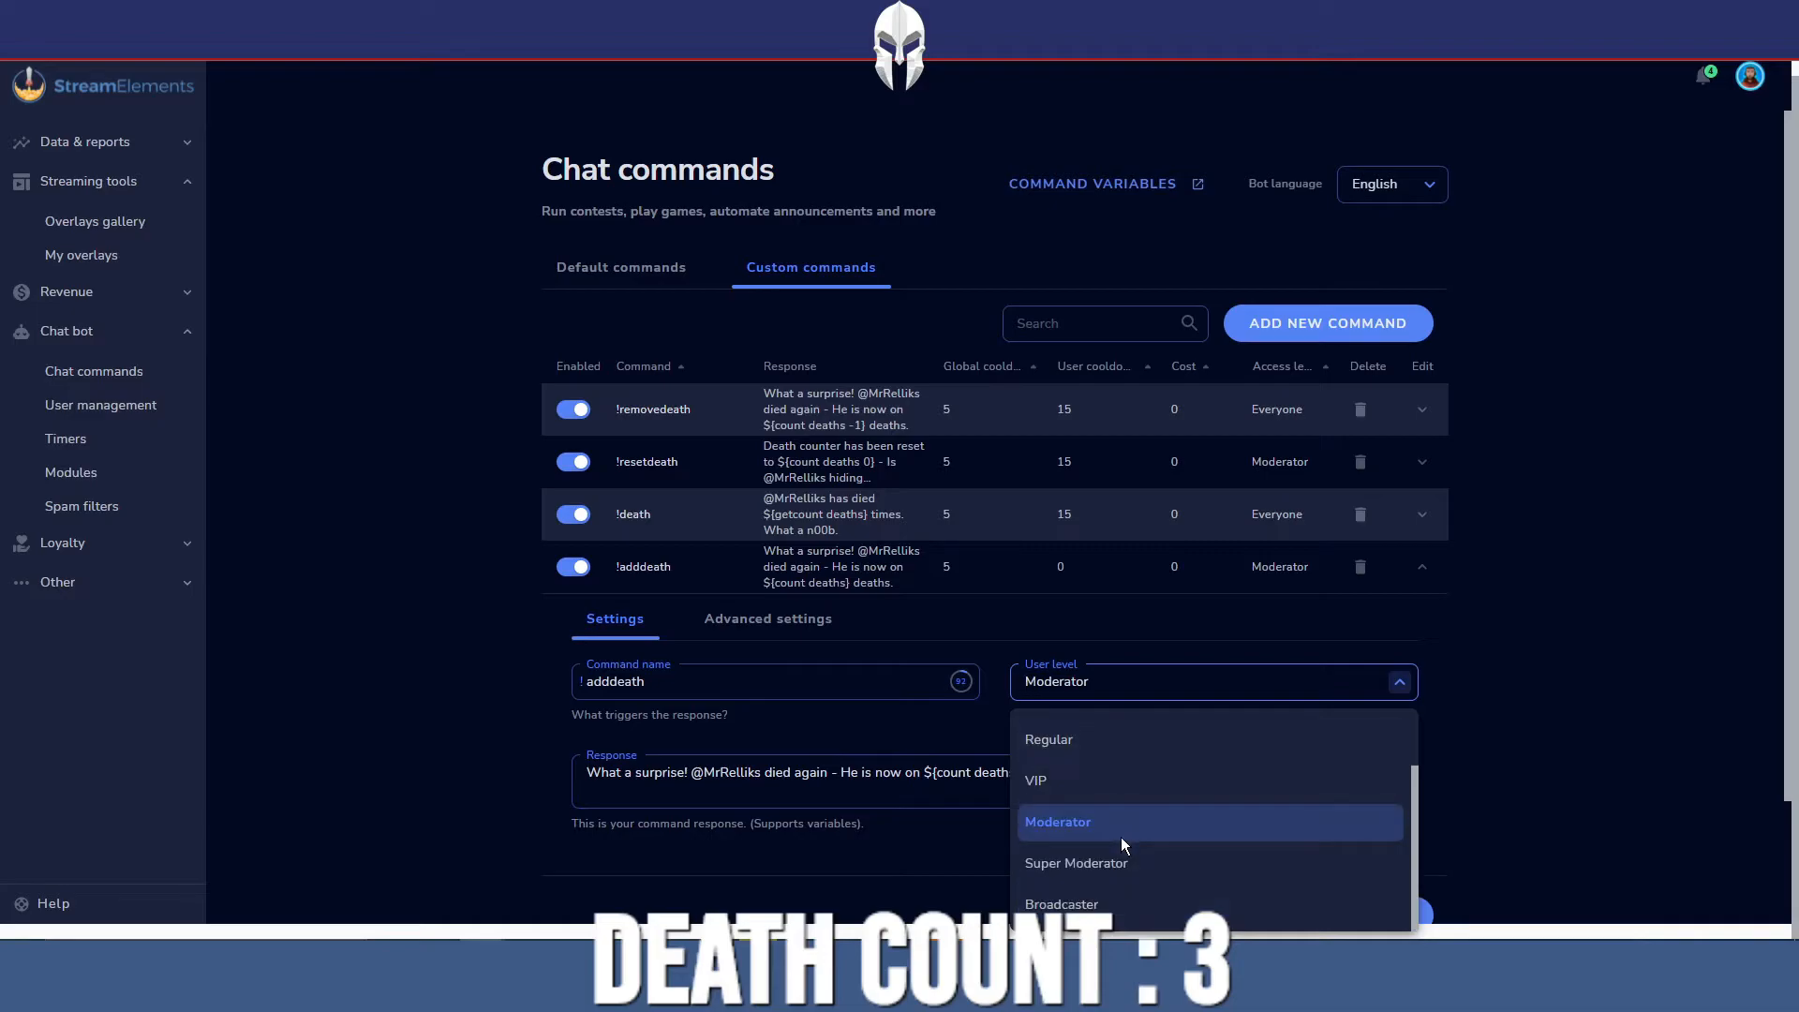
{"action": "left_click", "coordinate": [1058, 822]}
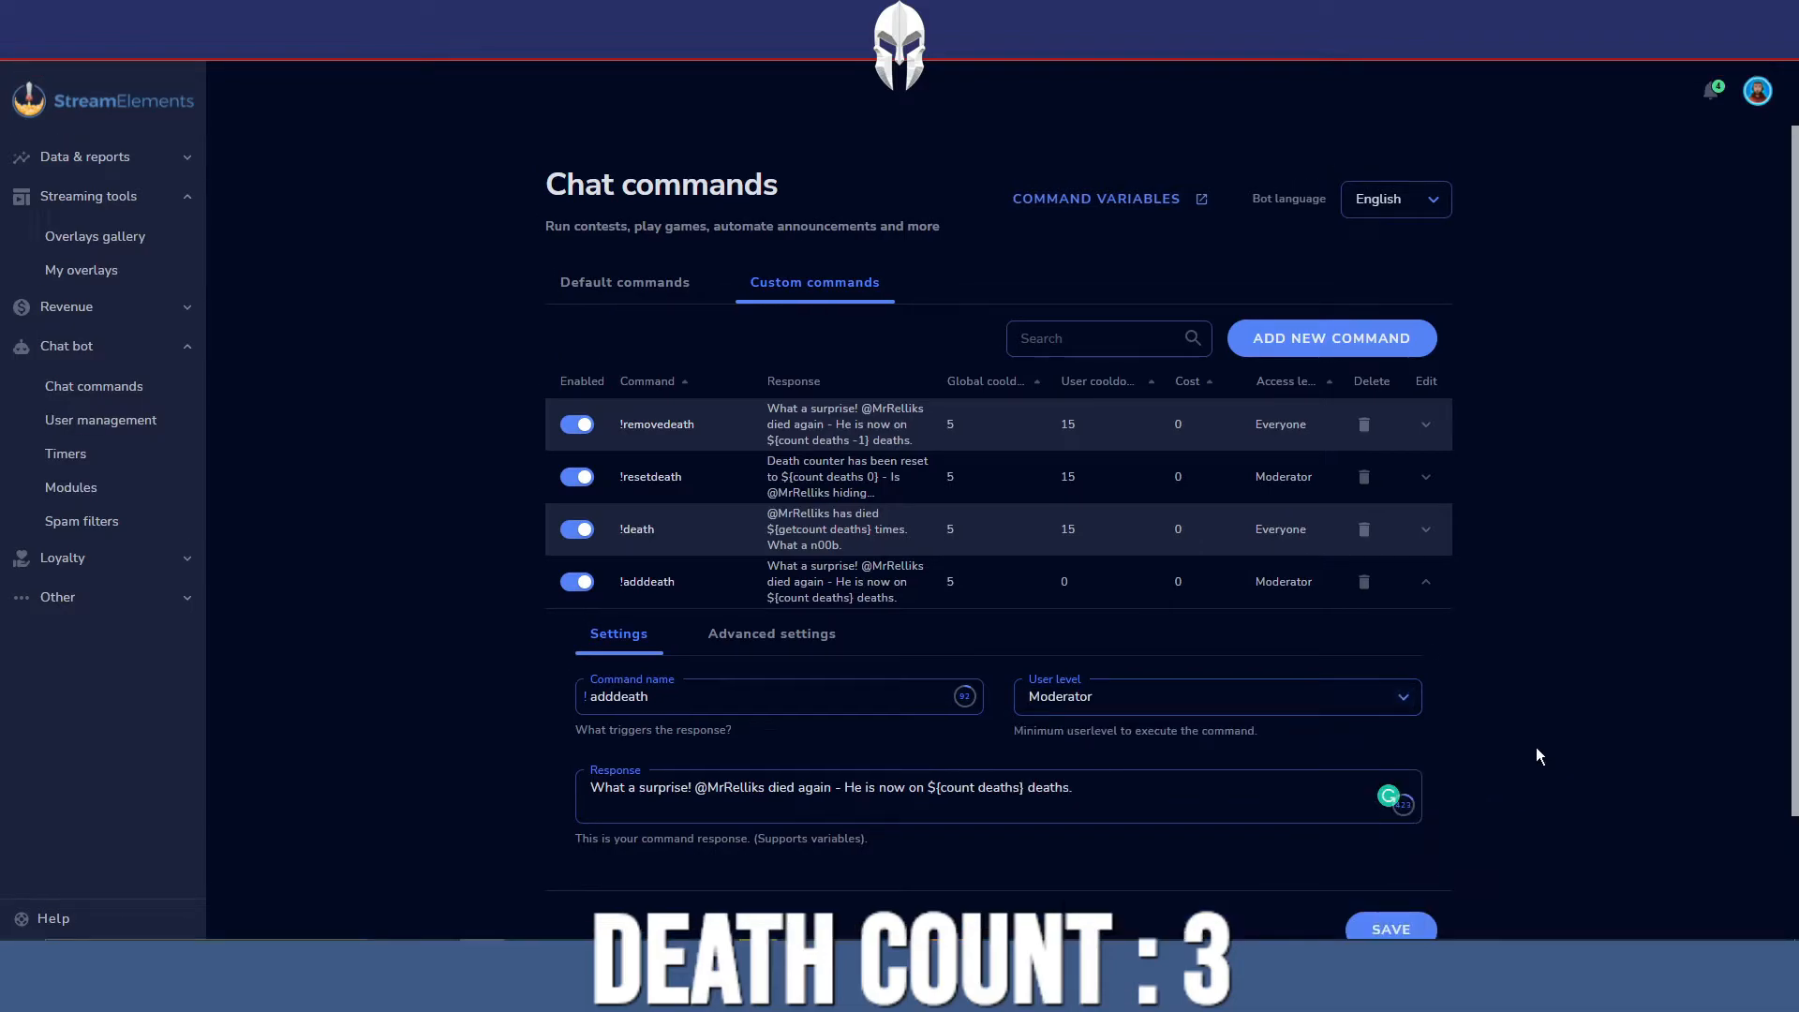
{"action": "mouse_move", "coordinate": [977, 733]}
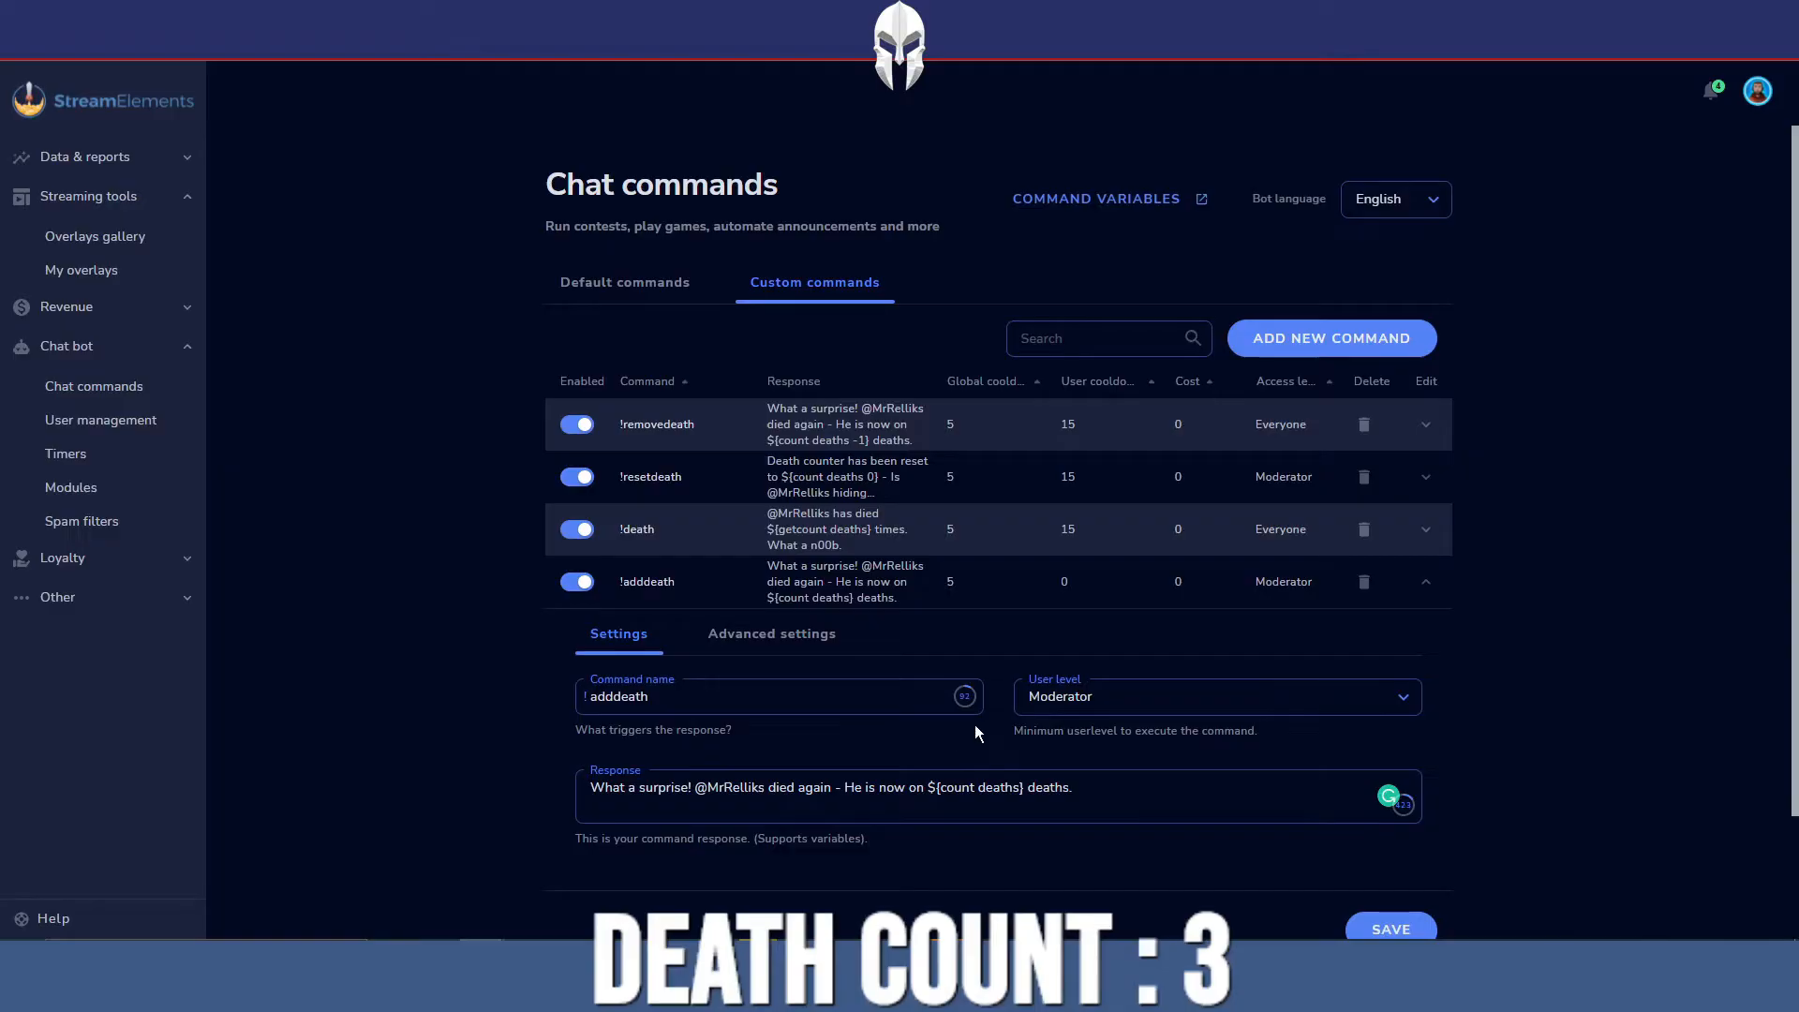
{"action": "mouse_move", "coordinate": [1079, 700]}
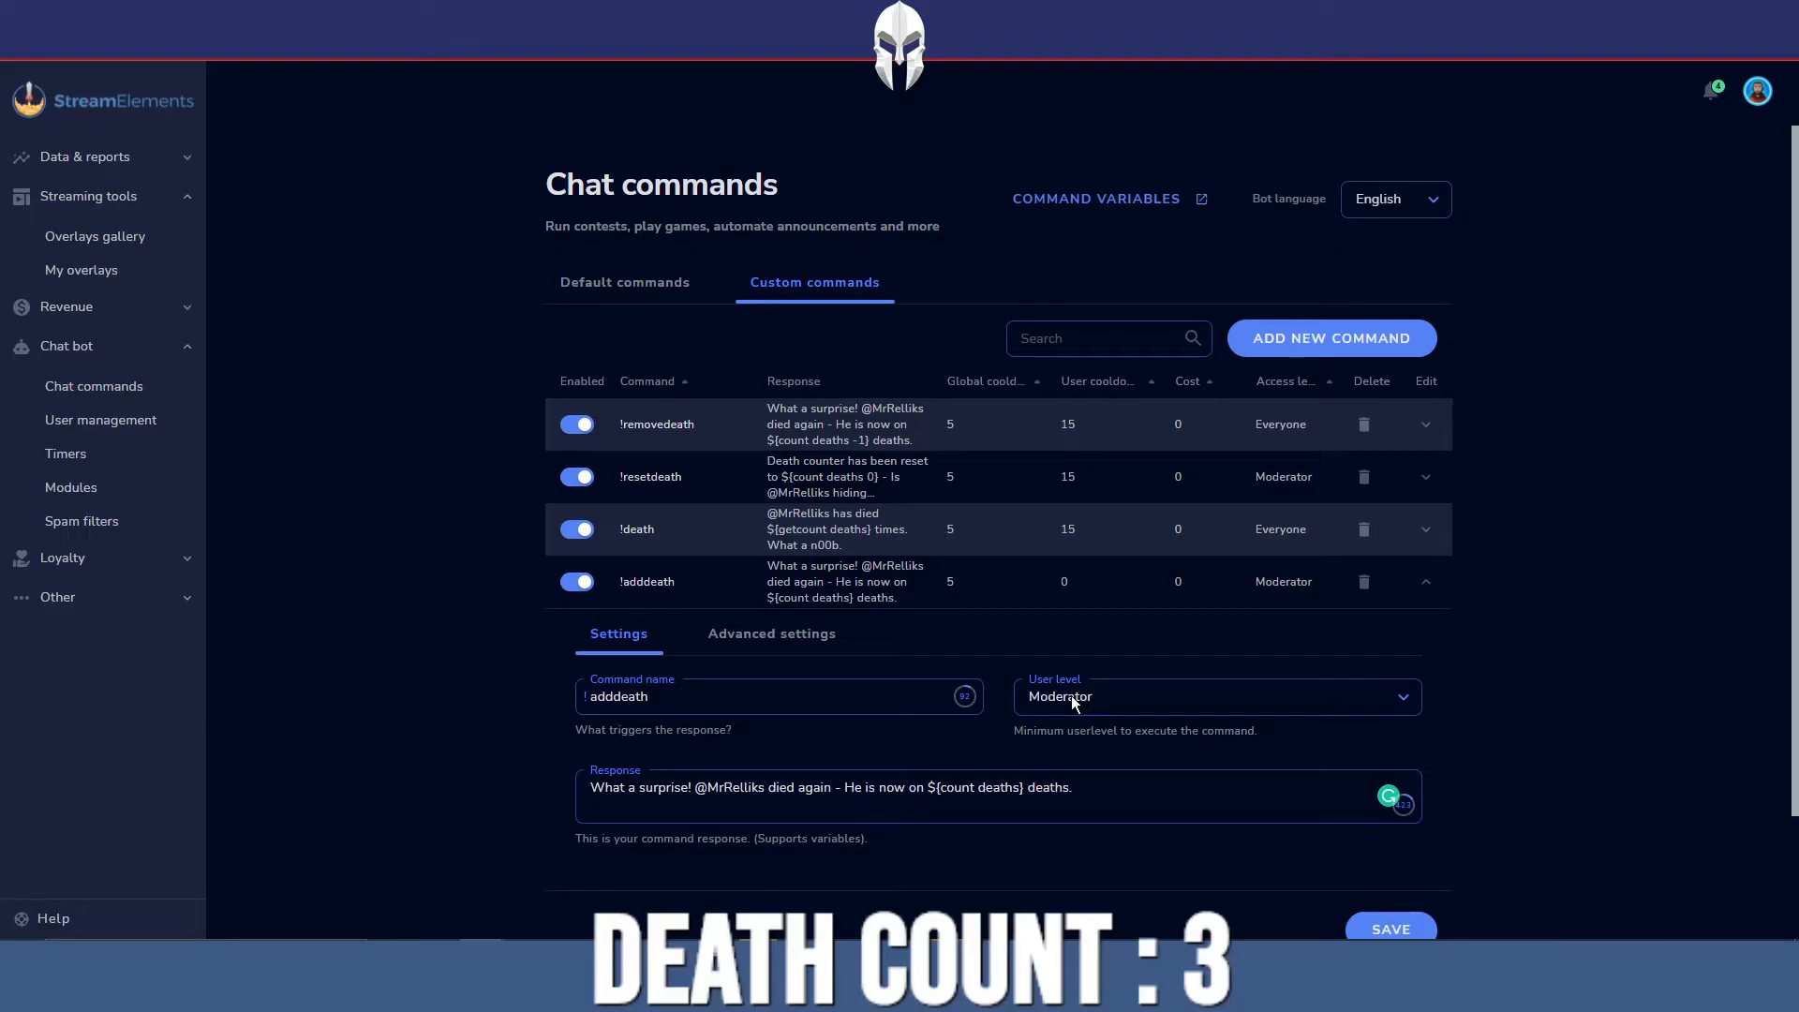
{"action": "left_click", "coordinate": [1425, 582]}
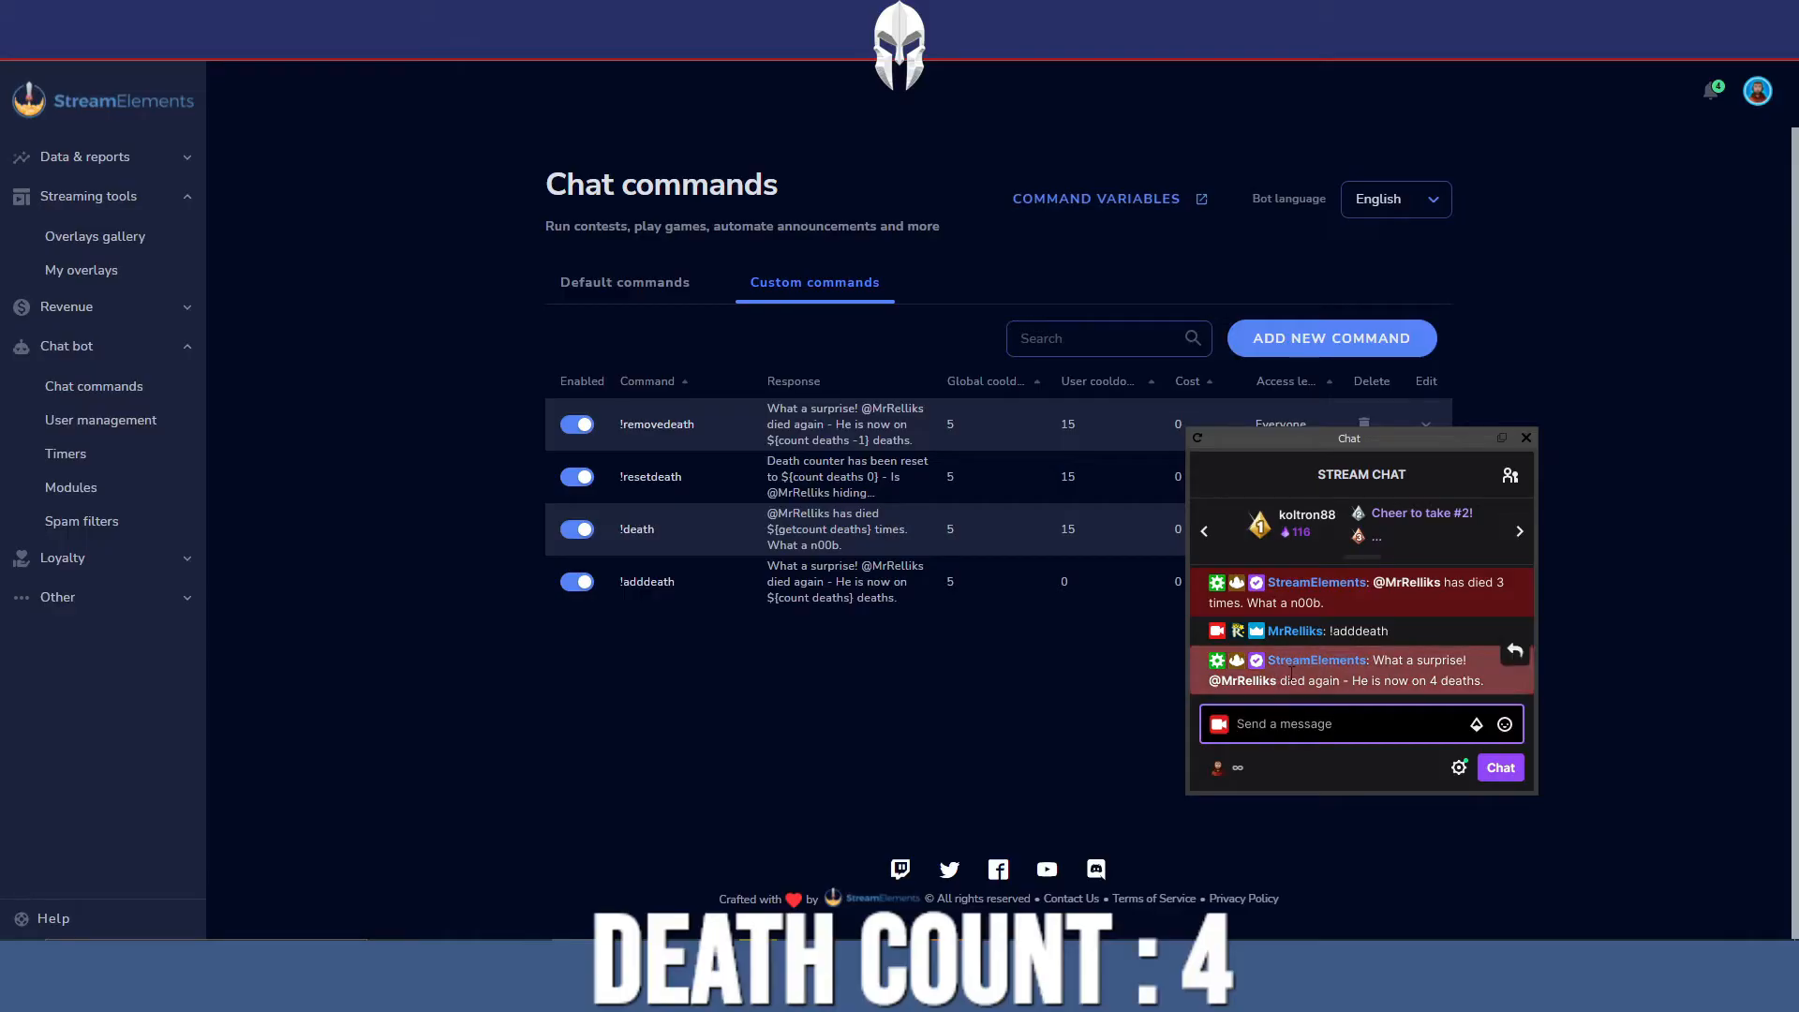
Save !removedeath with its ${count deaths -1} response and send !removedeath in chat
{"action": "left_click", "coordinate": [1525, 437]}
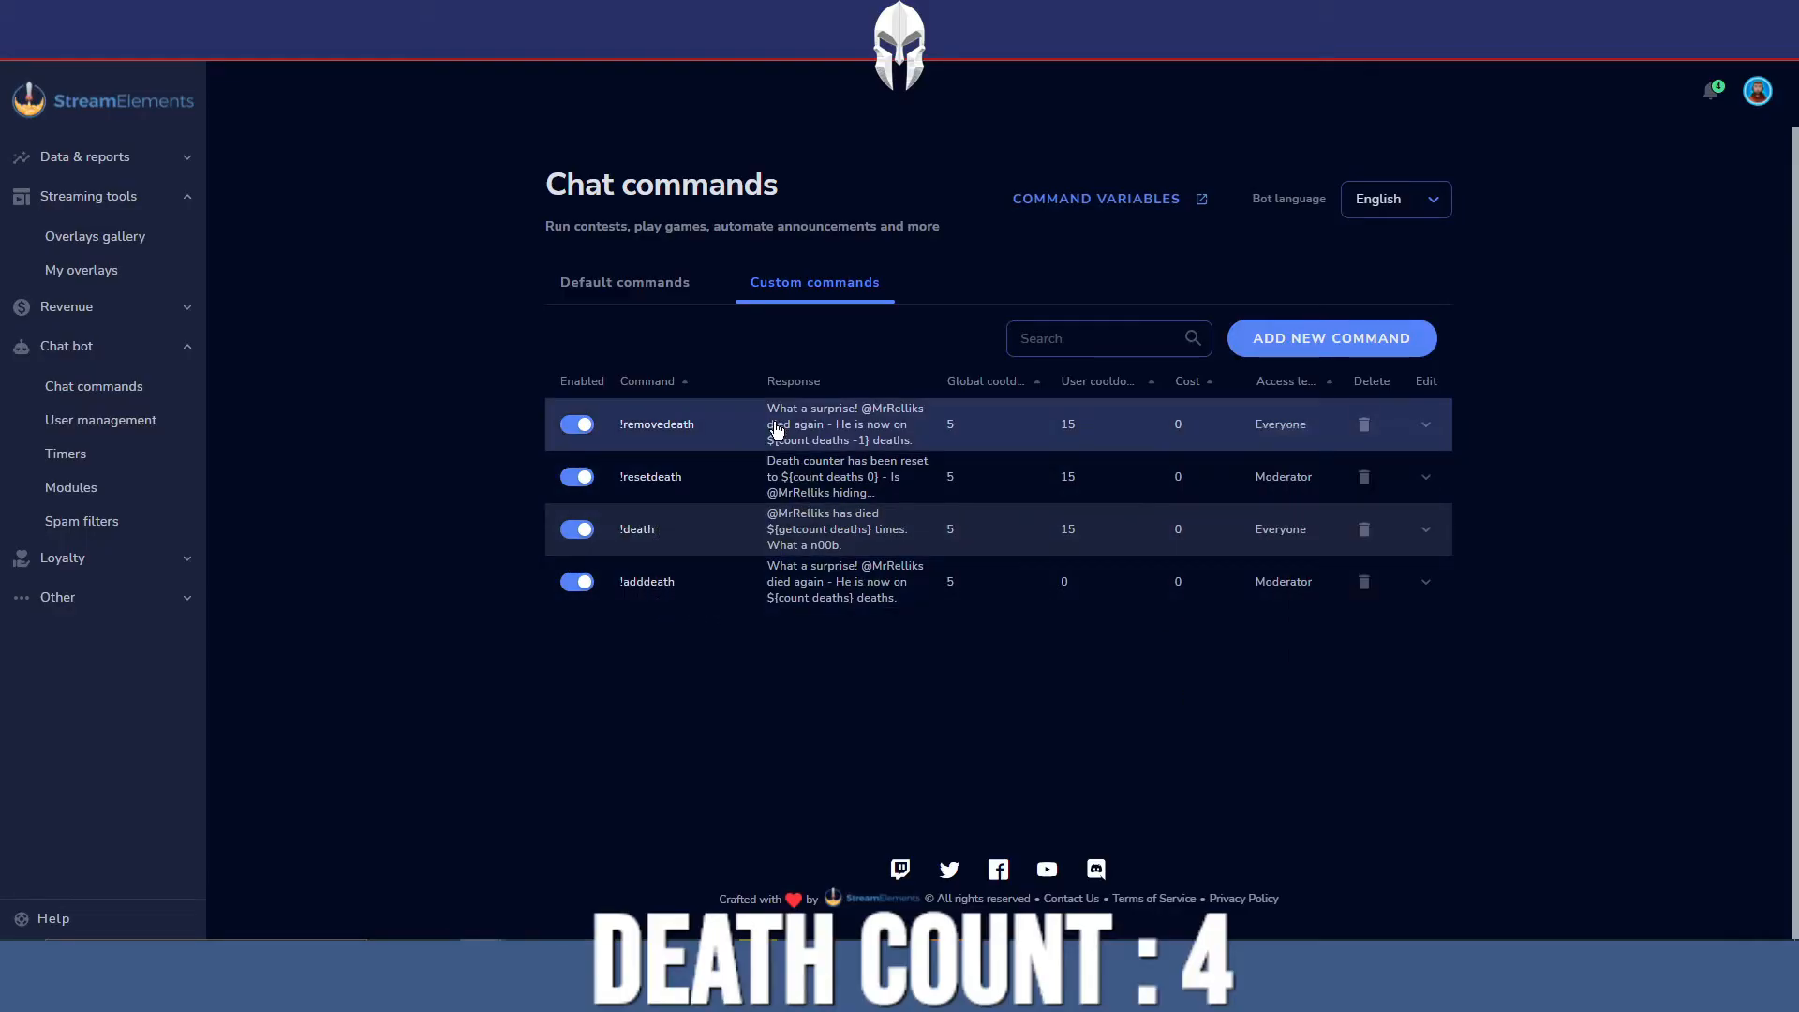
{"action": "left_click", "coordinate": [1425, 424]}
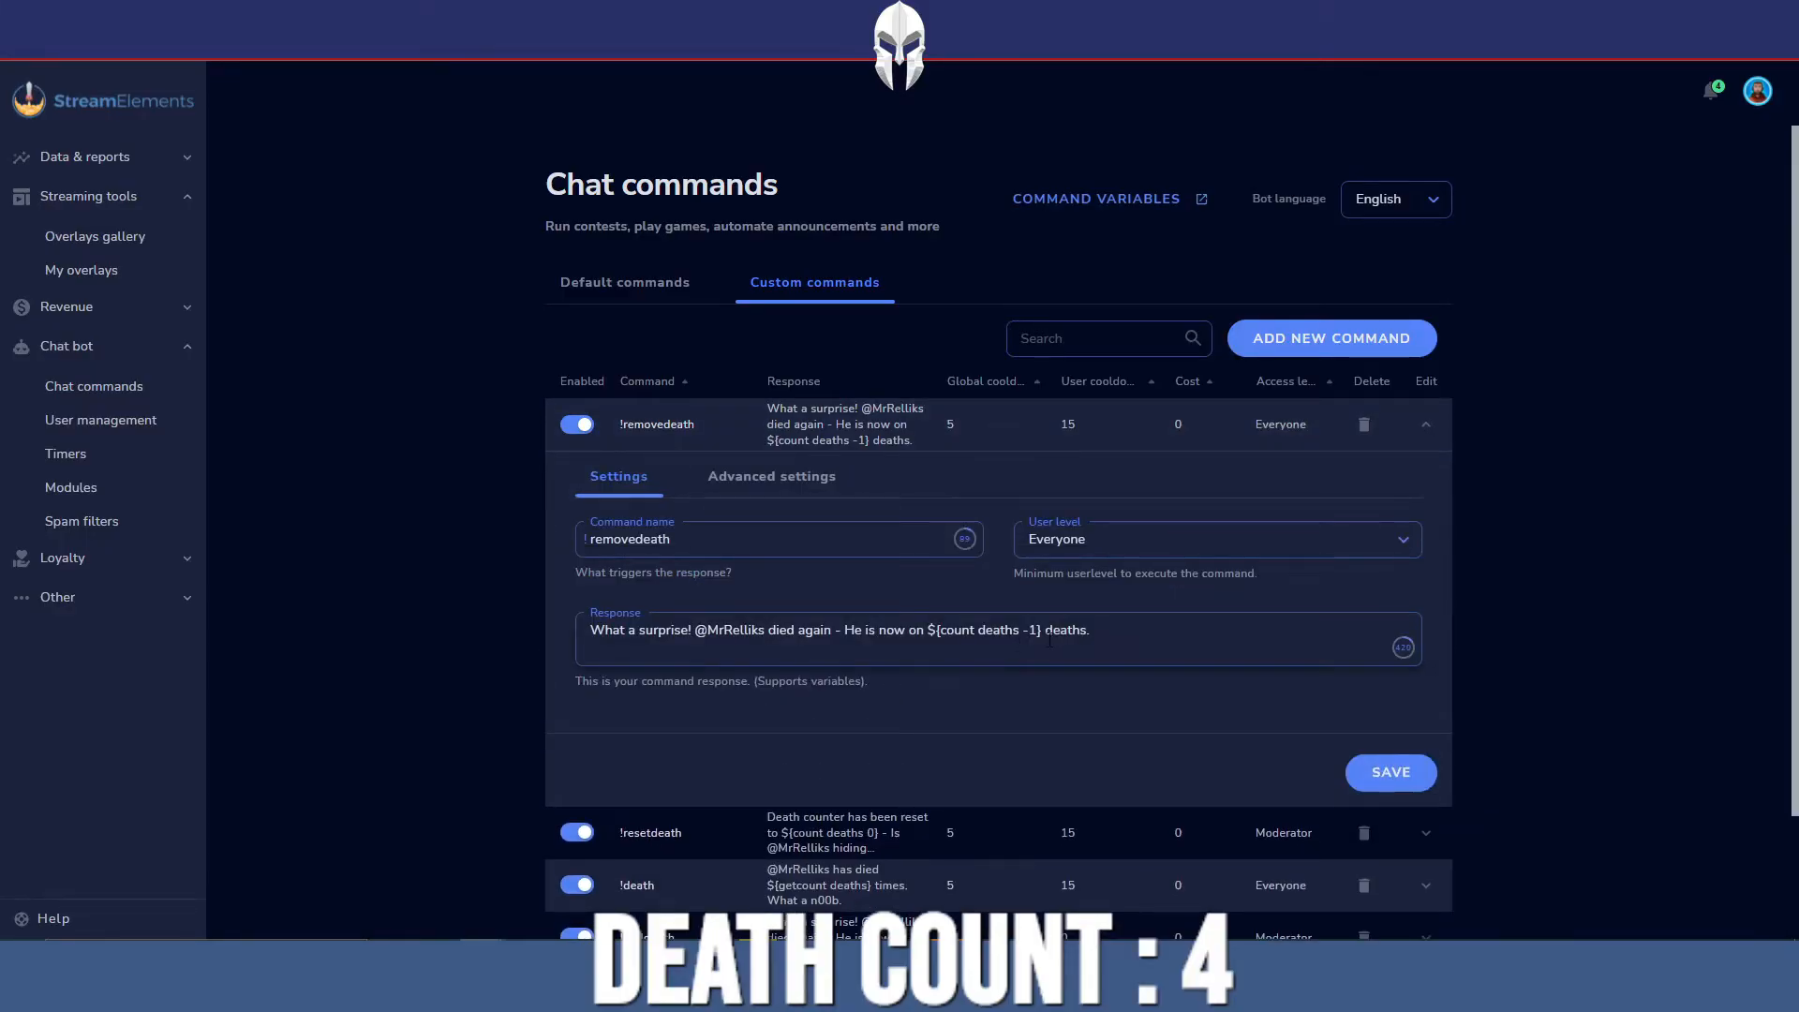
{"action": "double_click", "coordinate": [1026, 629]}
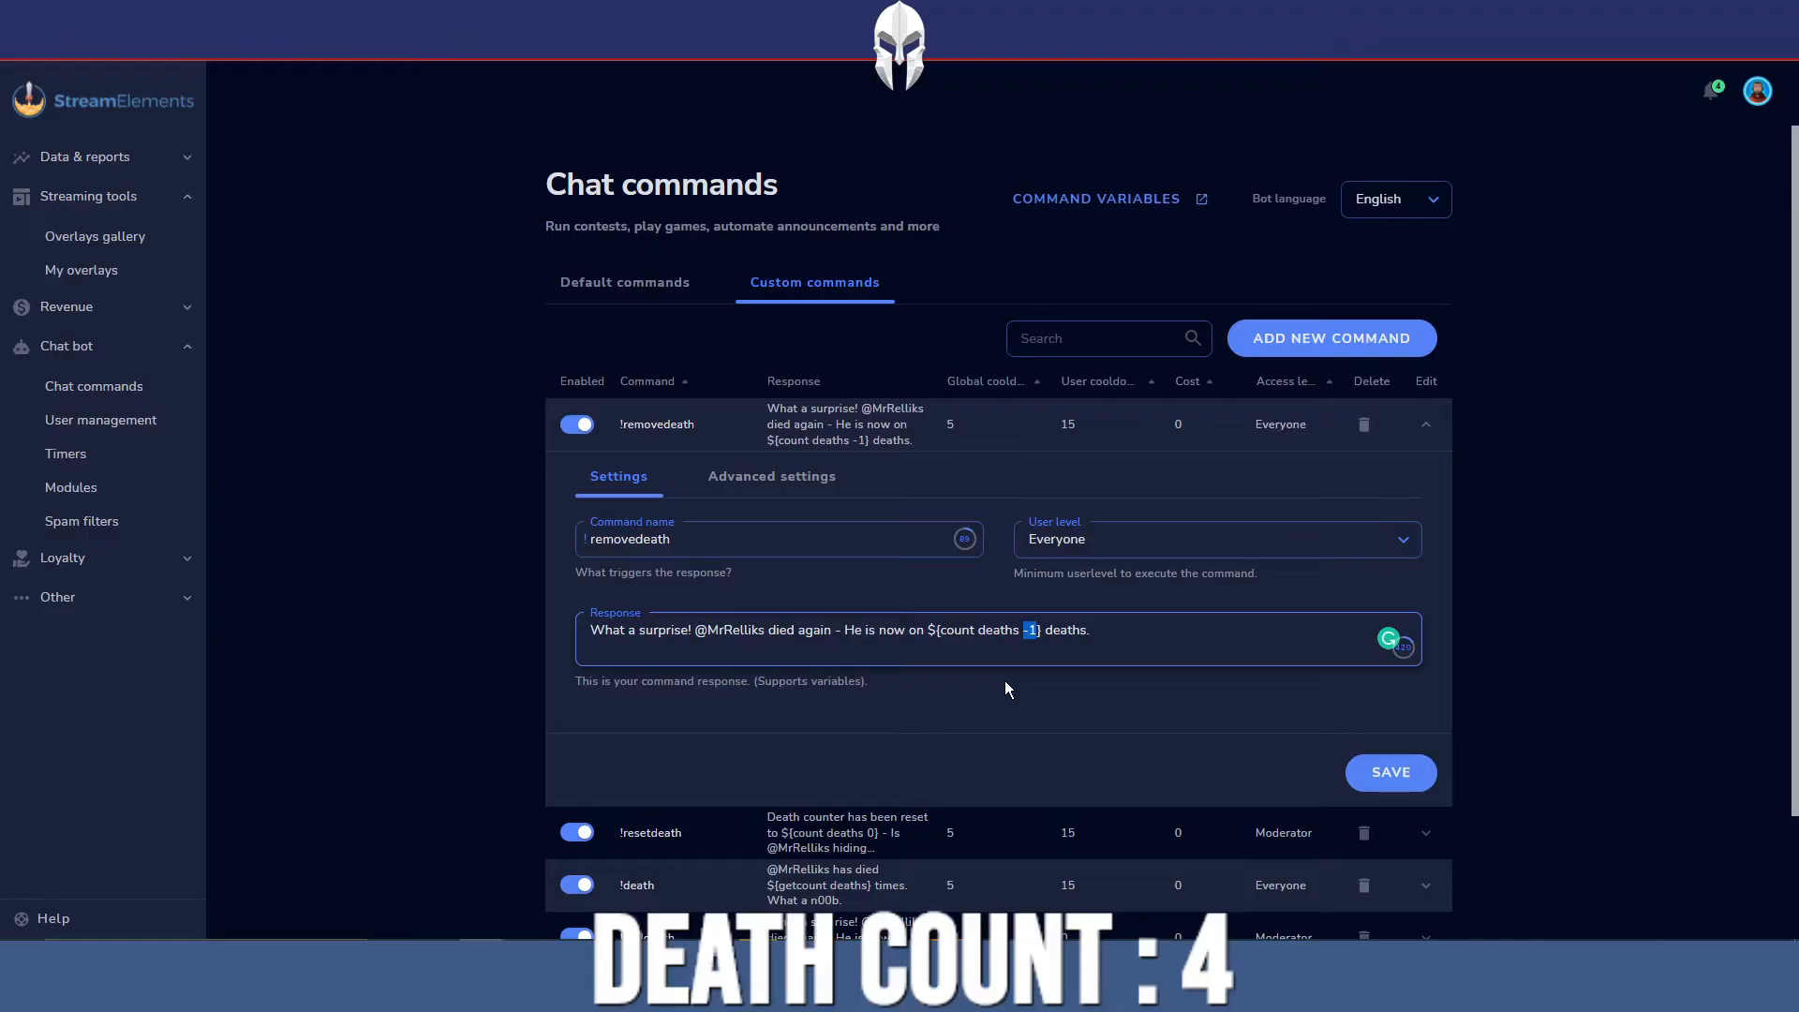
{"action": "left_click", "coordinate": [1390, 772]}
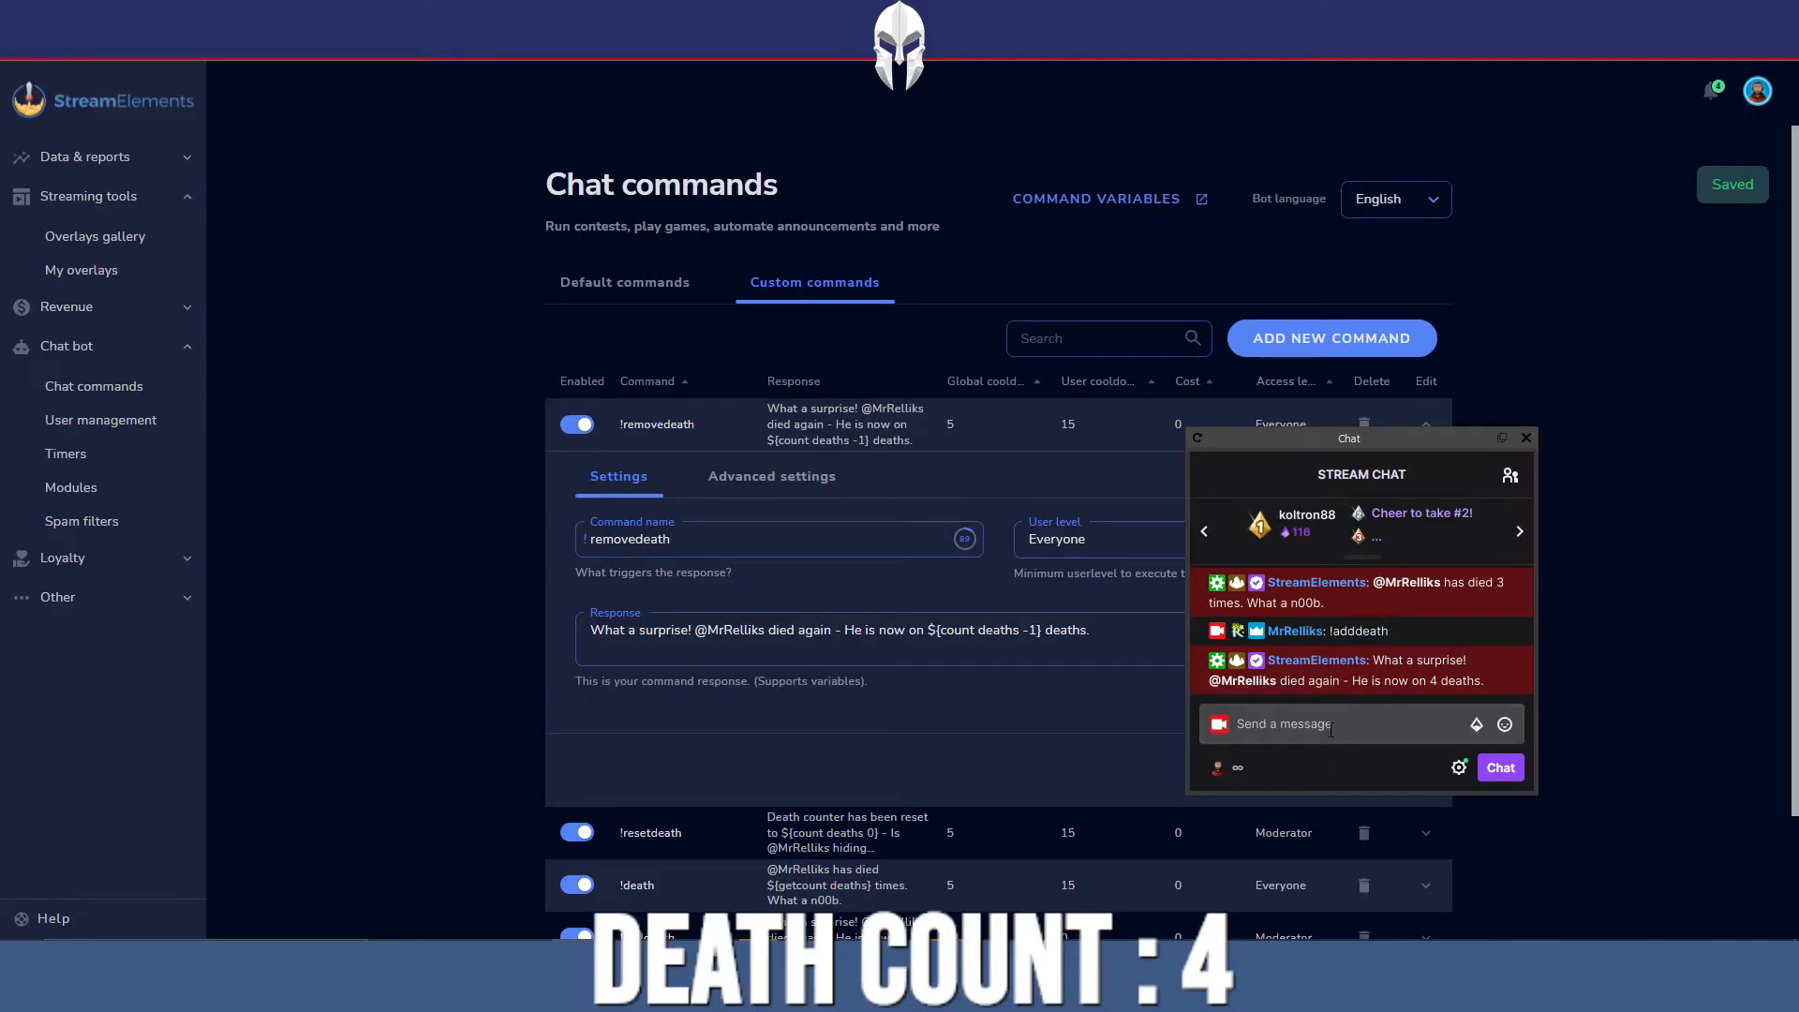
{"action": "type", "text": "!removed"}
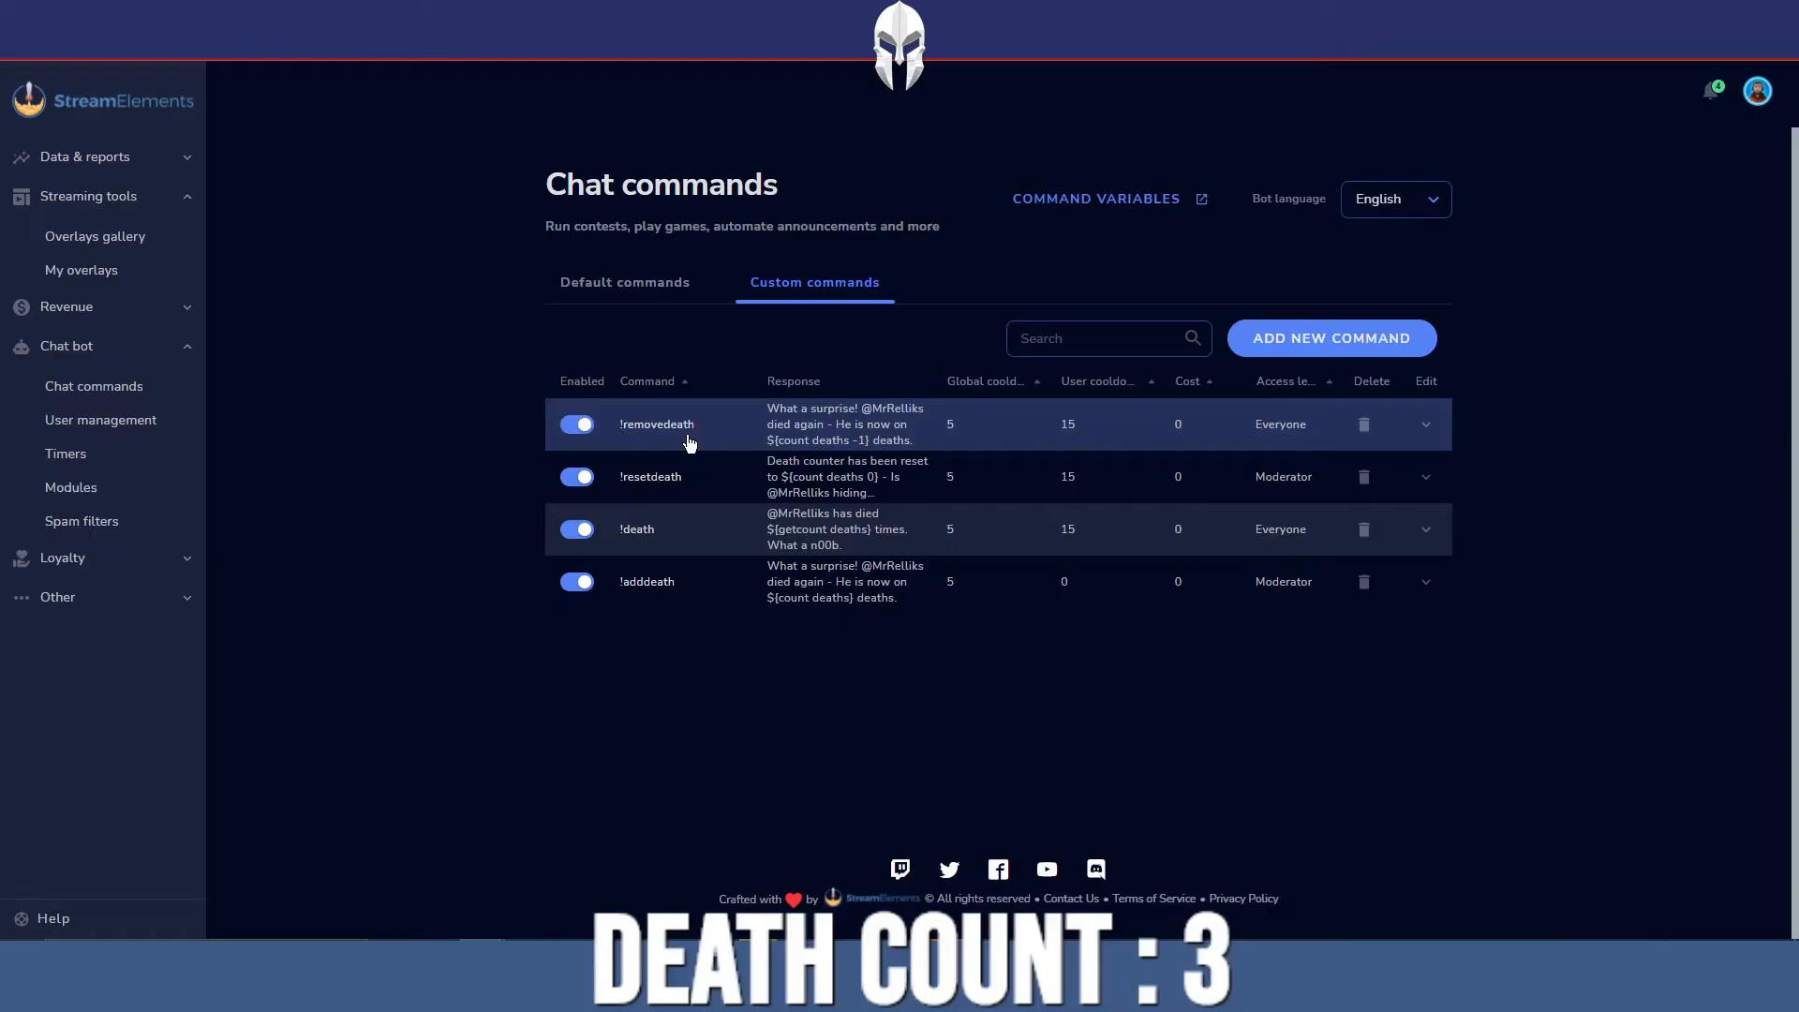
Review the !resetdeath command's response, then collapse its settings
{"action": "left_click", "coordinate": [1425, 476]}
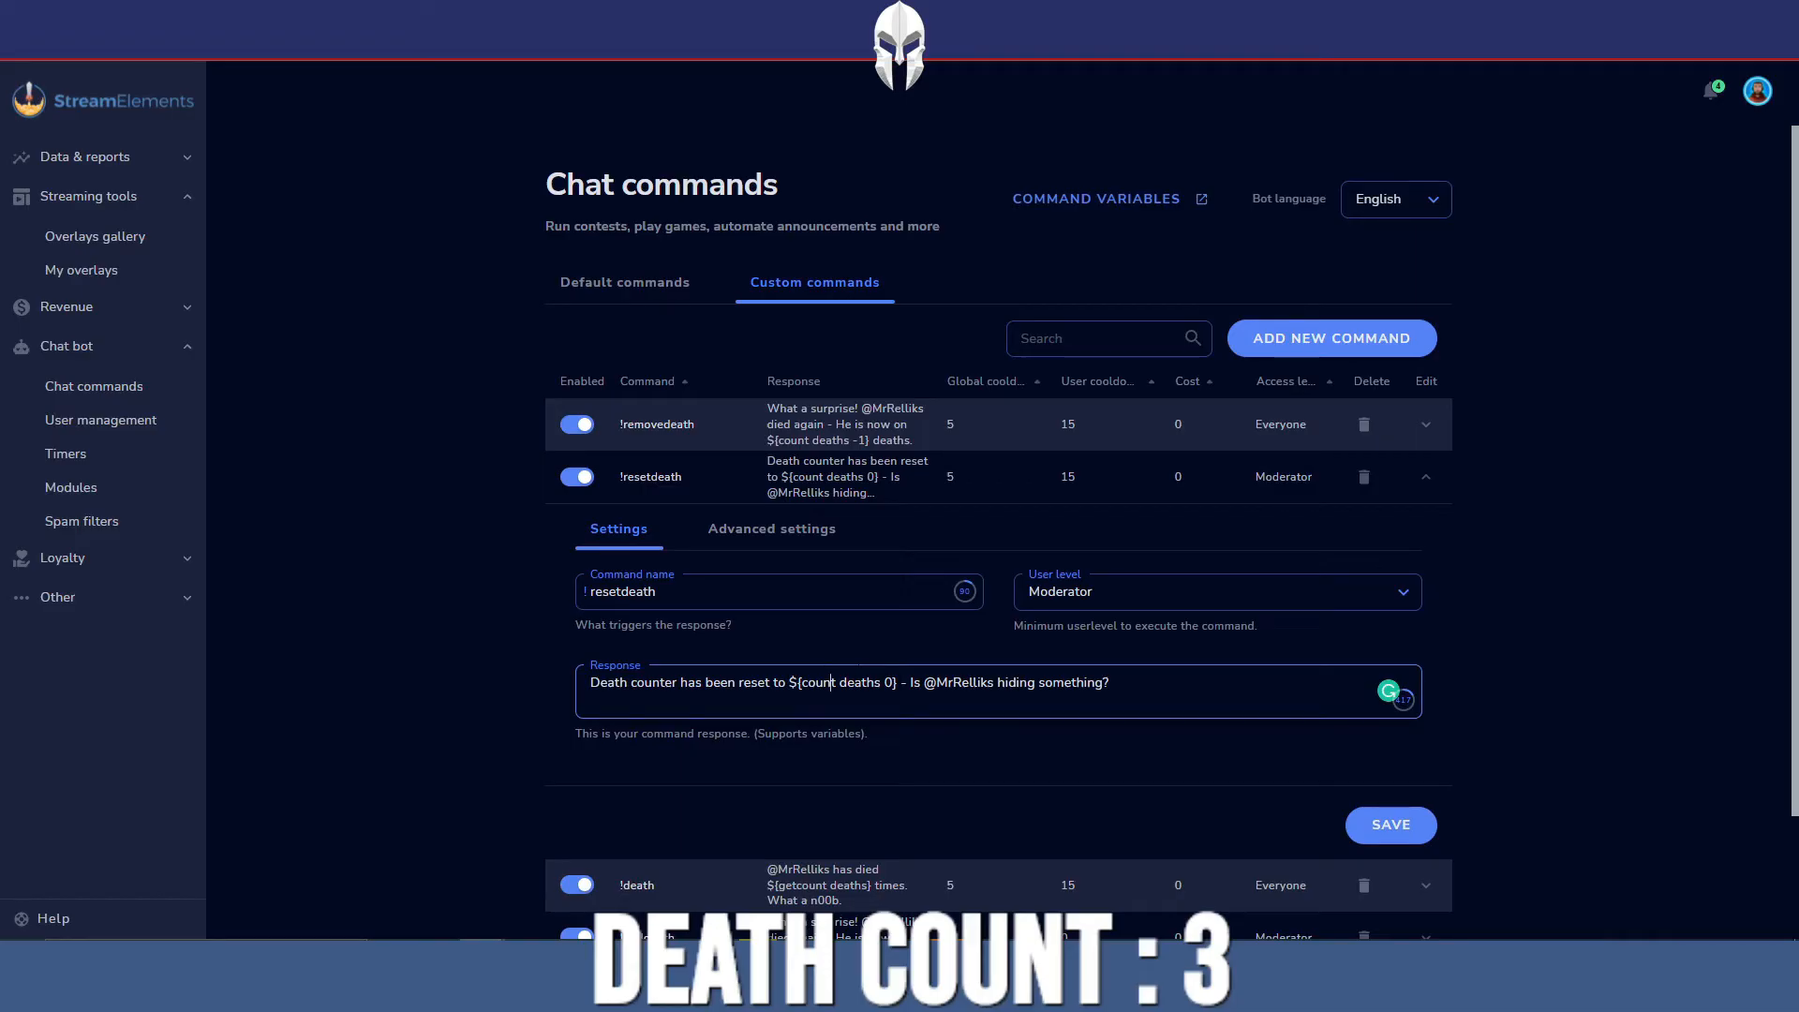
{"action": "left_click", "coordinate": [1426, 476]}
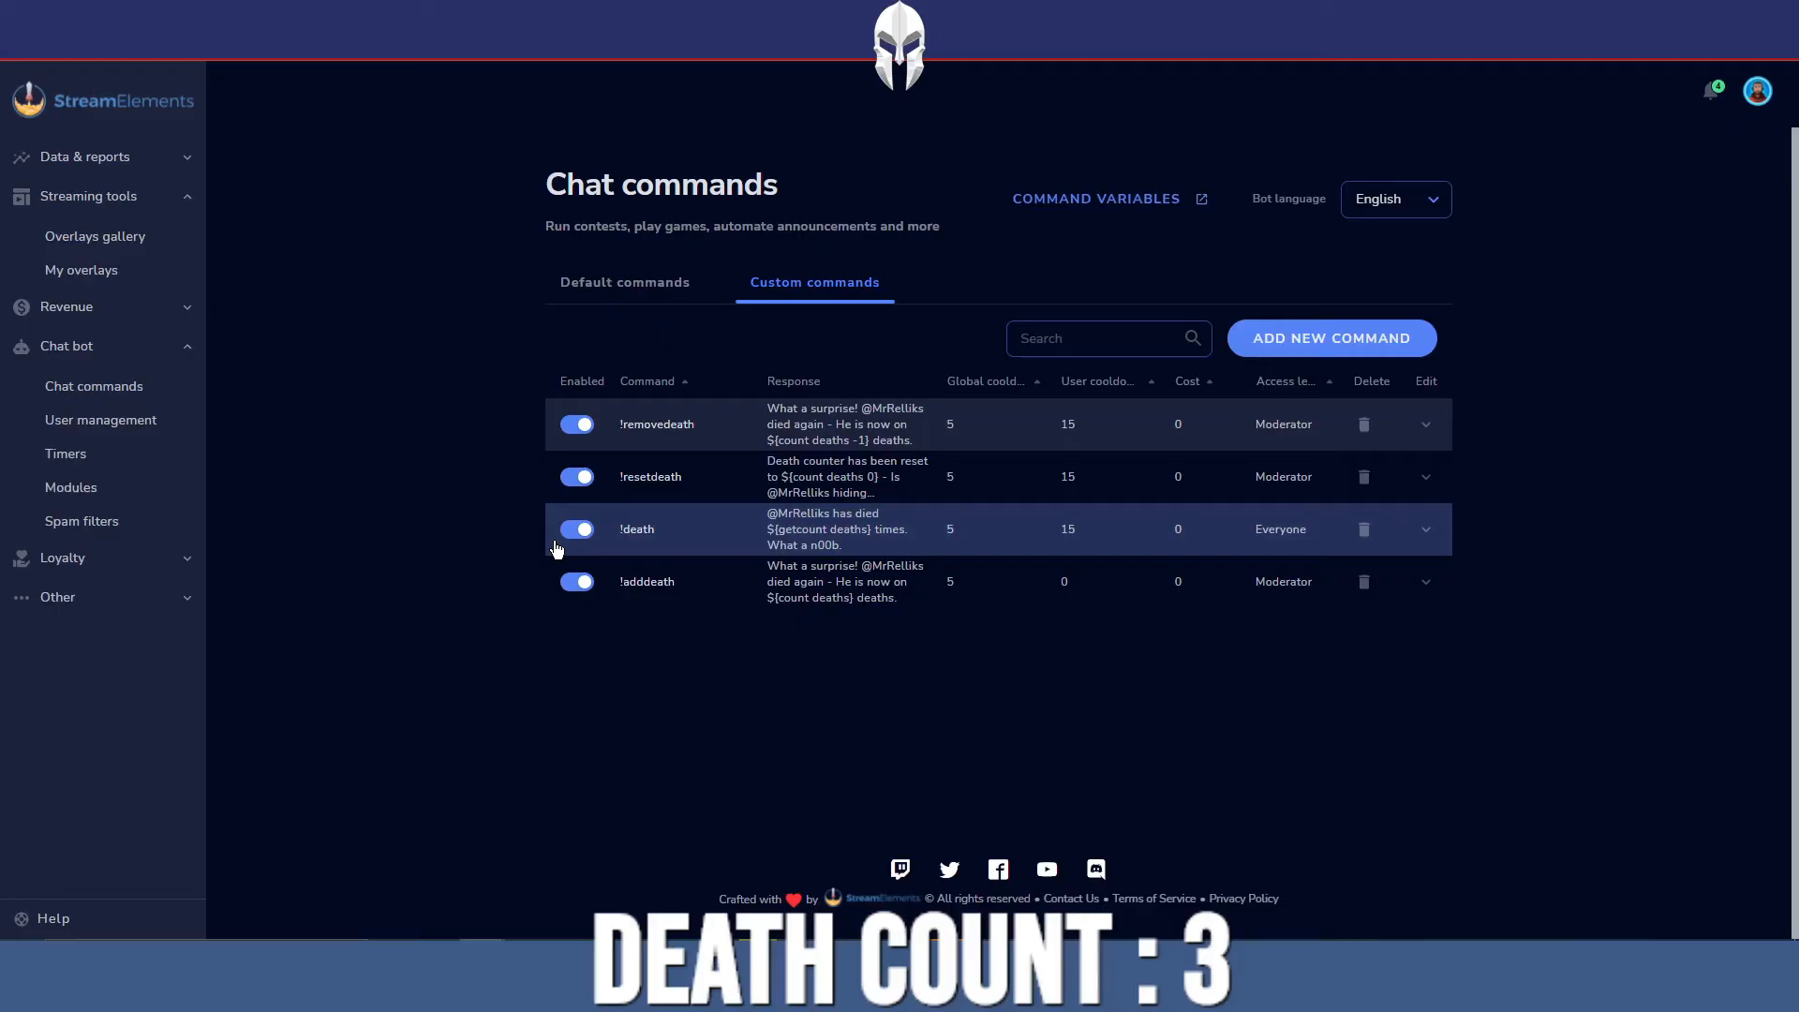
{"action": "mouse_move", "coordinate": [82, 269]}
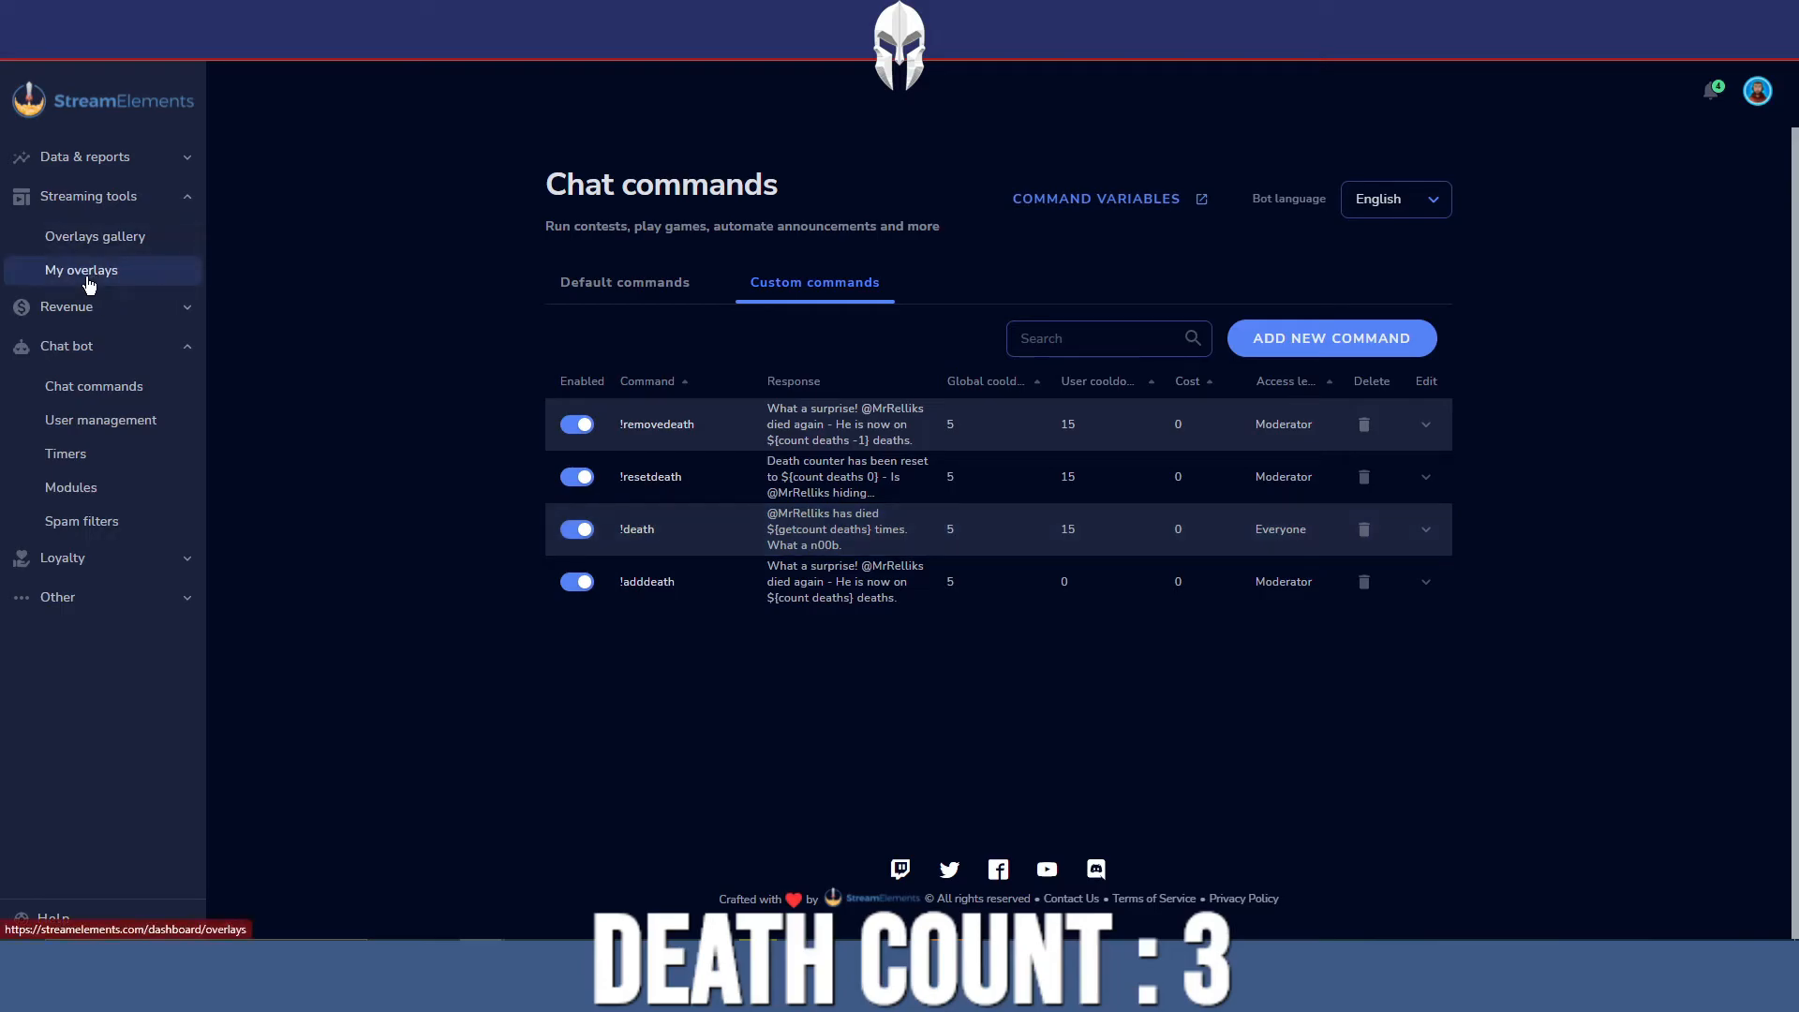
{"action": "mouse_move", "coordinate": [623, 388]}
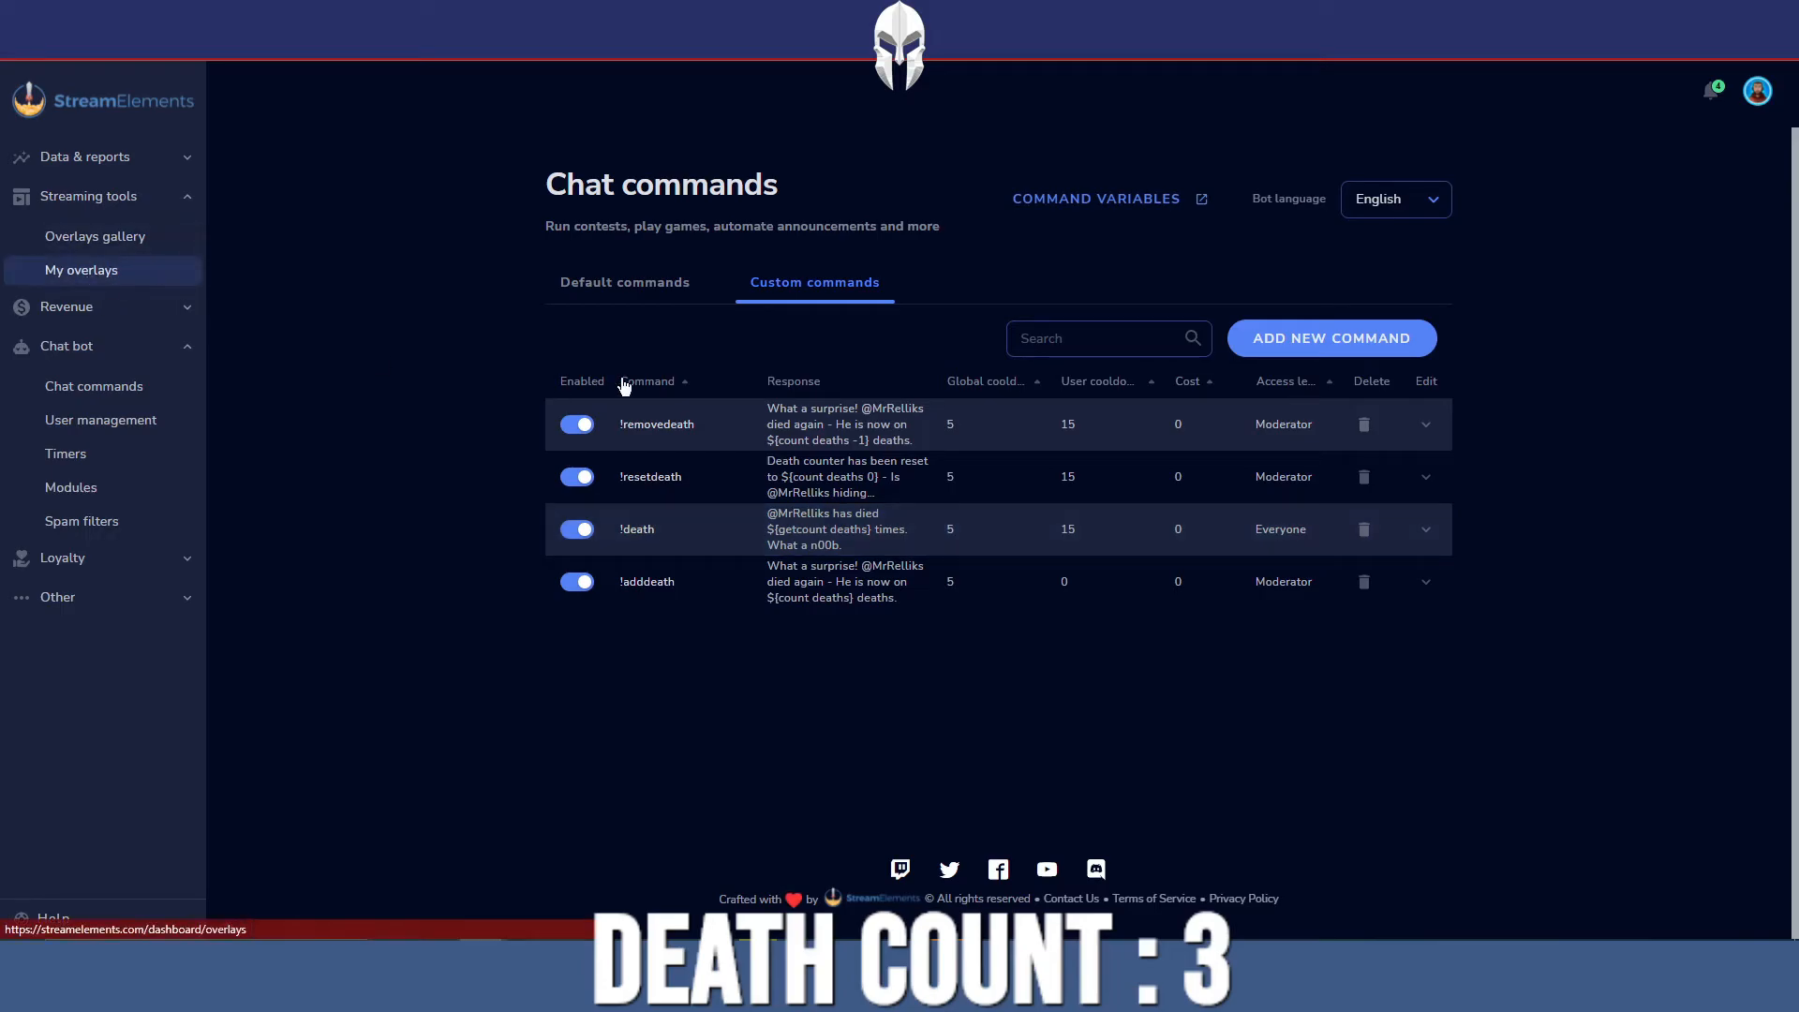
{"action": "left_click", "coordinate": [82, 269]}
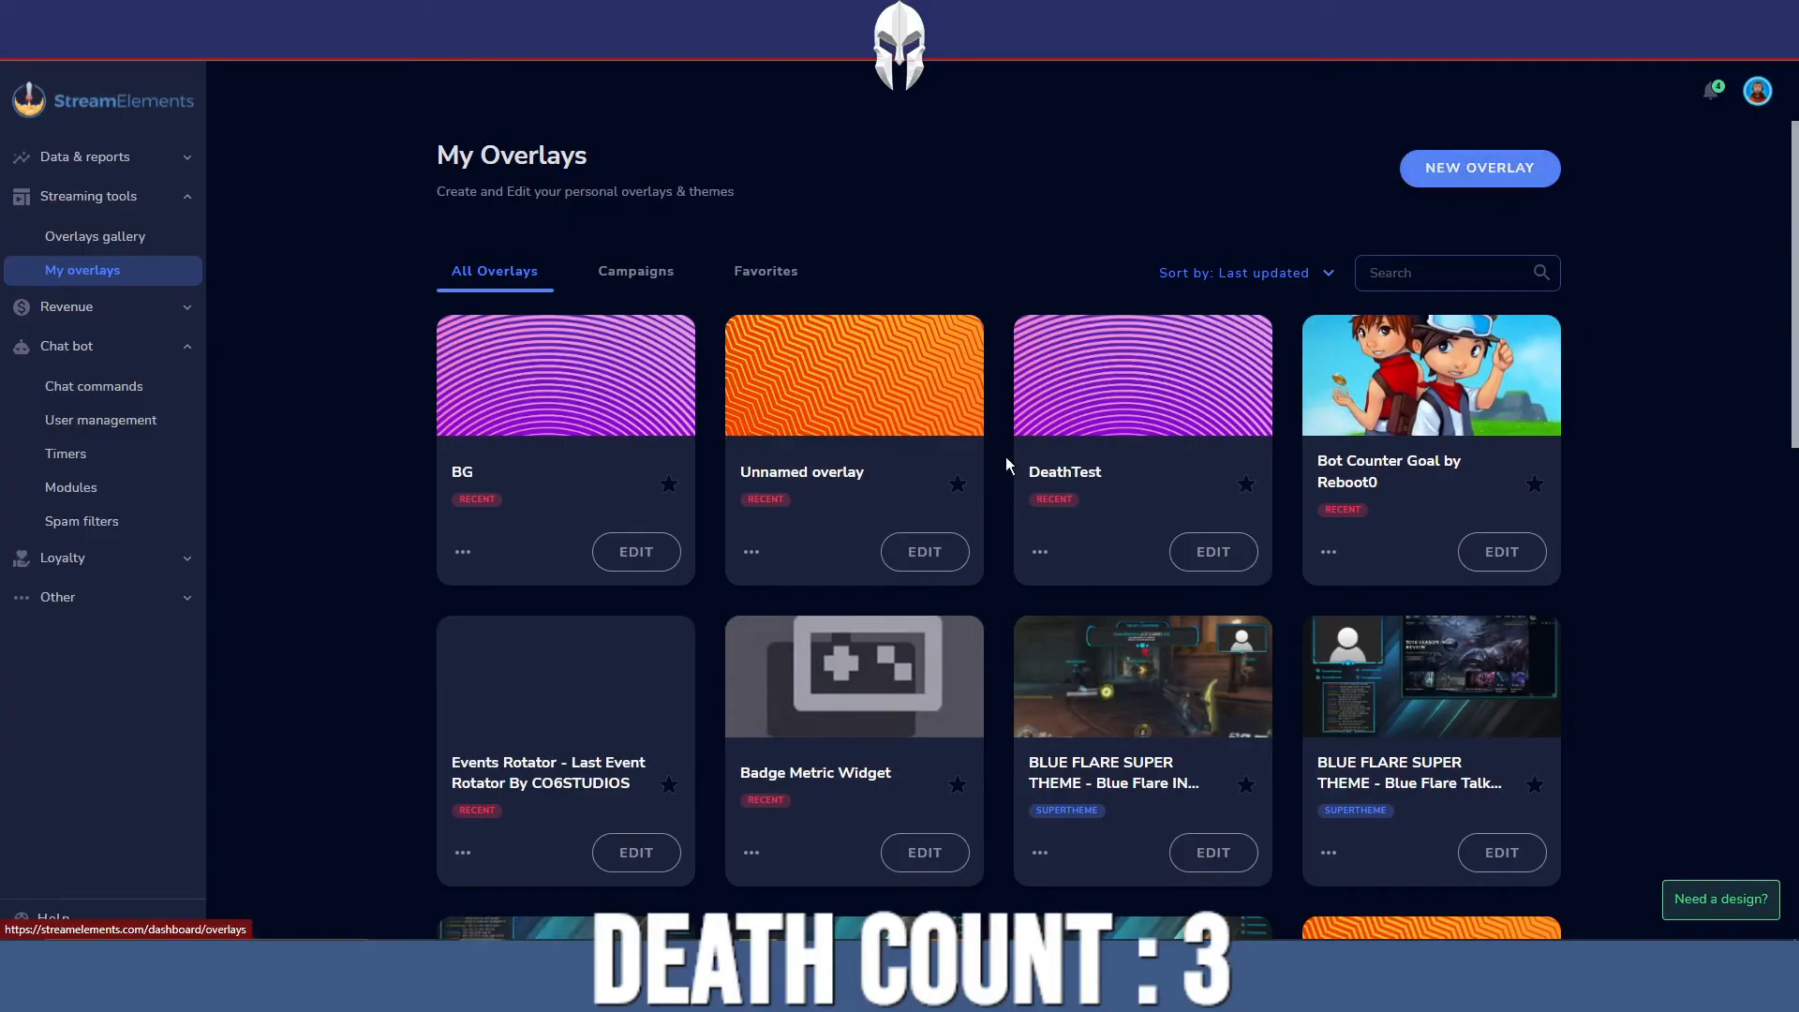
{"action": "left_click", "coordinate": [924, 552]}
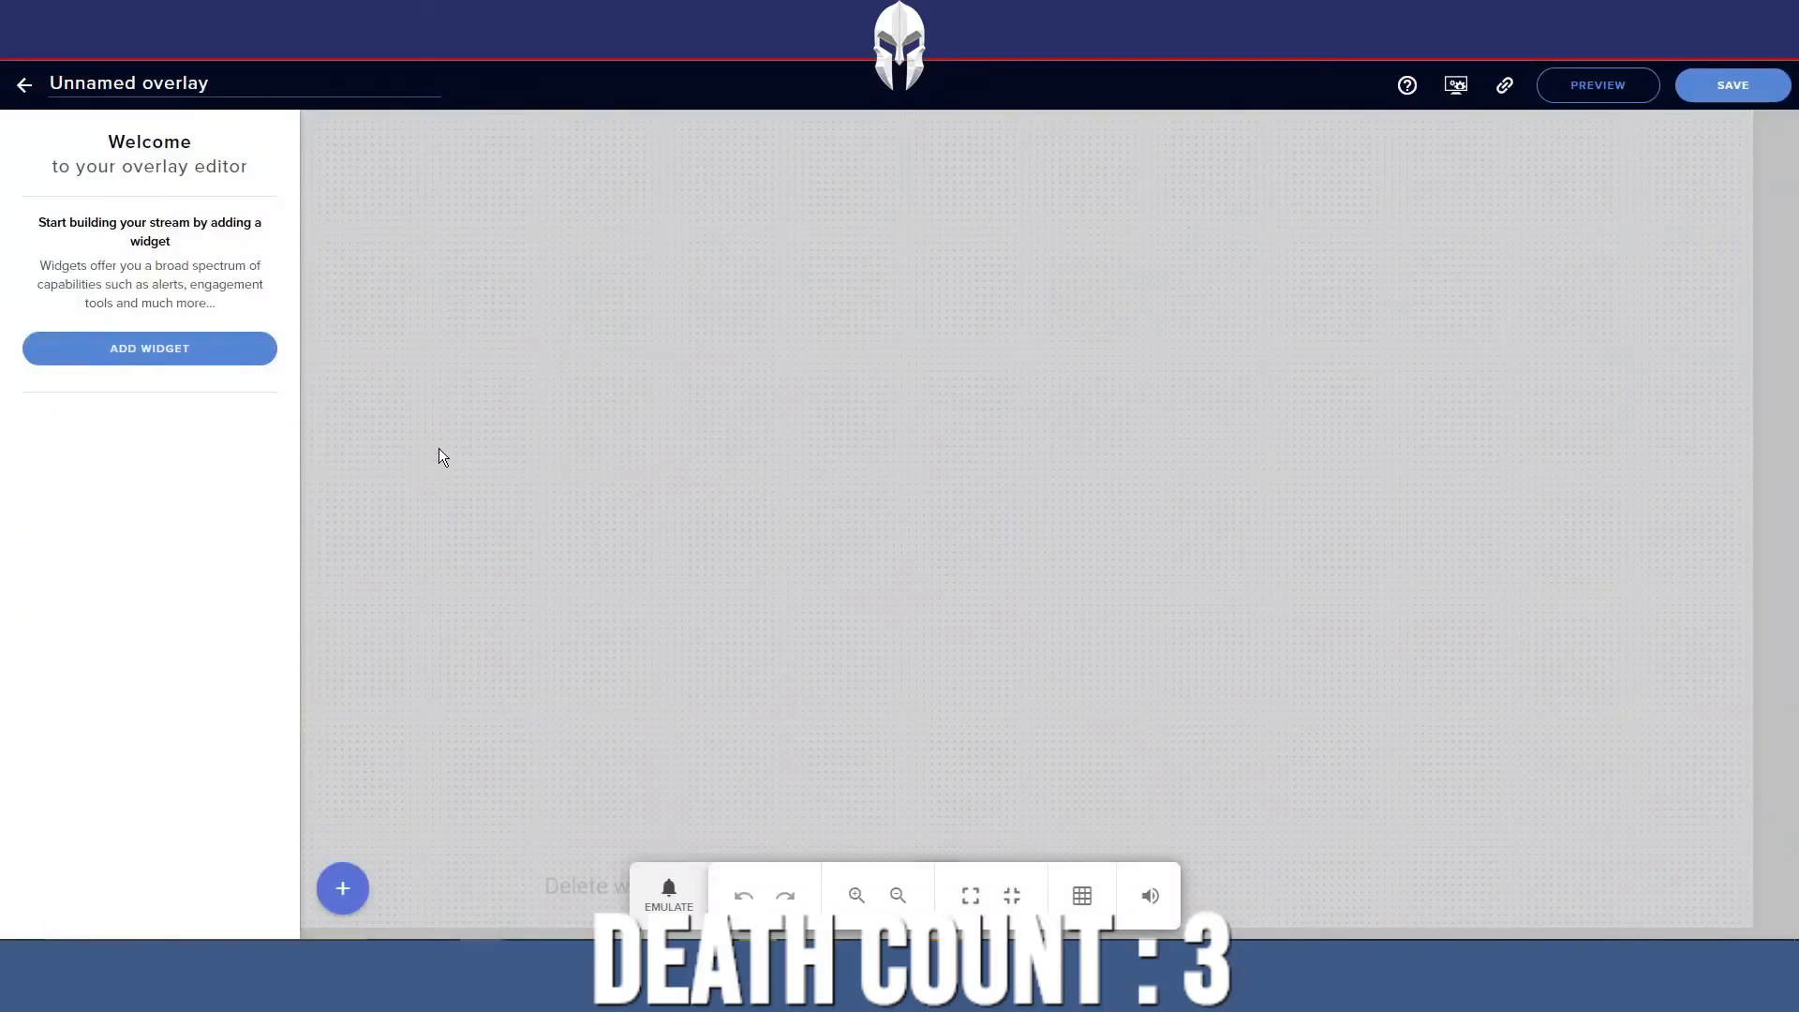
{"action": "mouse_move", "coordinate": [545, 864]}
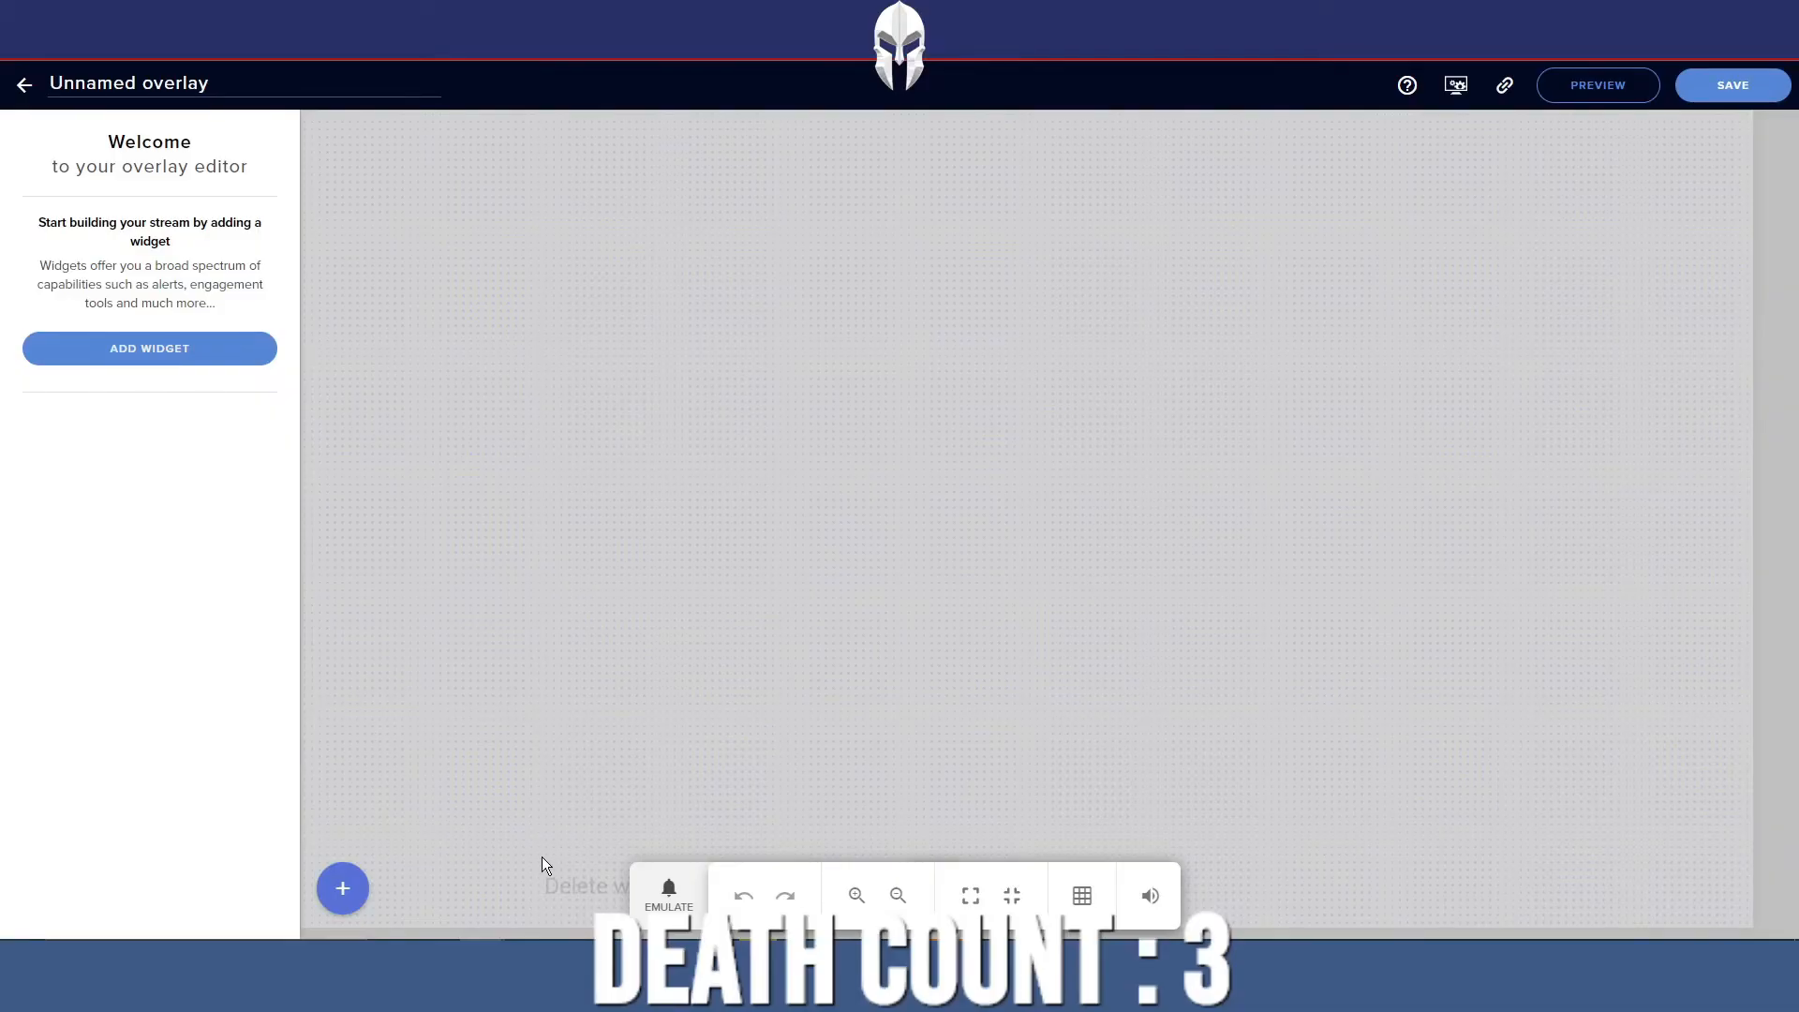
Add a Bot counter label and change its Message placeholder from {wins} to {deaths}
{"action": "left_click", "coordinate": [342, 888]}
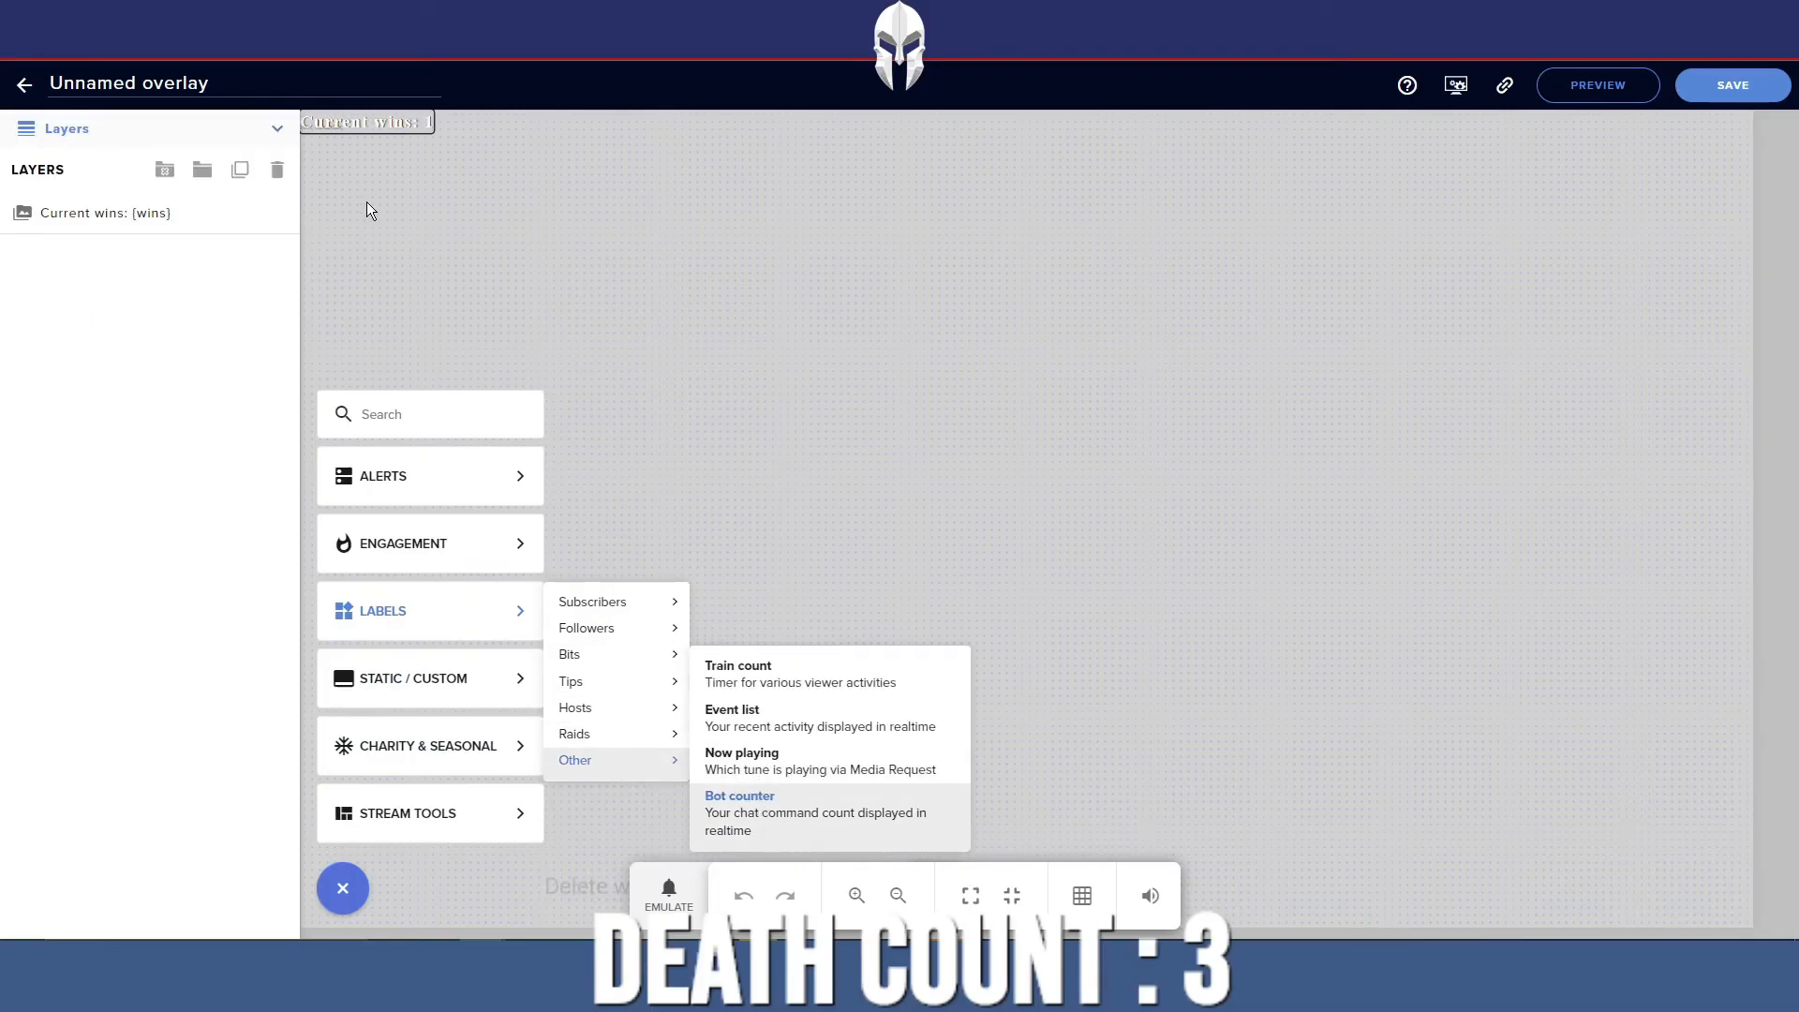
{"action": "left_click", "coordinate": [103, 213]}
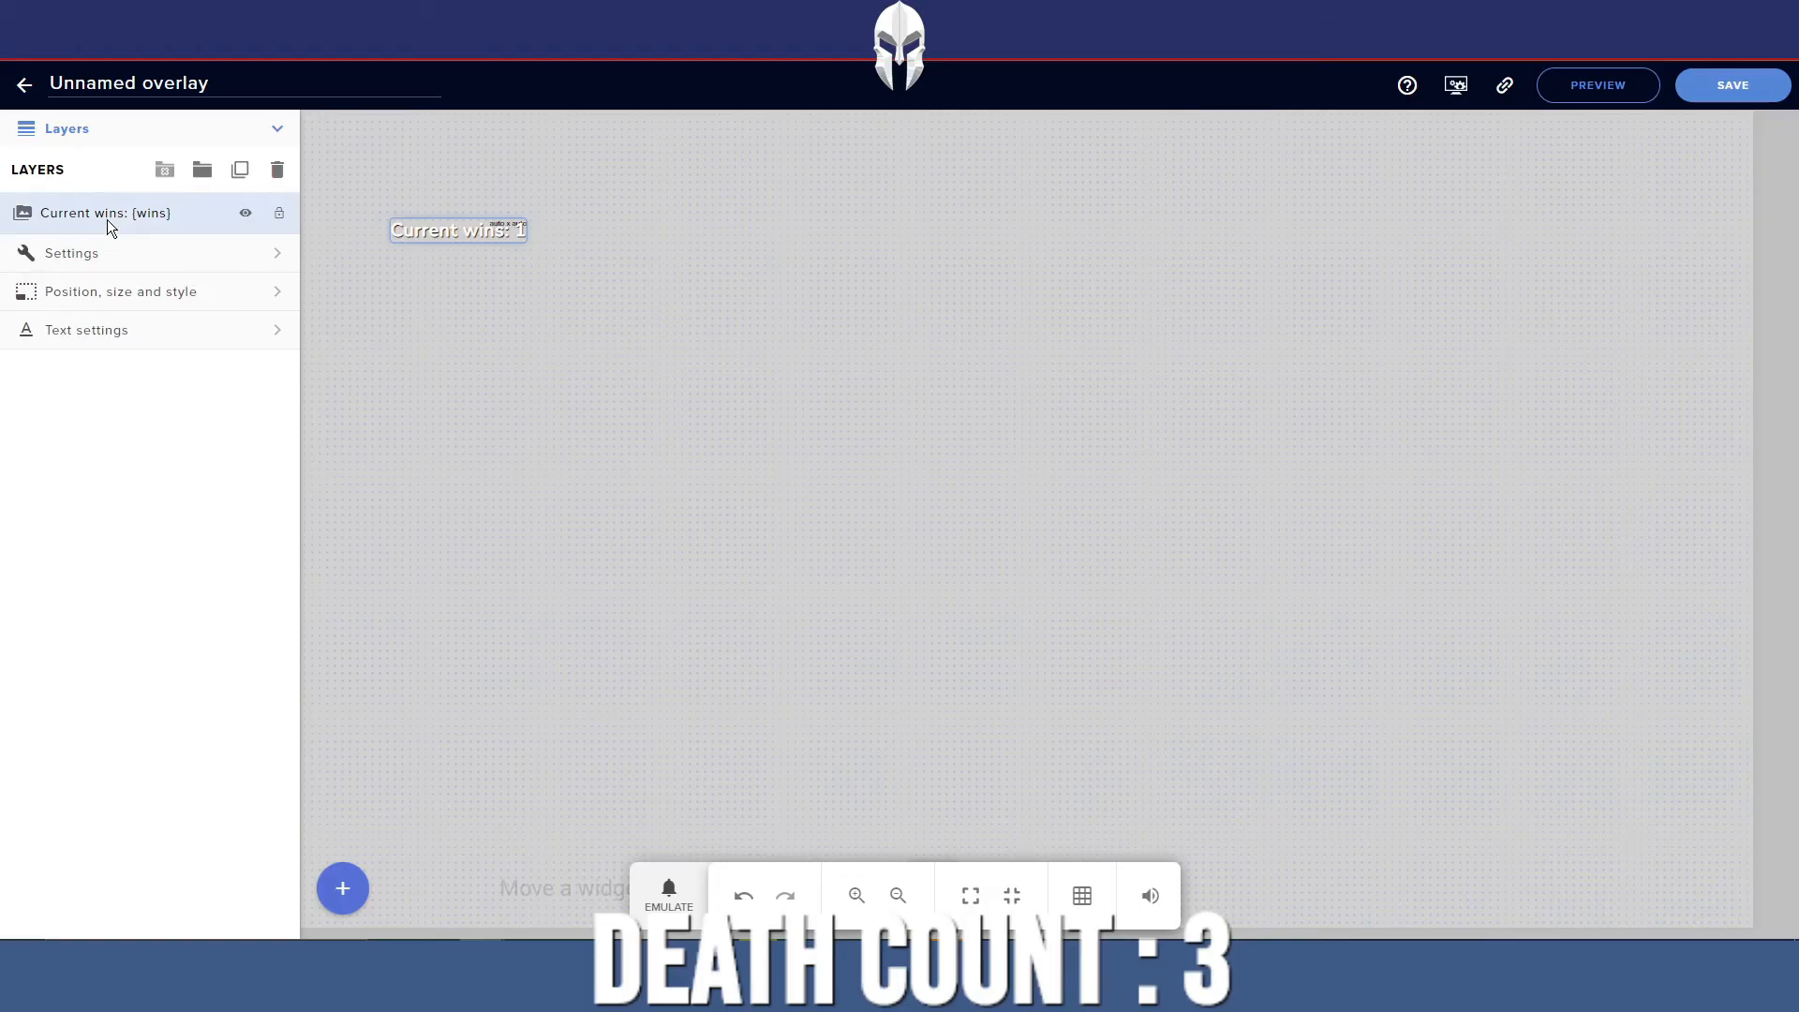
{"action": "left_click", "coordinate": [72, 254]}
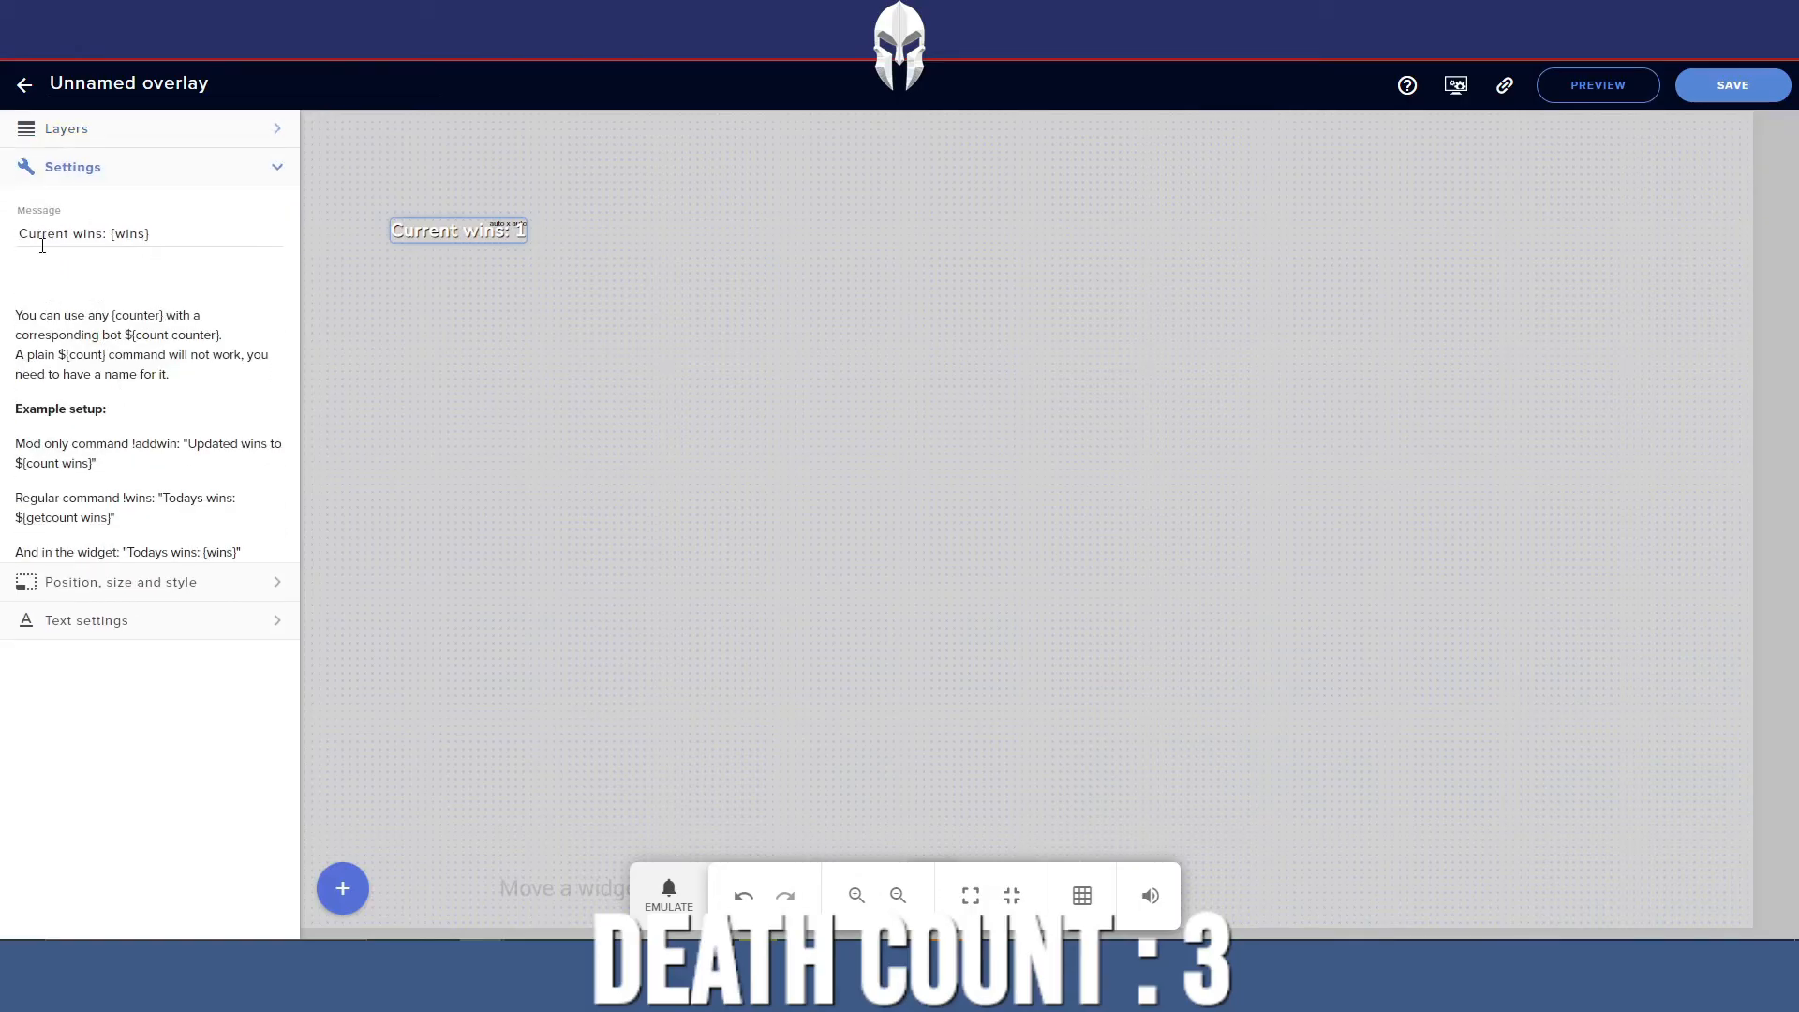
{"action": "double_click", "coordinate": [129, 233]}
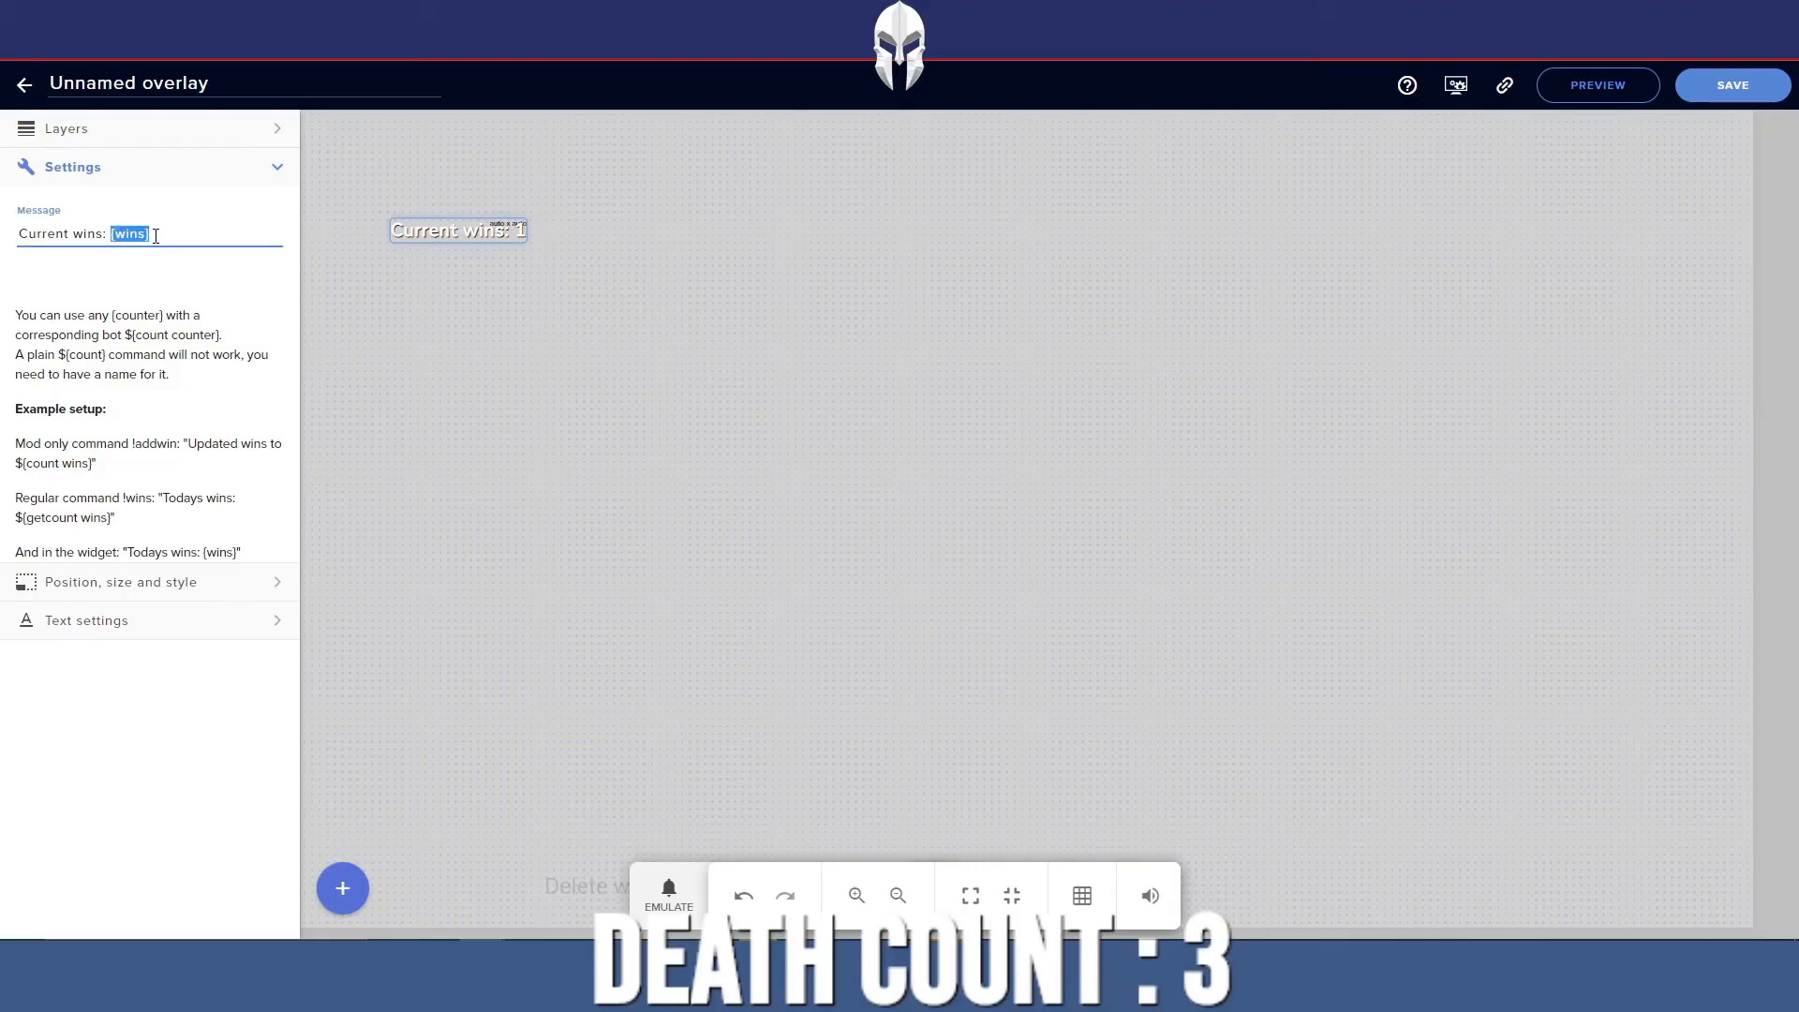
{"action": "left_click", "coordinate": [149, 235]}
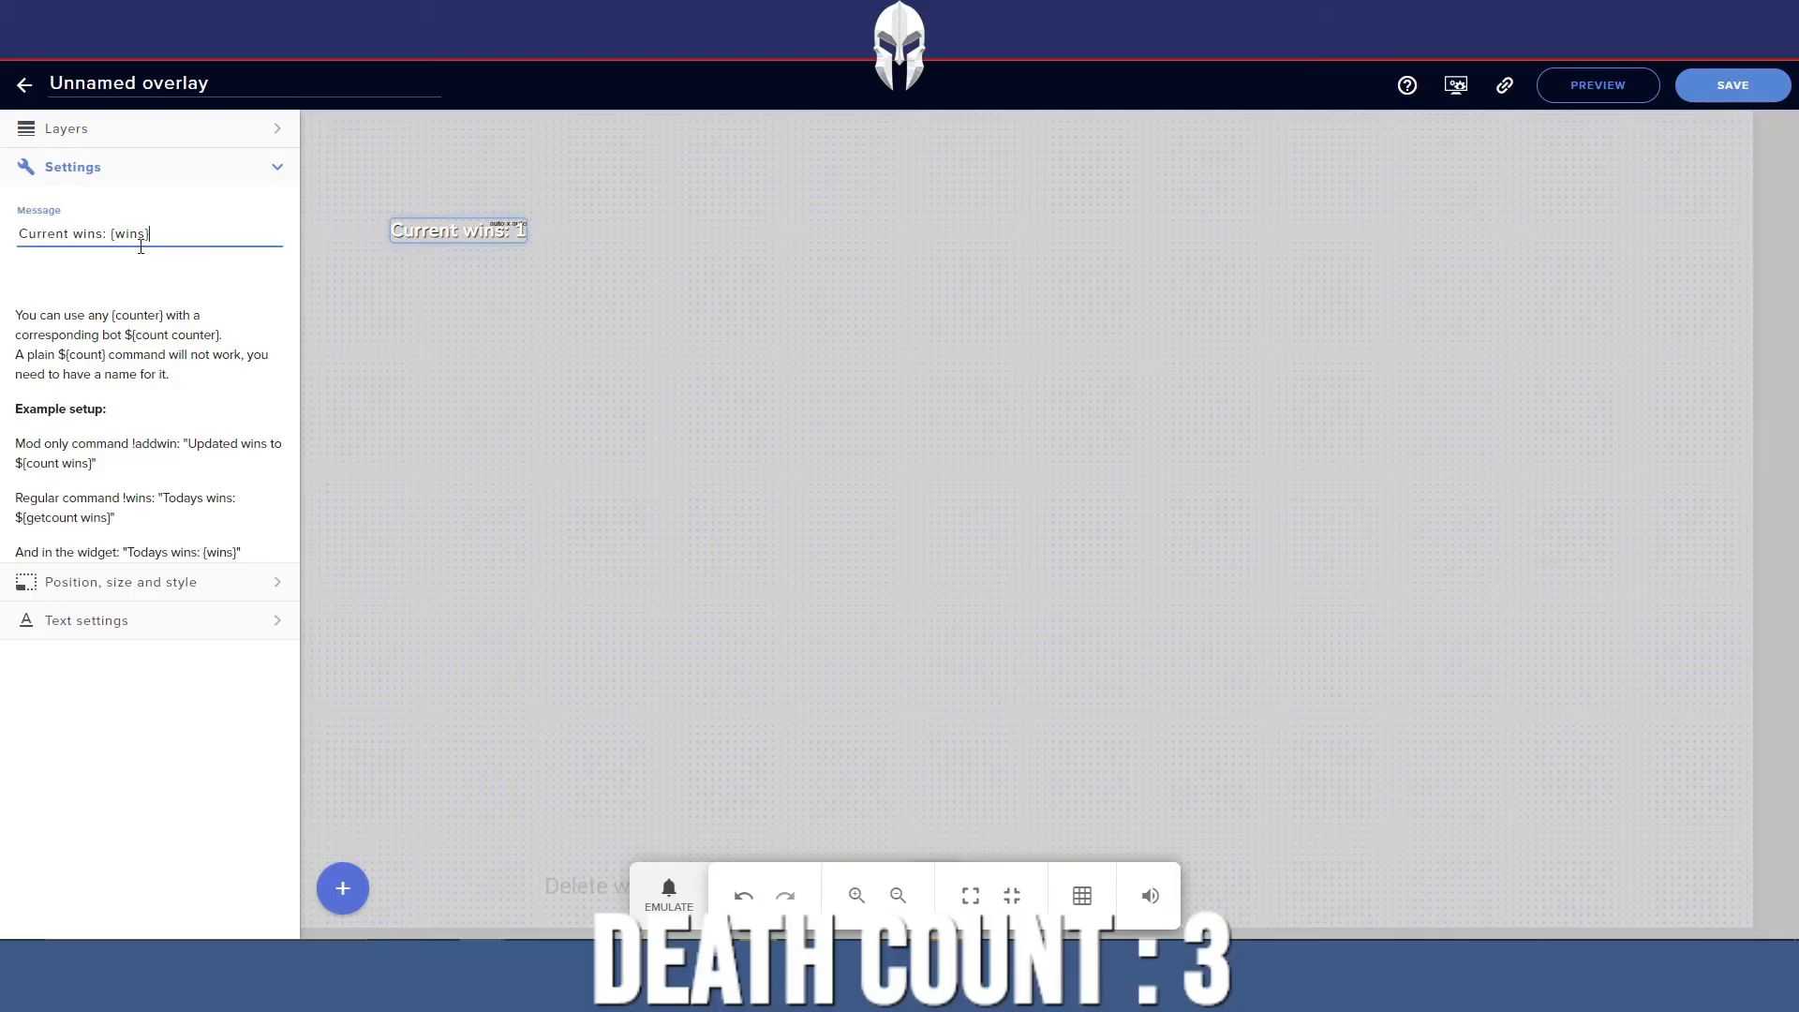
{"action": "type", "text": "{dea}"}
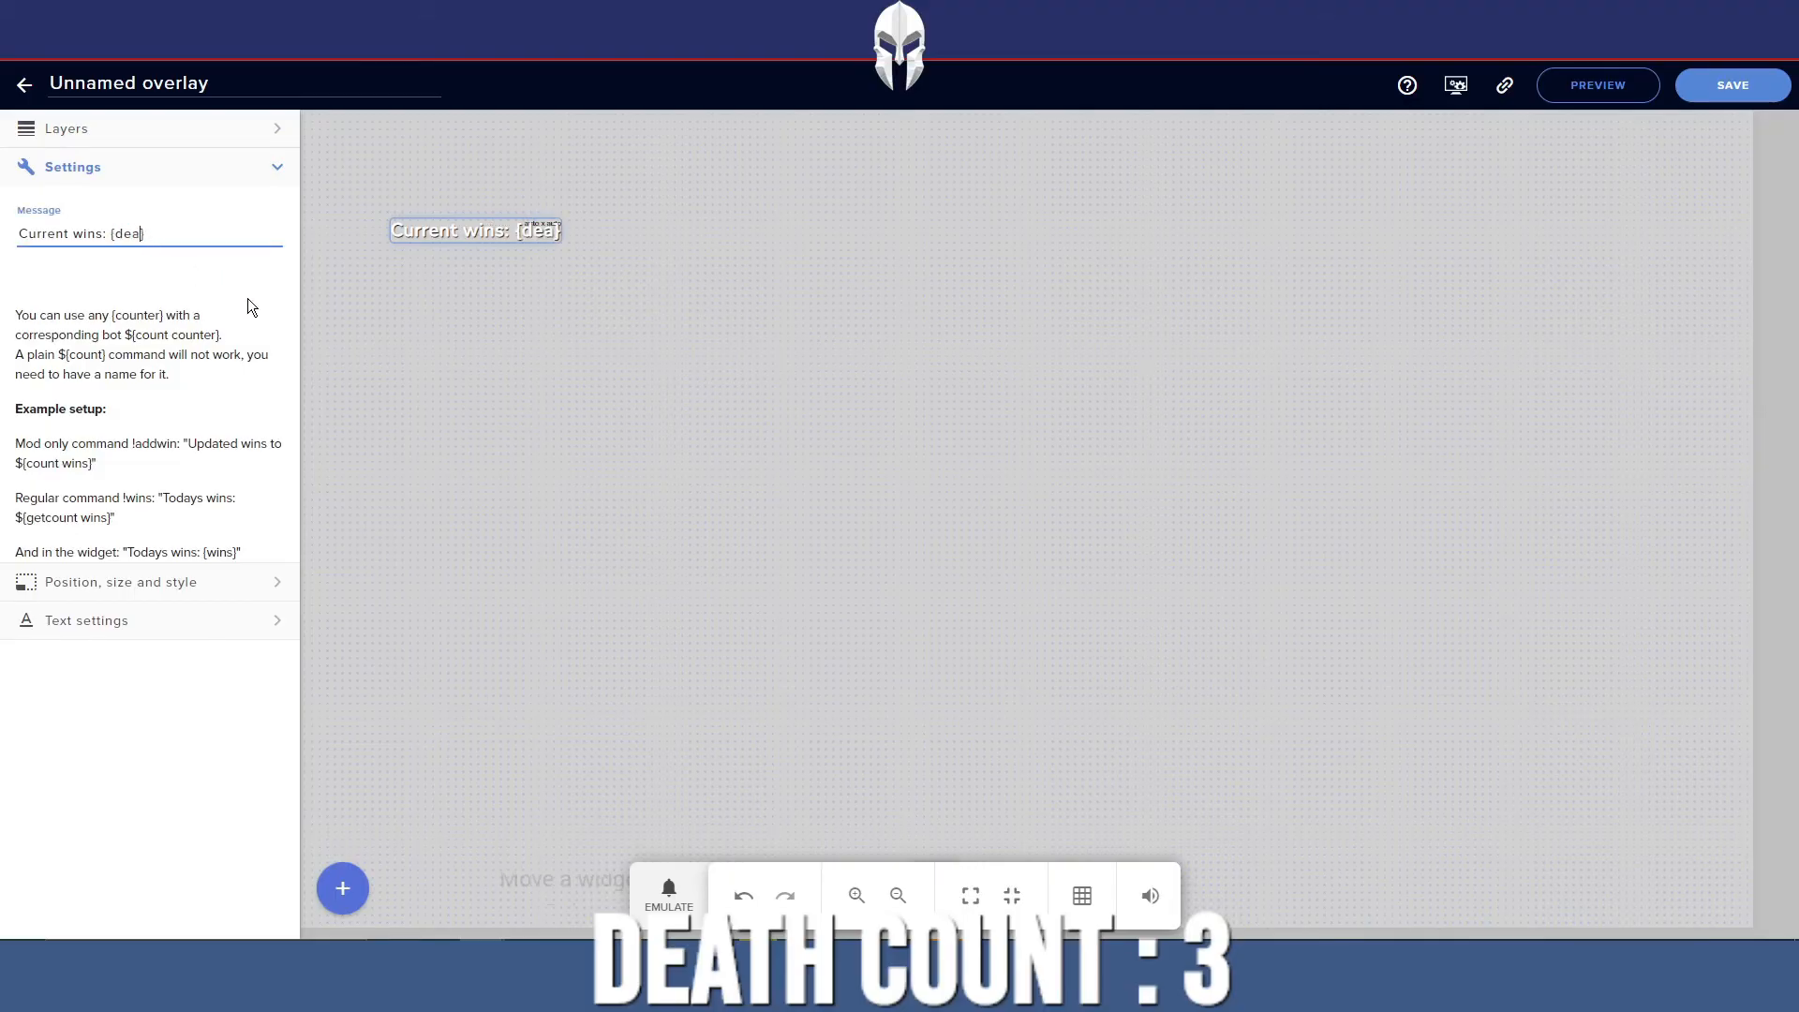
{"action": "type", "text": "th}"}
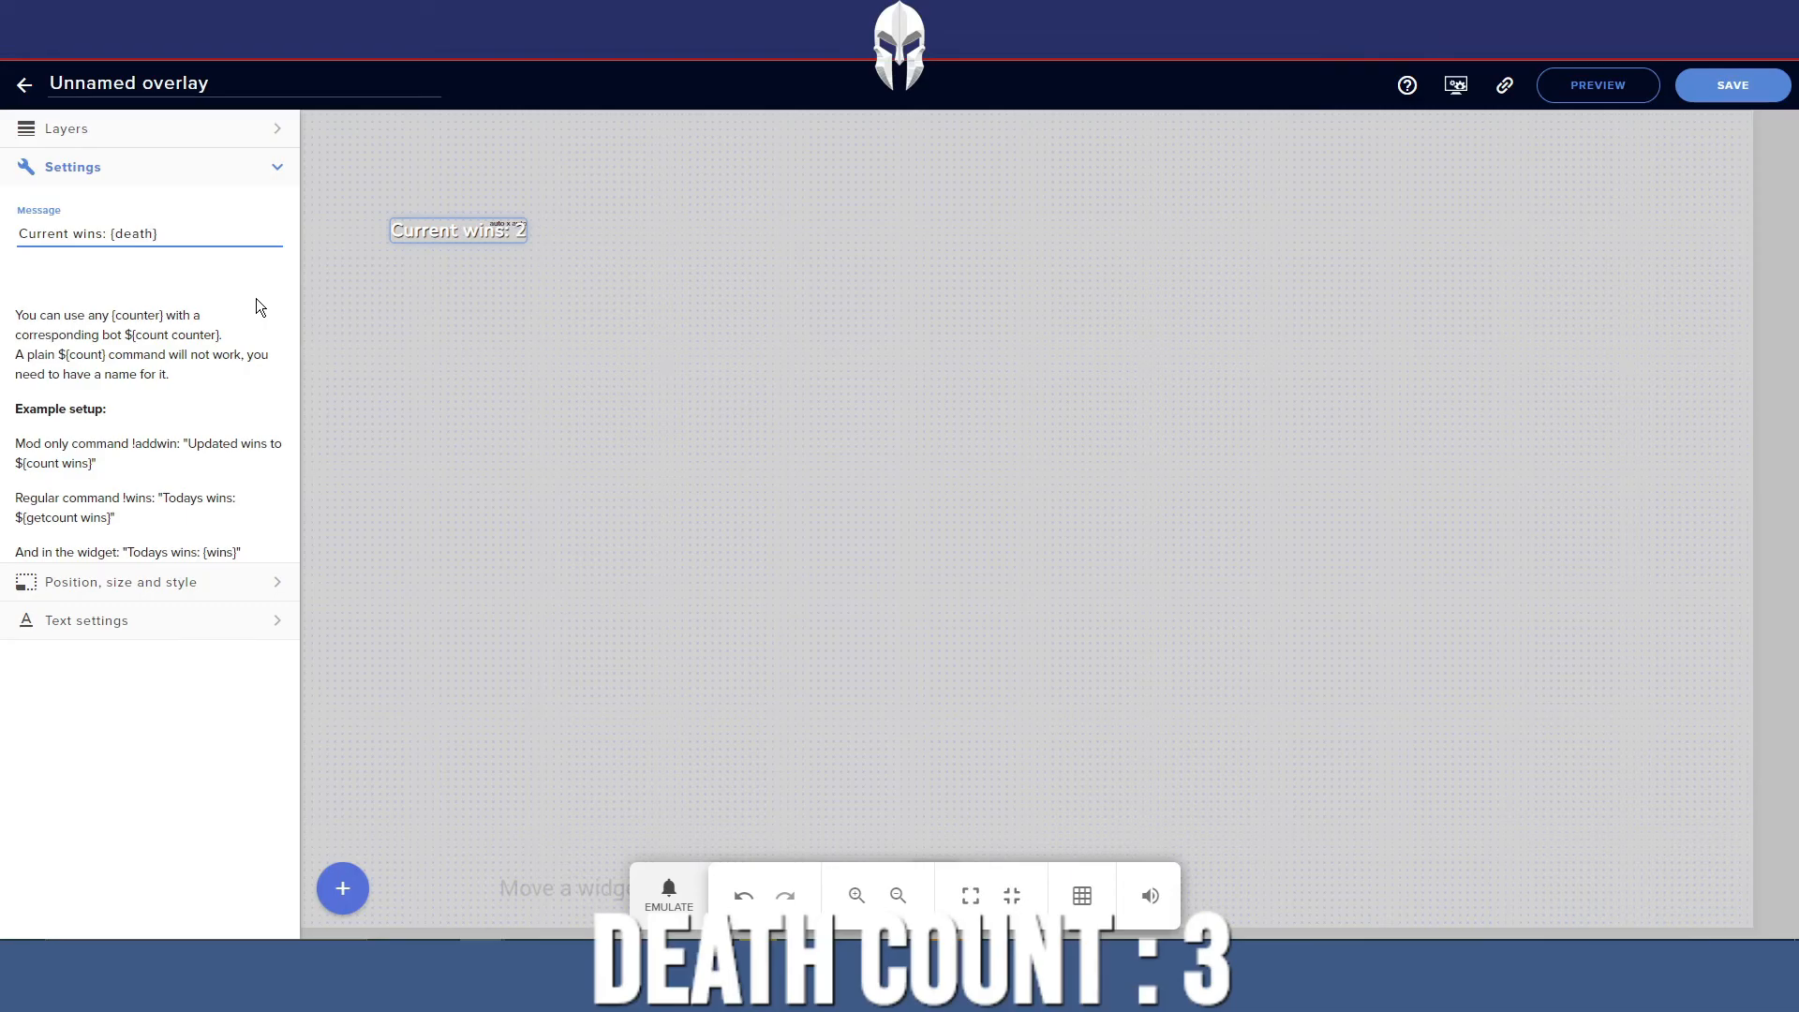
{"action": "type", "text": "s"}
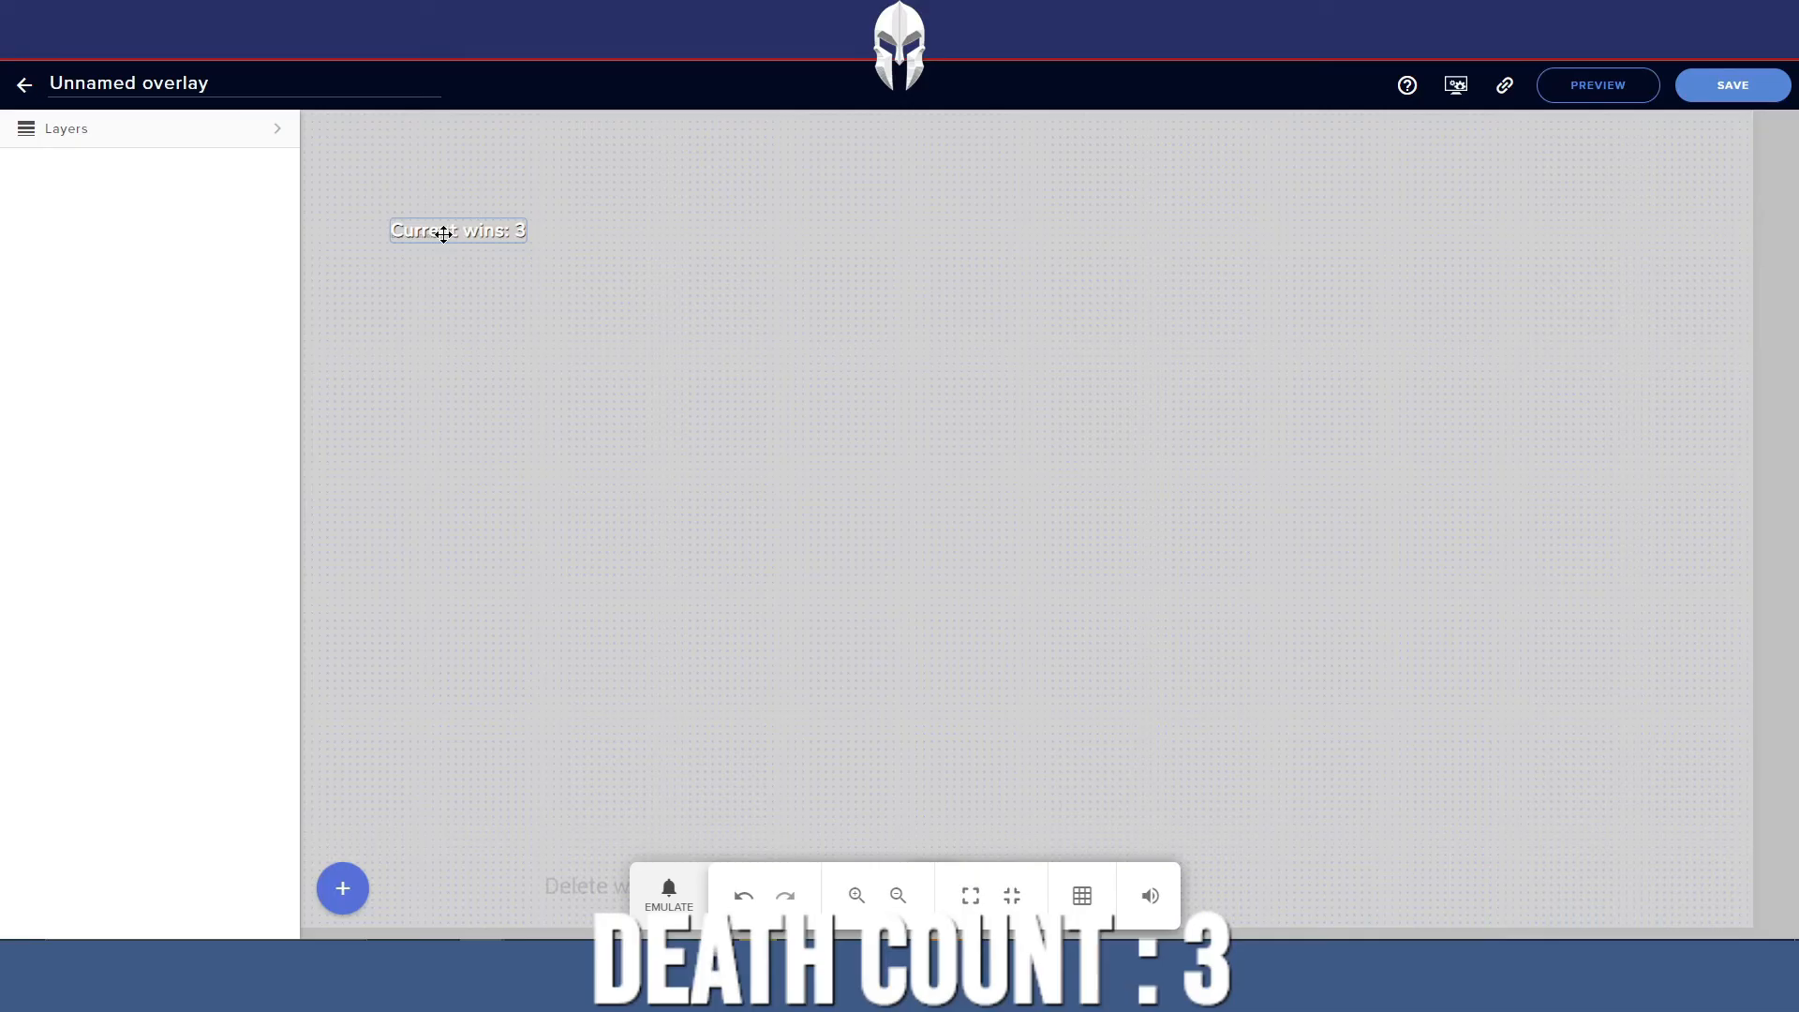
Reopen the label settings and send !adddeath so it reads 'Current Deaths : 4'
{"action": "left_click", "coordinate": [456, 229]}
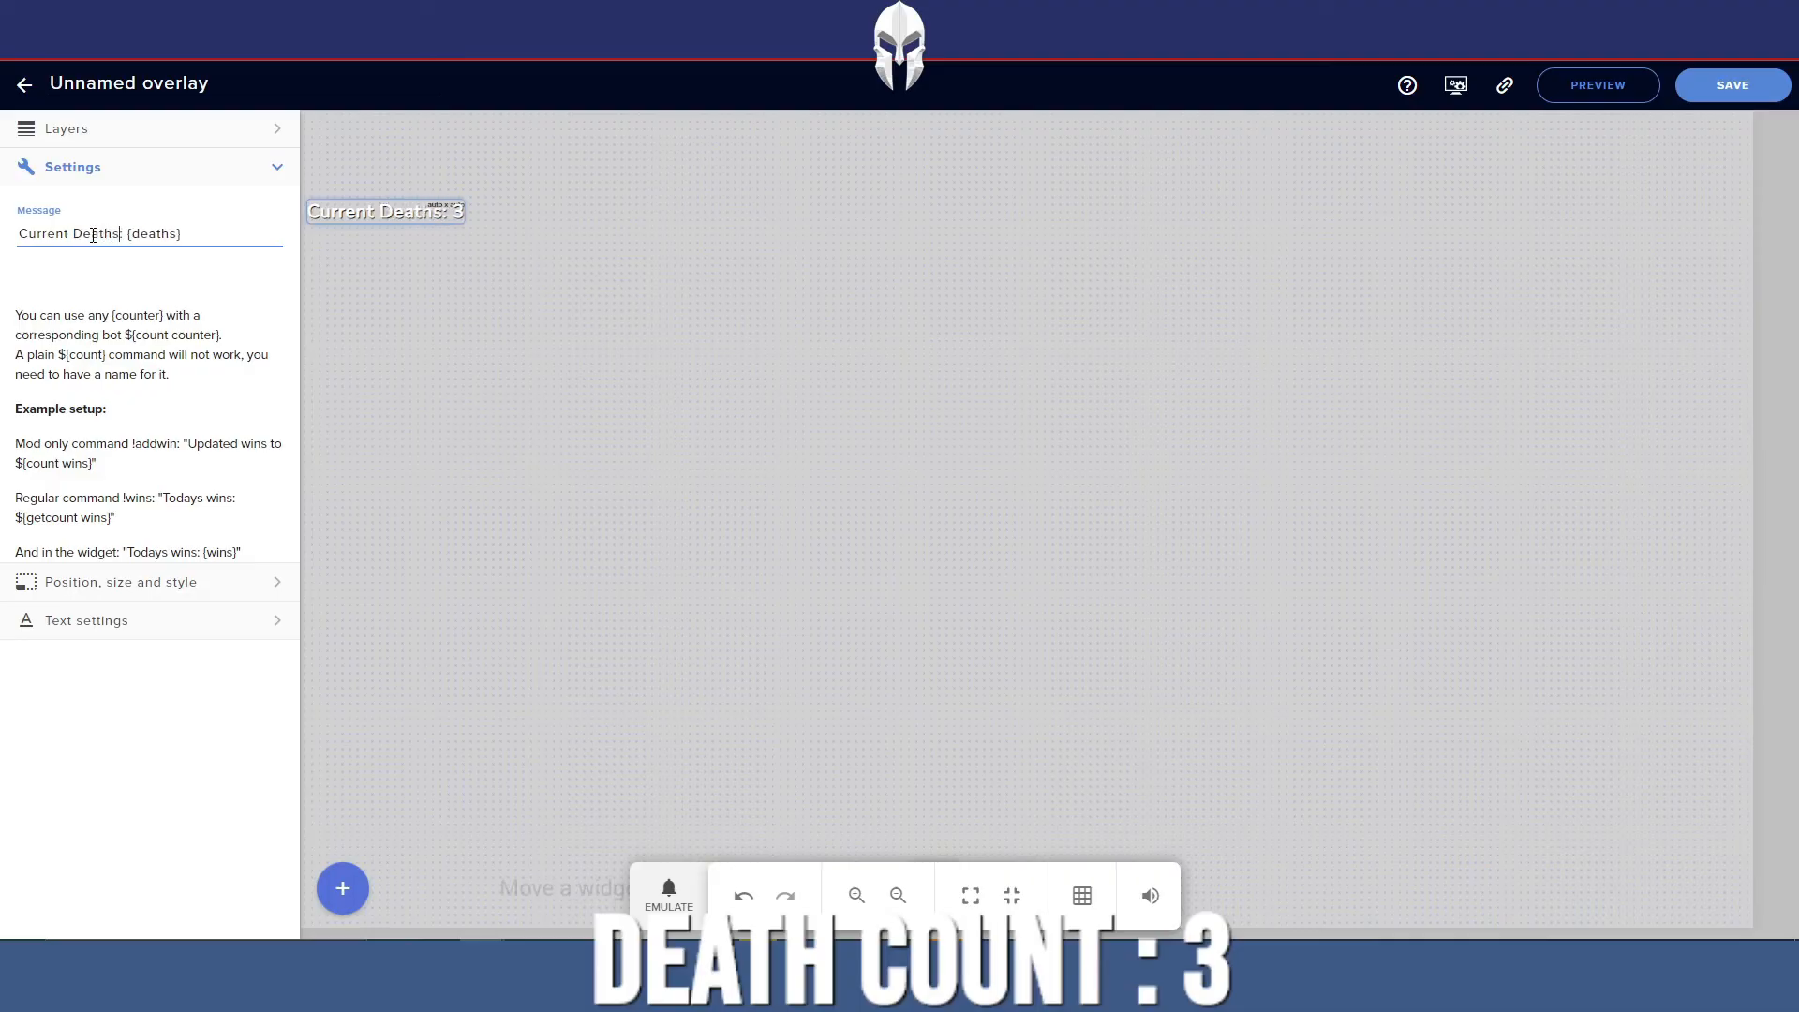
{"action": "key", "text": "alt+tab"}
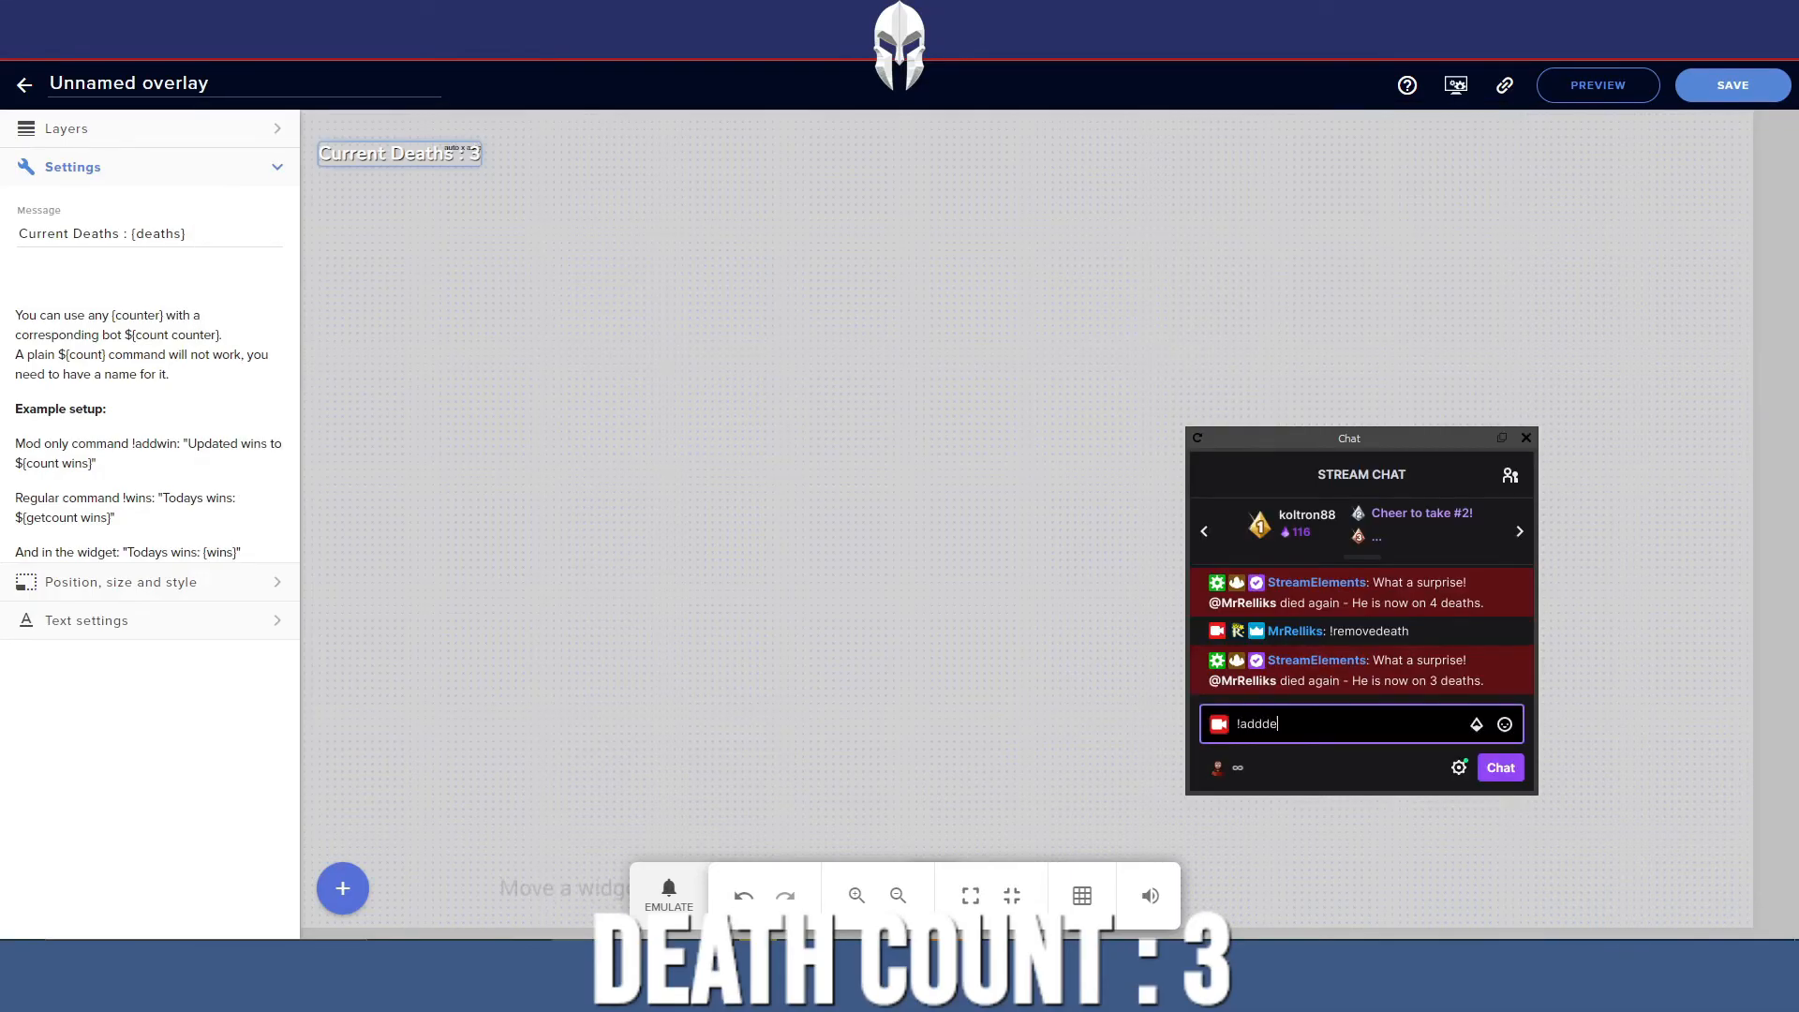
{"action": "key", "text": "Return"}
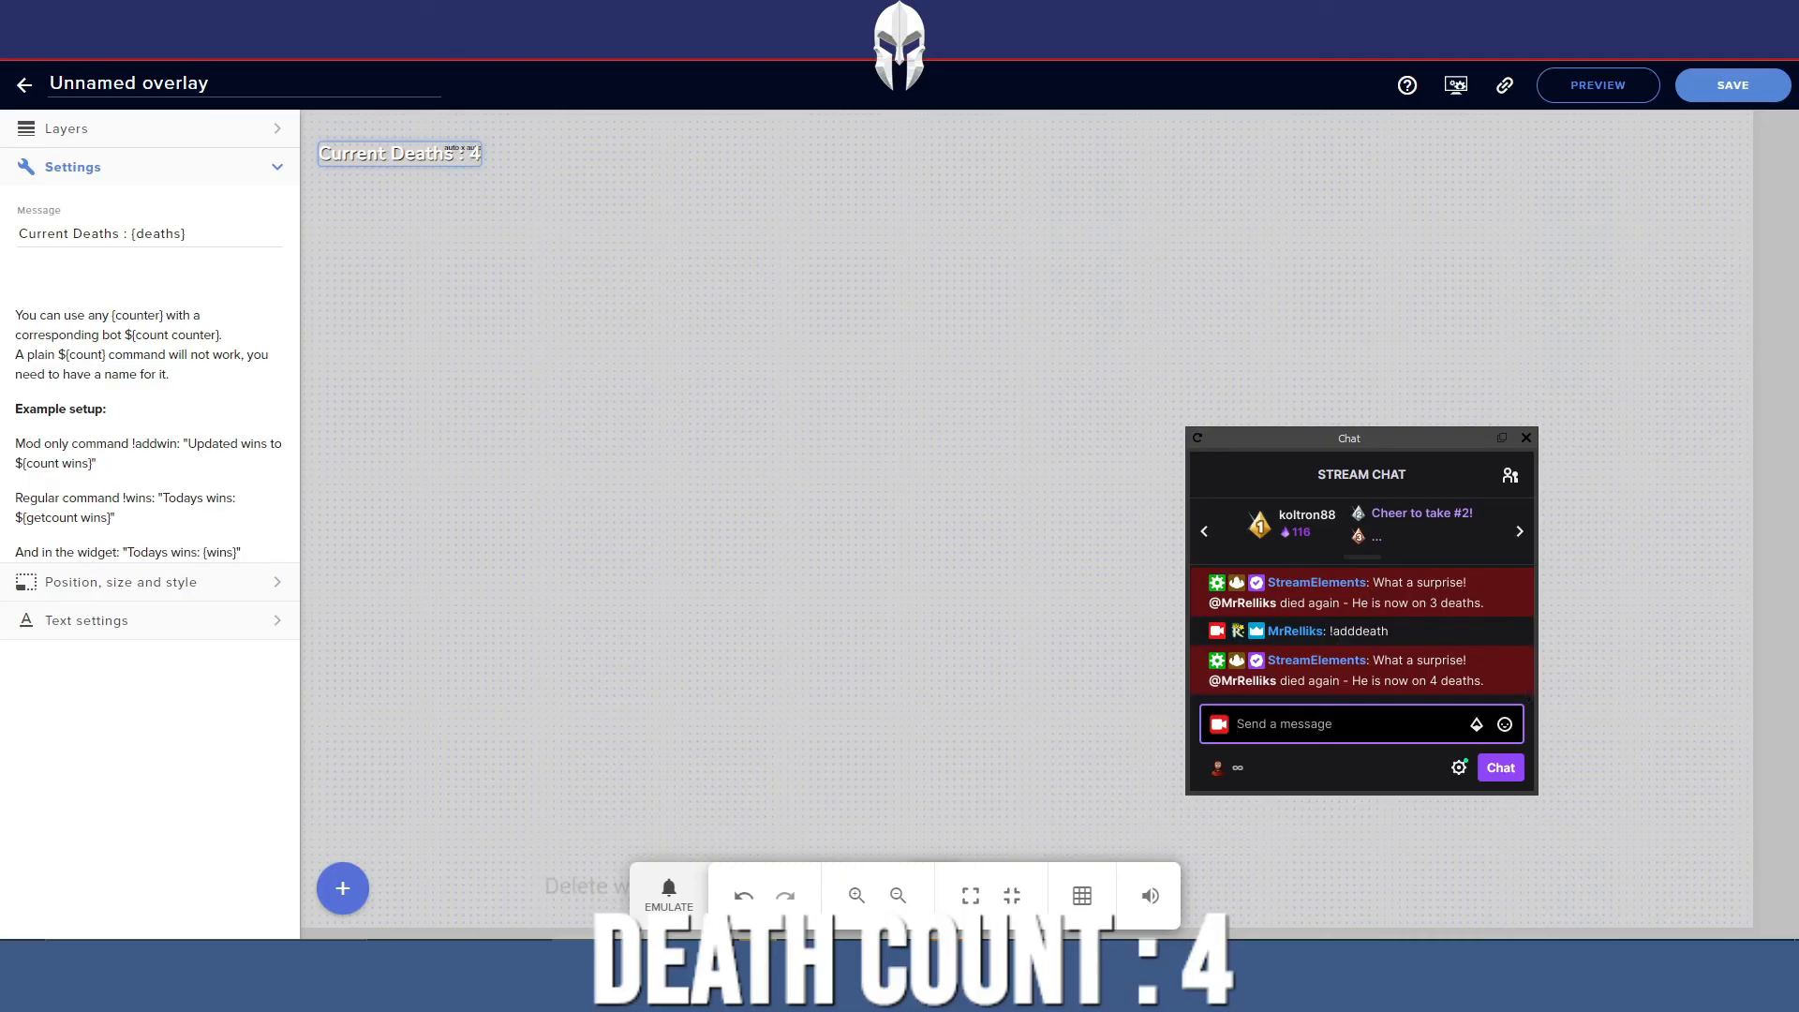
{"action": "mouse_move", "coordinate": [456, 312]}
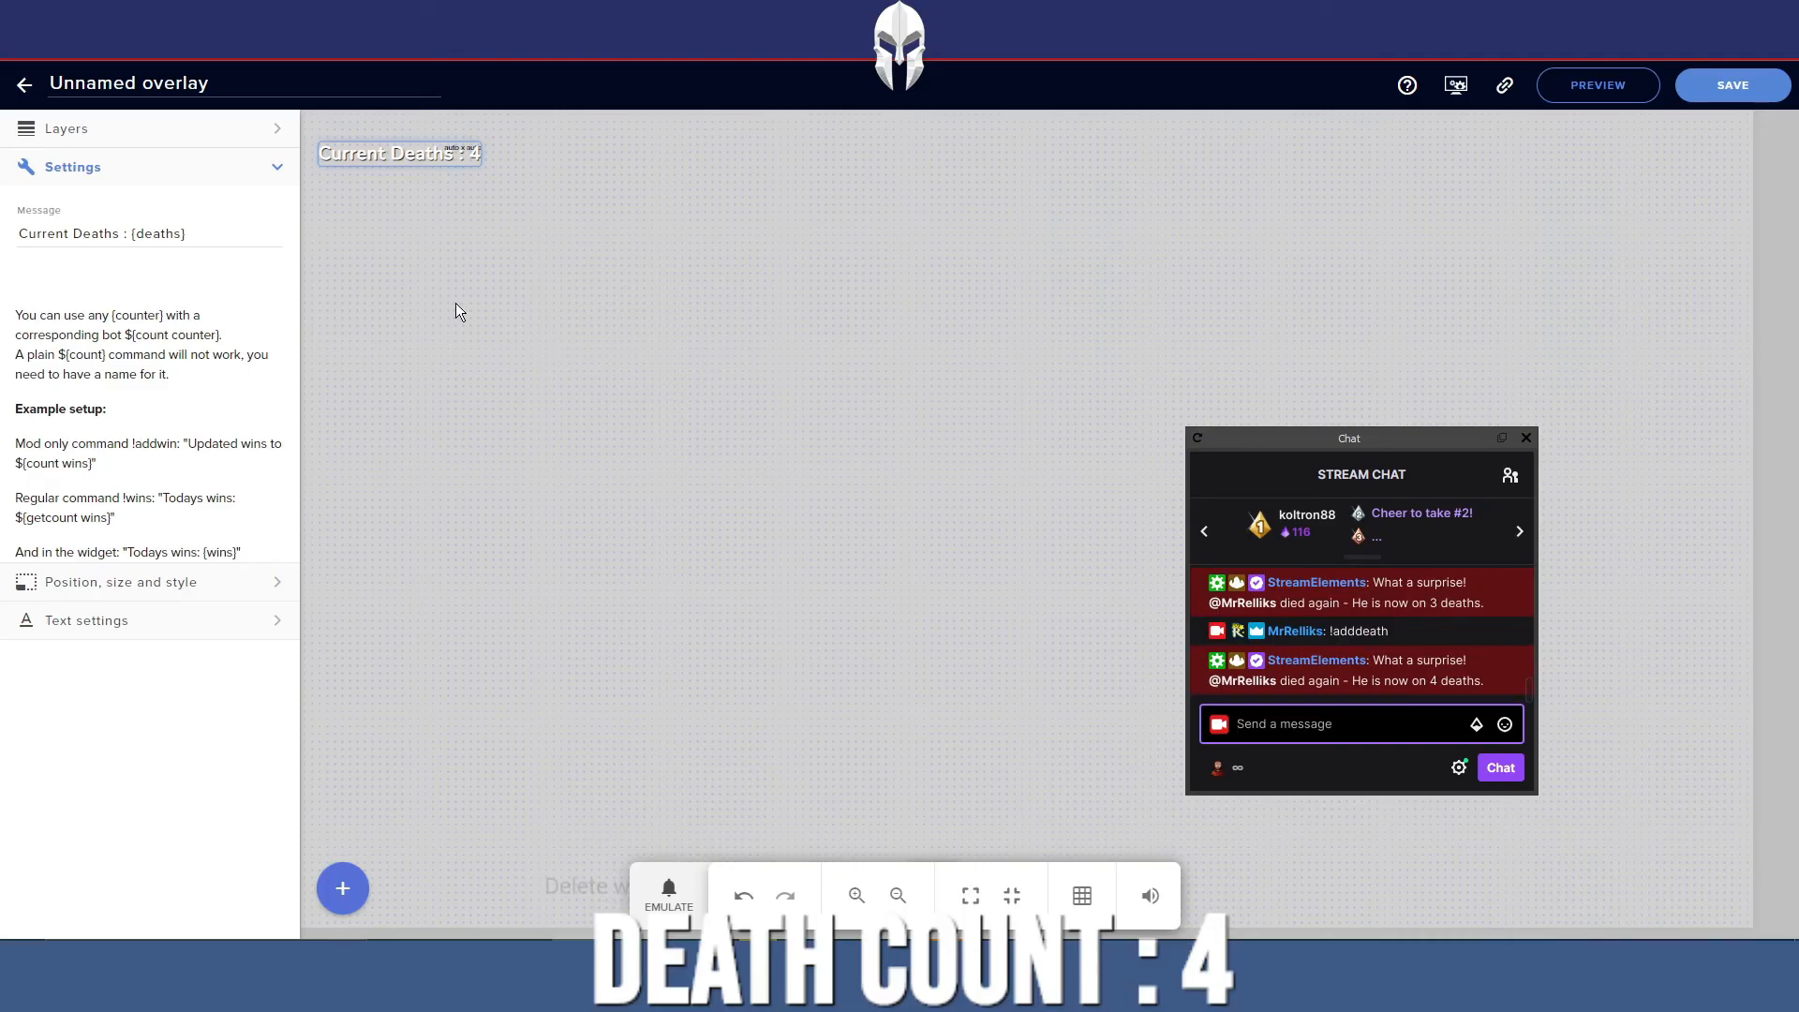
{"action": "mouse_move", "coordinate": [444, 190]}
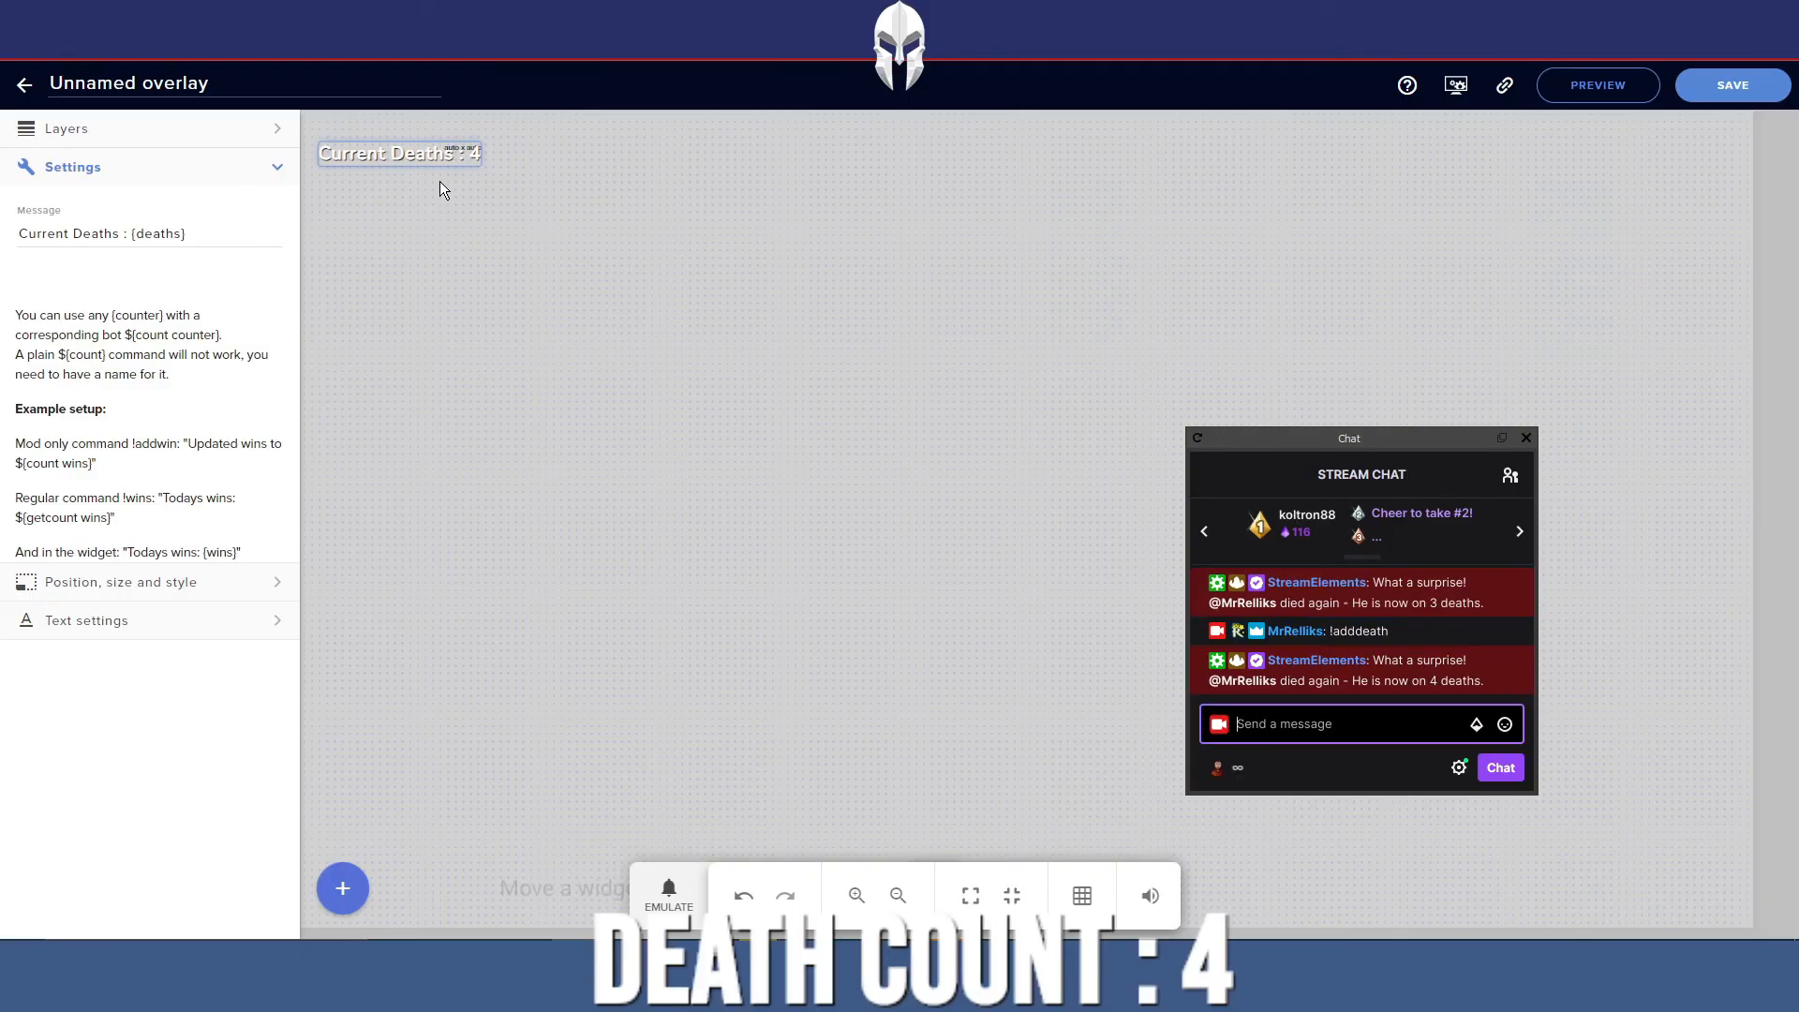
{"action": "mouse_move", "coordinate": [113, 628]}
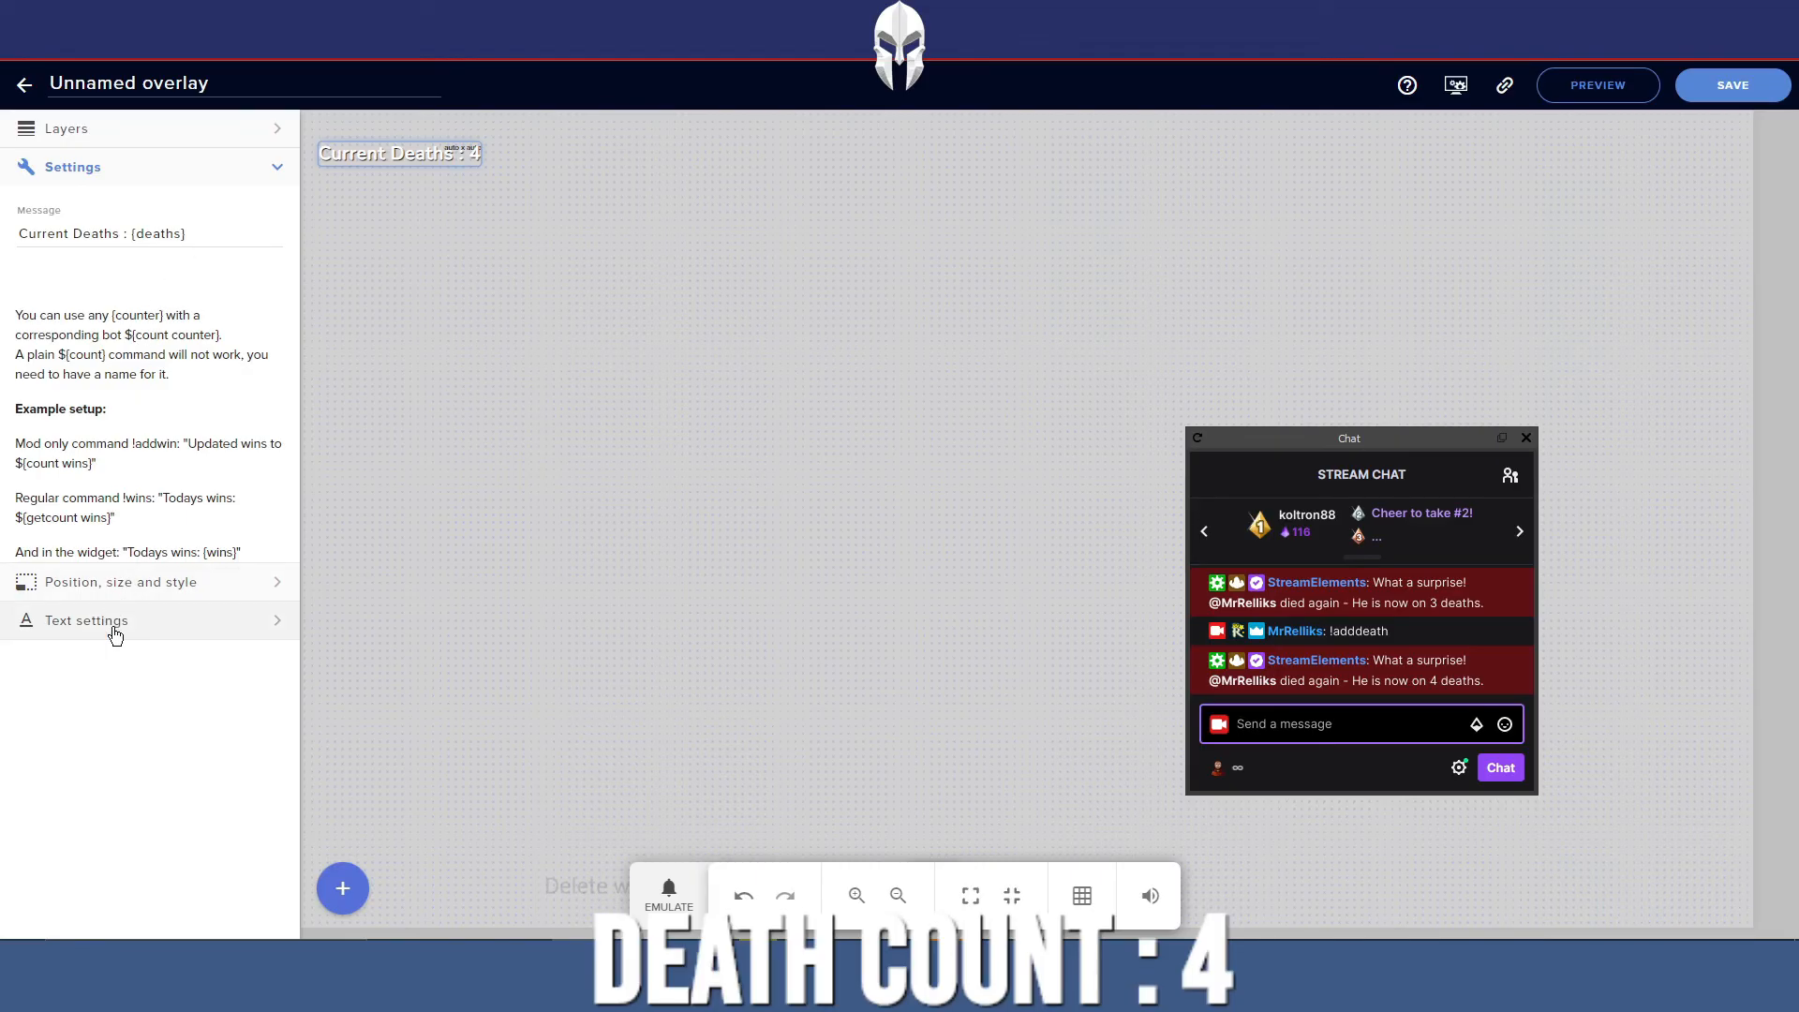
Show the counter label's text settings, with Nunito font at size 24
{"action": "left_click", "coordinate": [86, 619]}
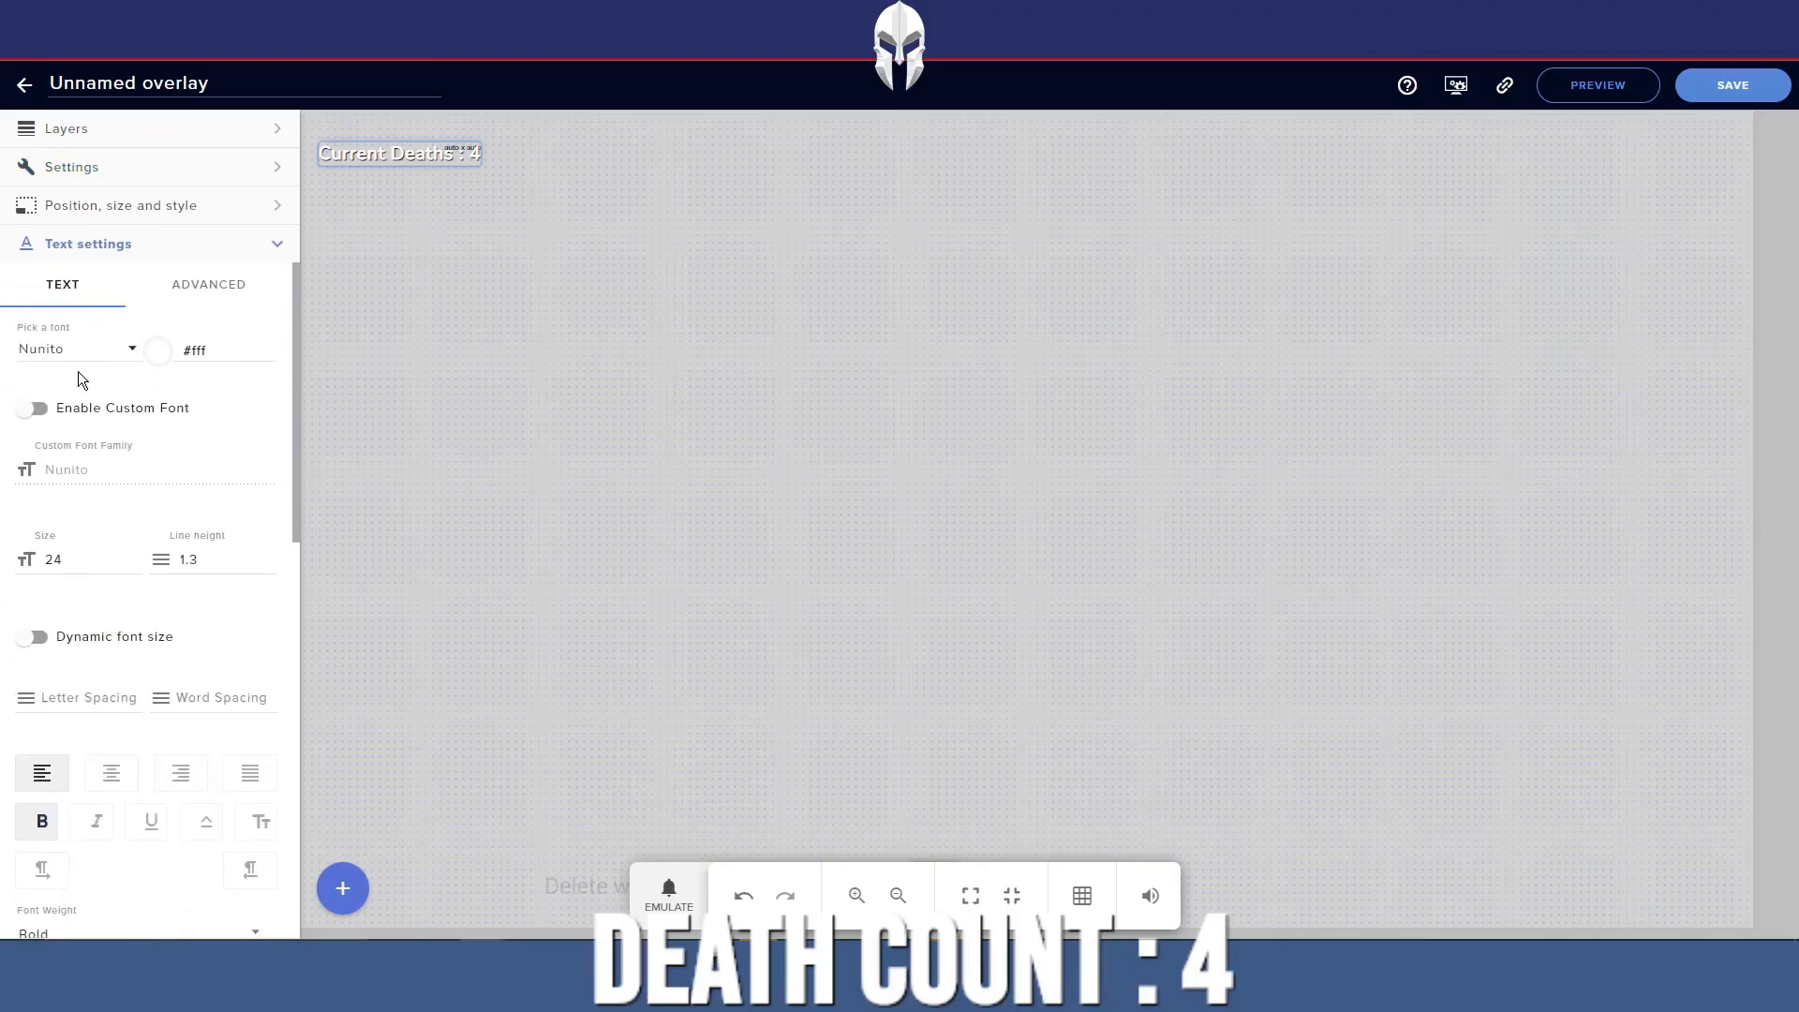
{"action": "mouse_move", "coordinate": [107, 383]}
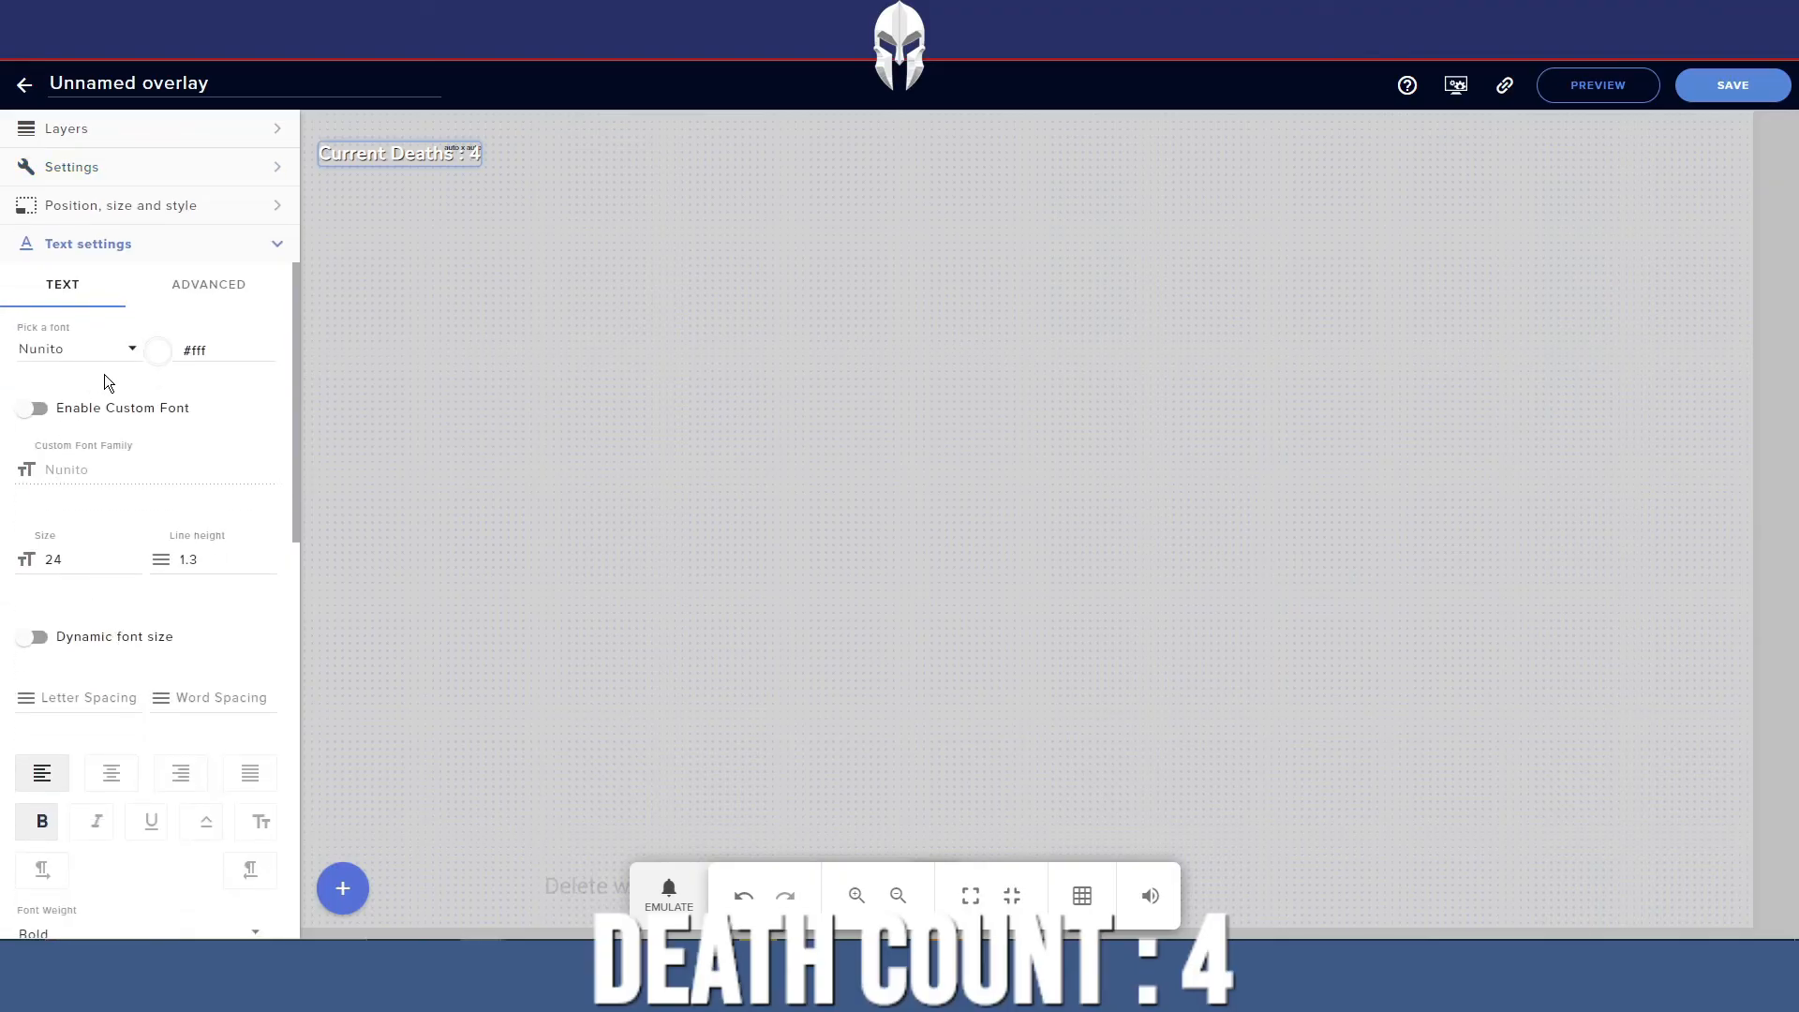
{"action": "mouse_move", "coordinate": [761, 575]}
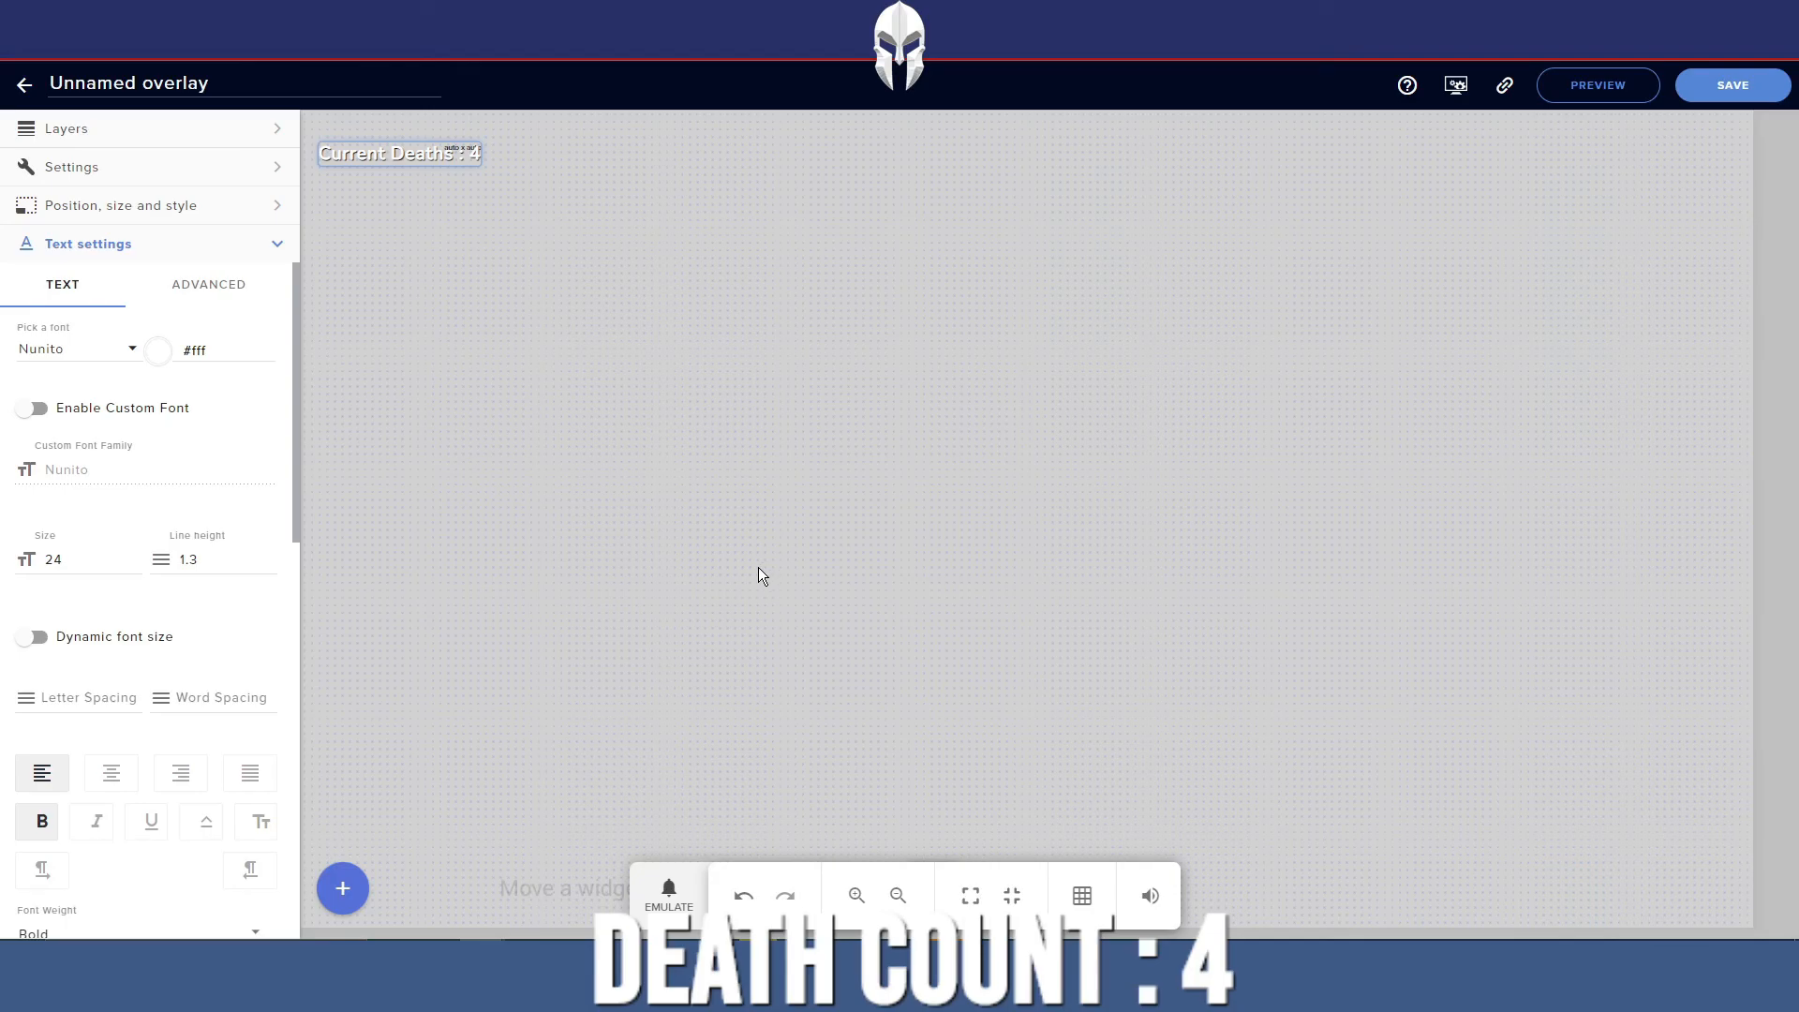
{"action": "mouse_move", "coordinate": [1727, 629]}
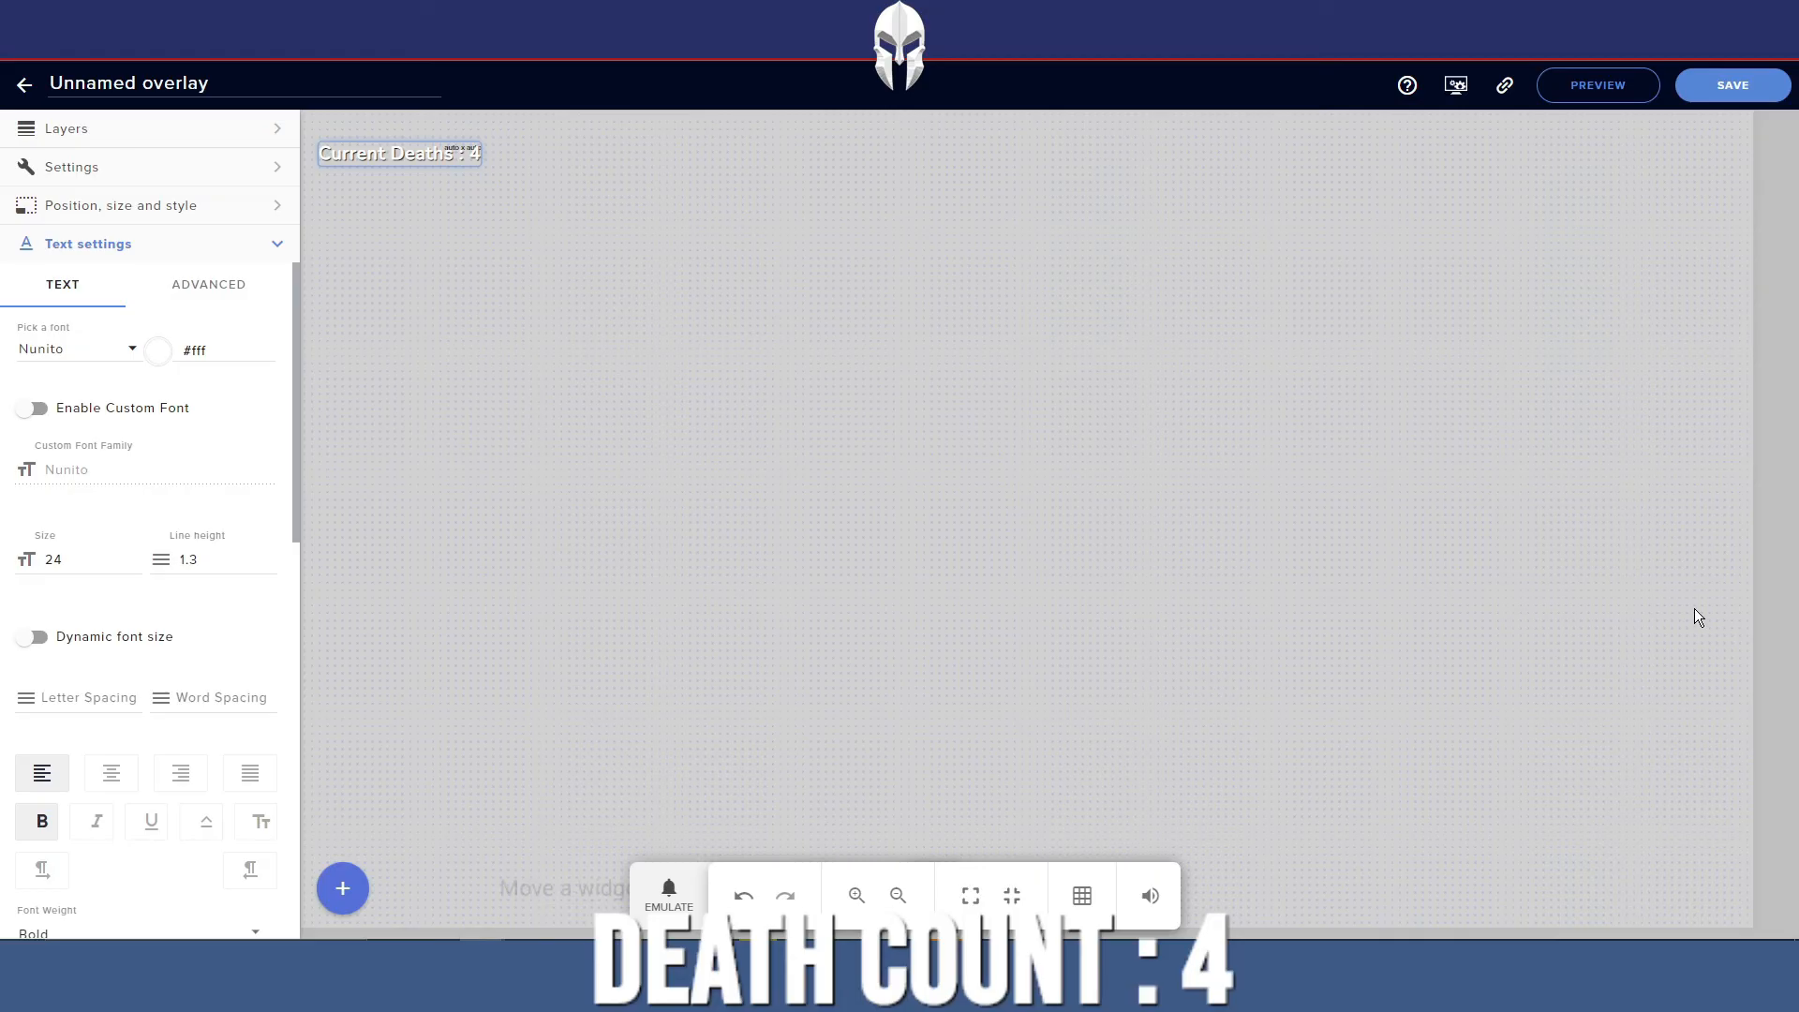
{"action": "mouse_move", "coordinate": [1692, 615]}
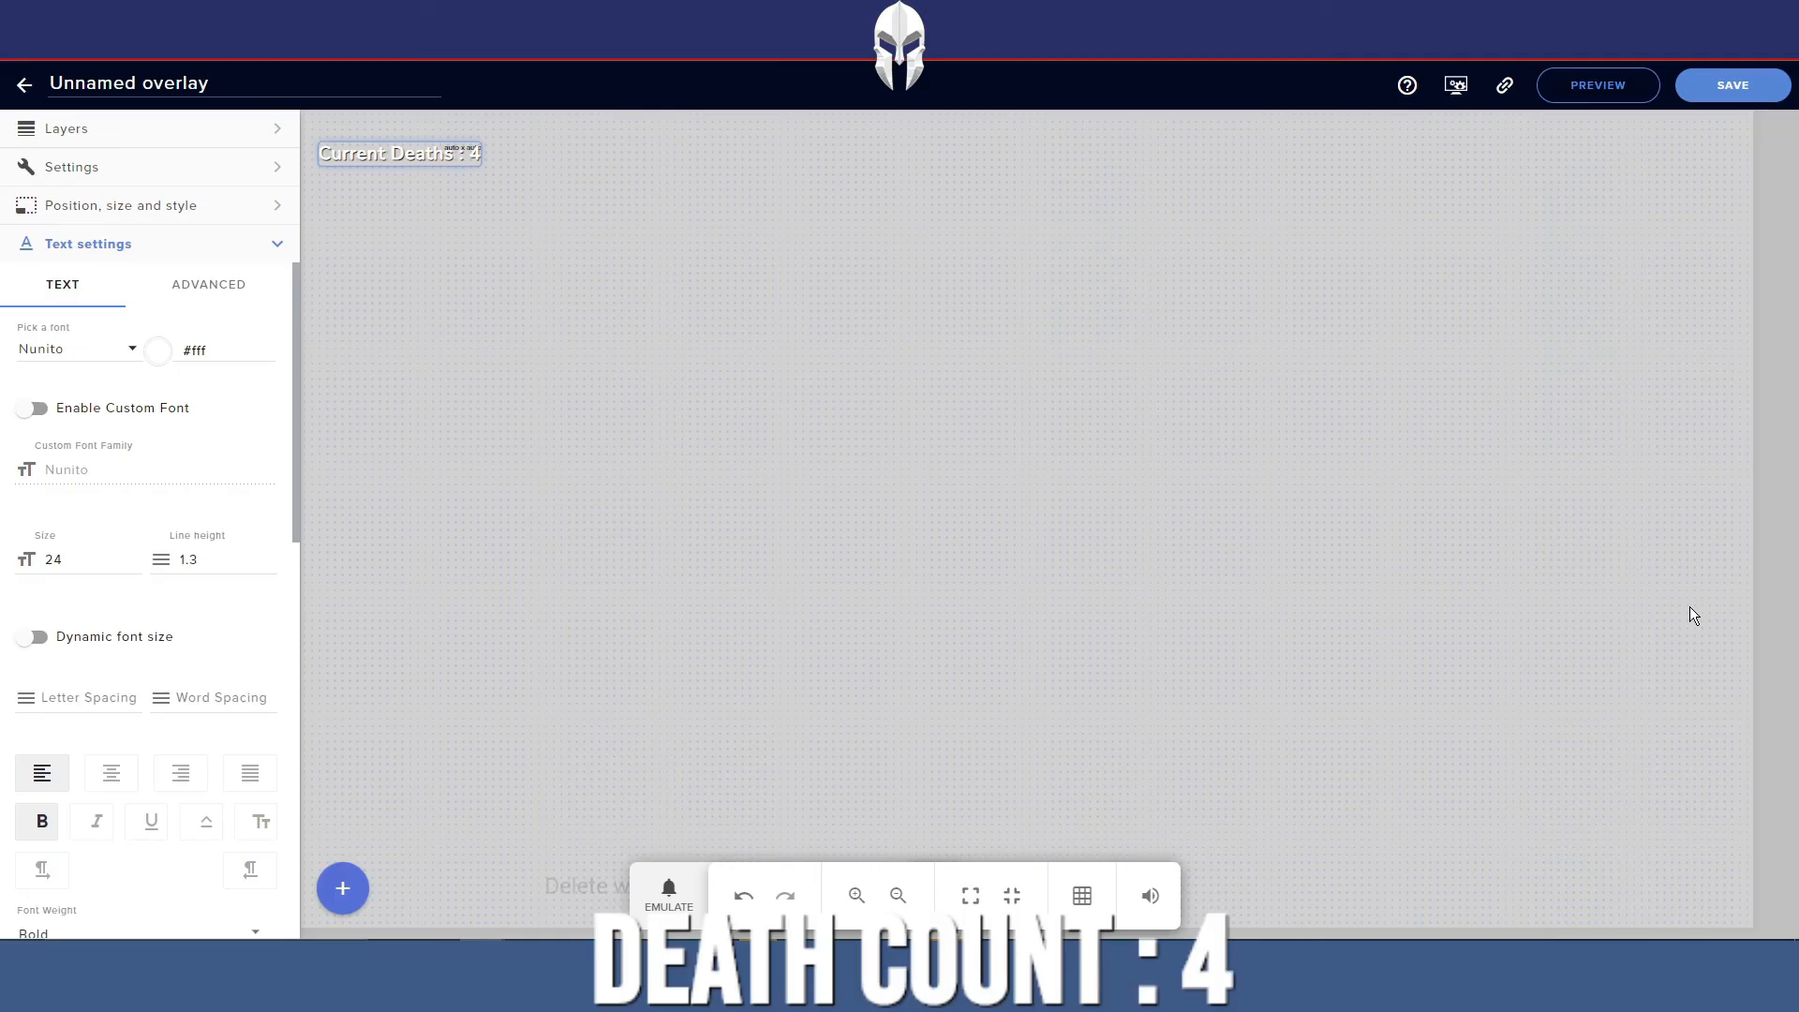